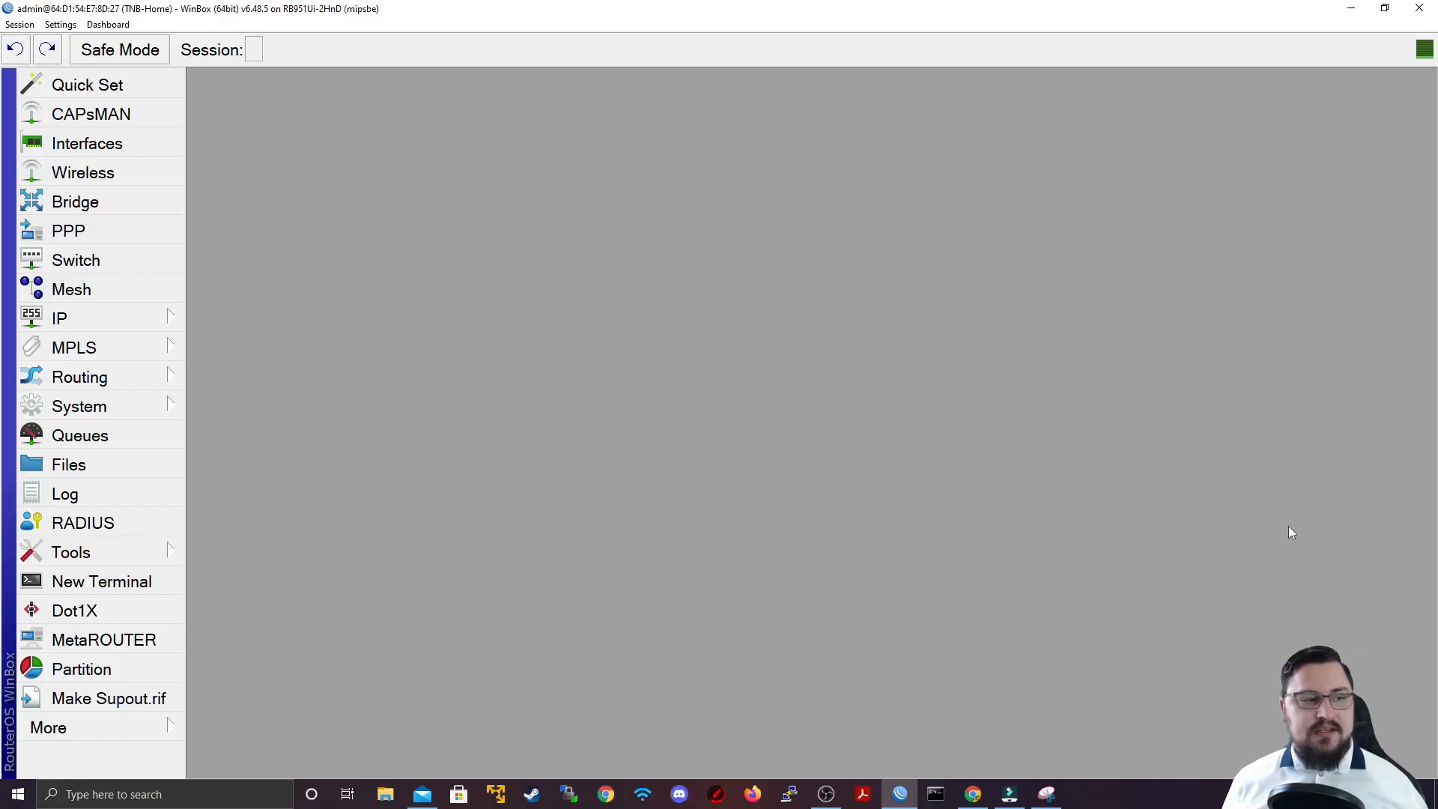
{"action": "mouse_move", "coordinate": [808, 537]}
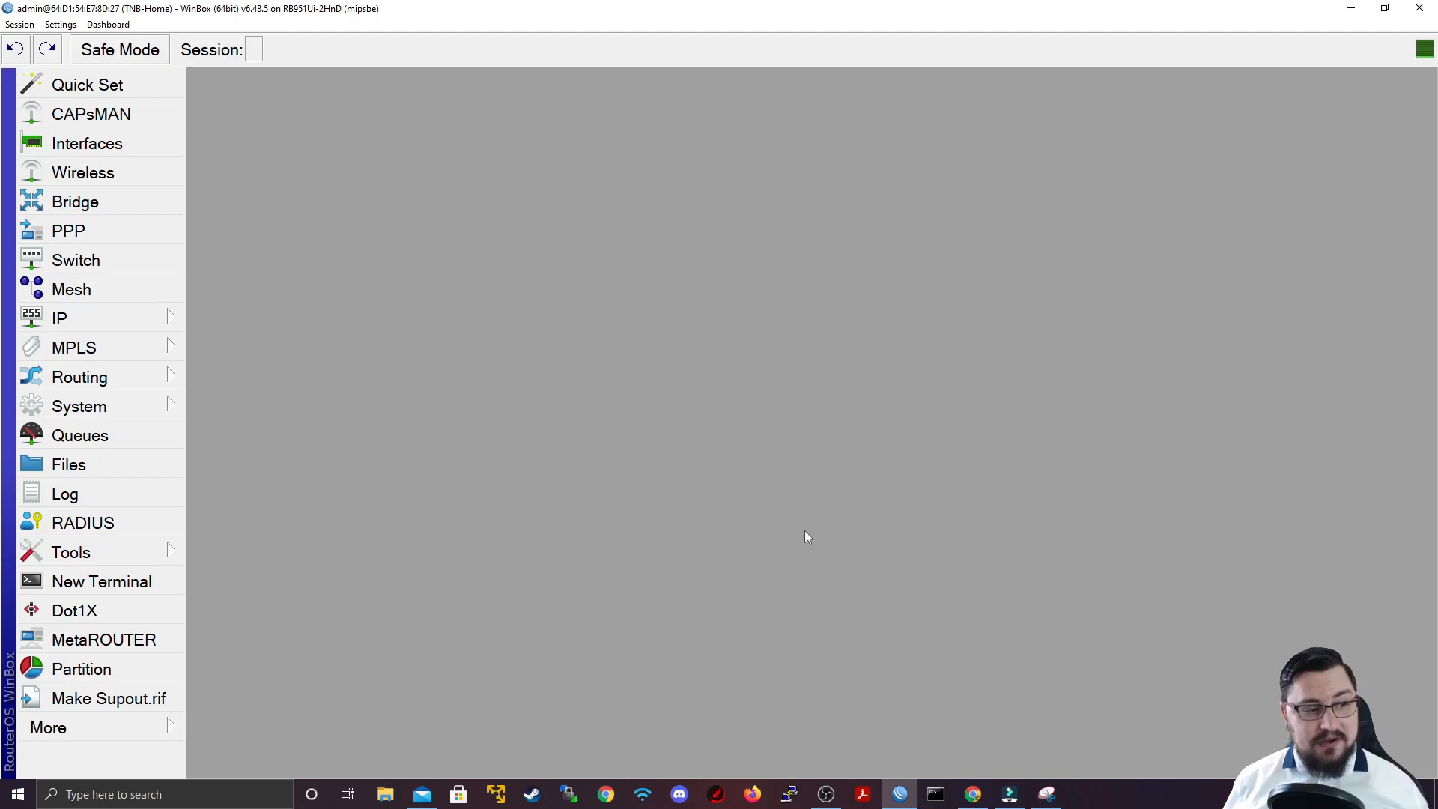
{"action": "mouse_move", "coordinate": [125, 509]}
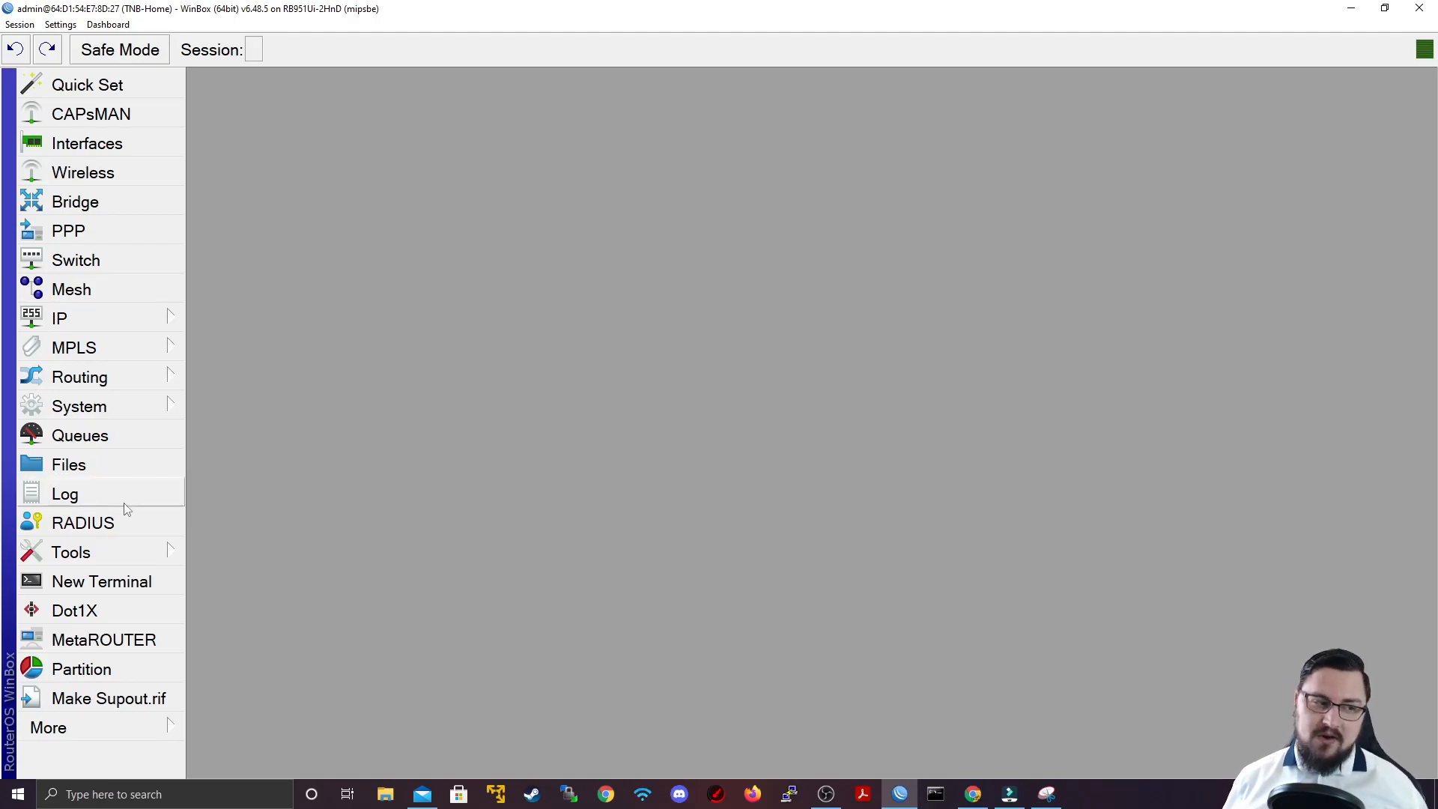
Step: Open the Log and scroll from 'router rebooted' to the latest DNS query and logout entries
{"action": "left_click", "coordinate": [65, 493]}
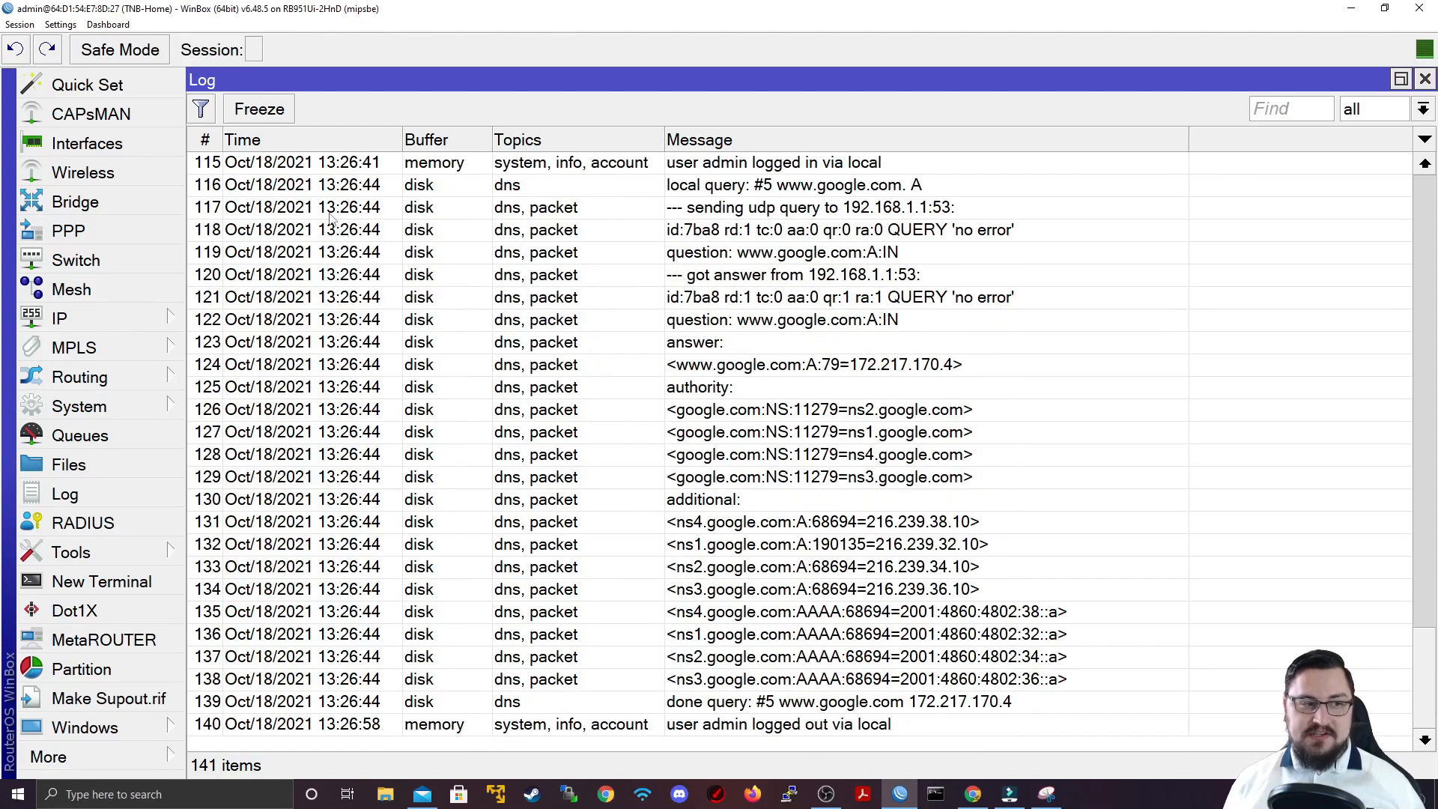
{"action": "mouse_move", "coordinate": [380, 269]}
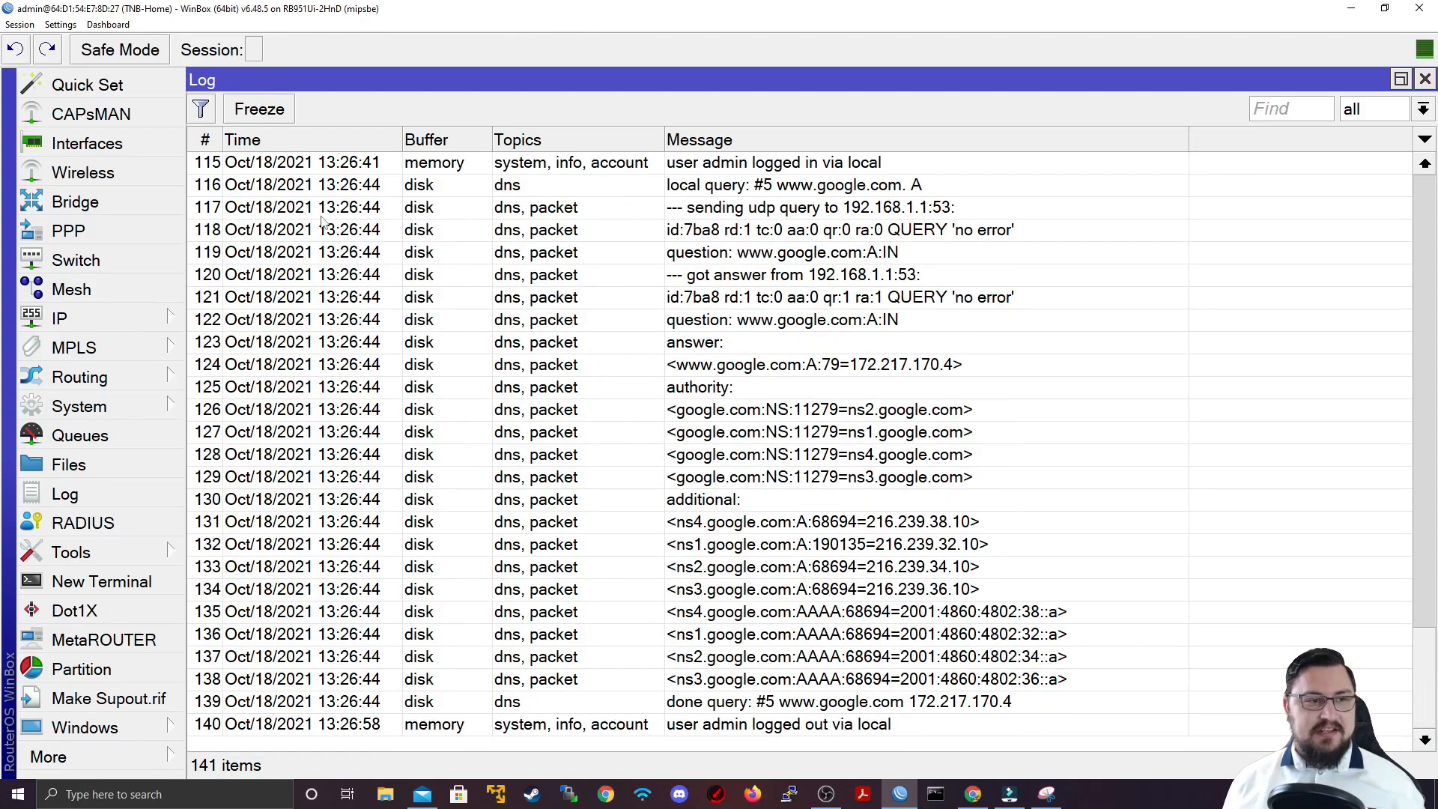
{"action": "scroll", "scroll_direction": "up", "scroll_amount": 3}
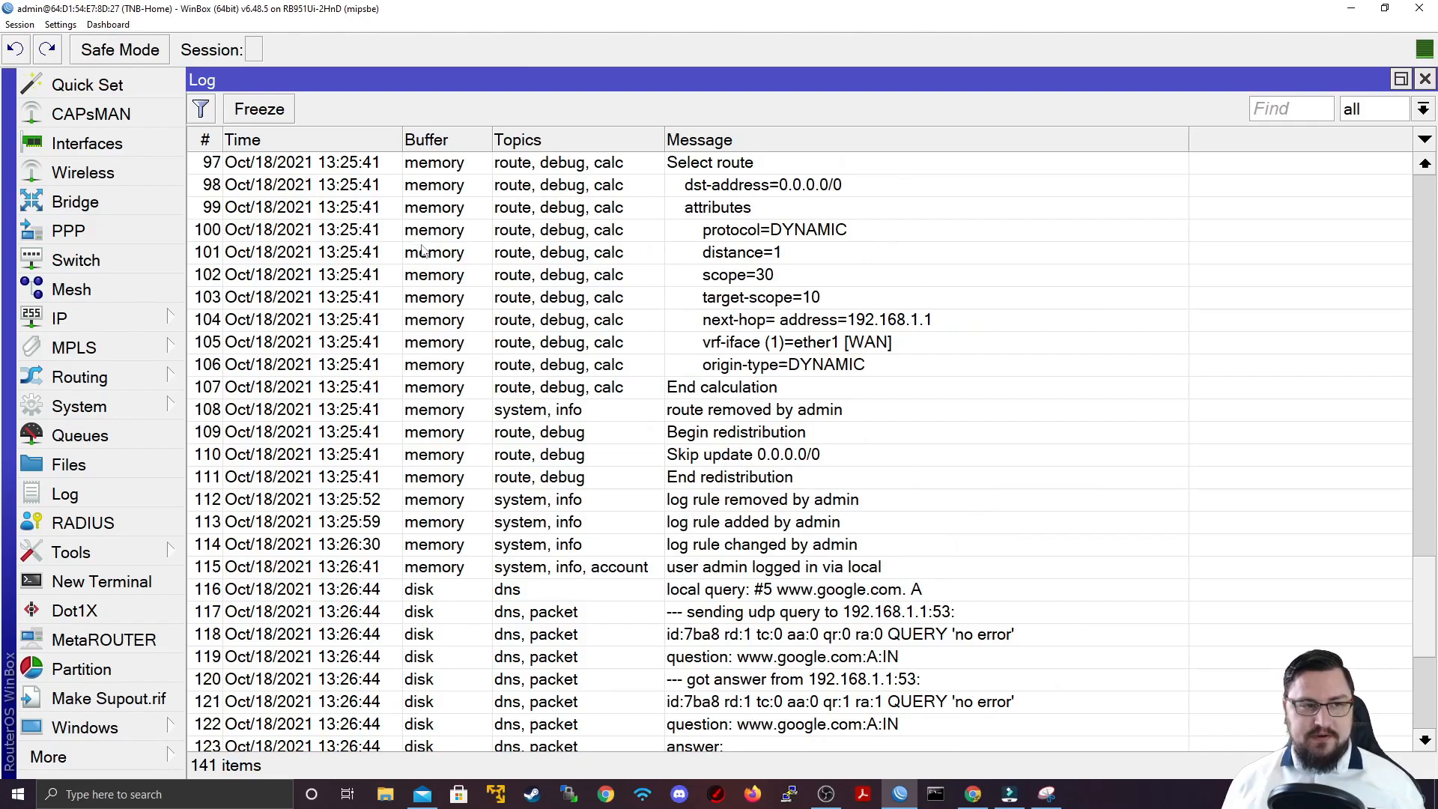
{"action": "scroll", "scroll_direction": "down", "scroll_amount": 3}
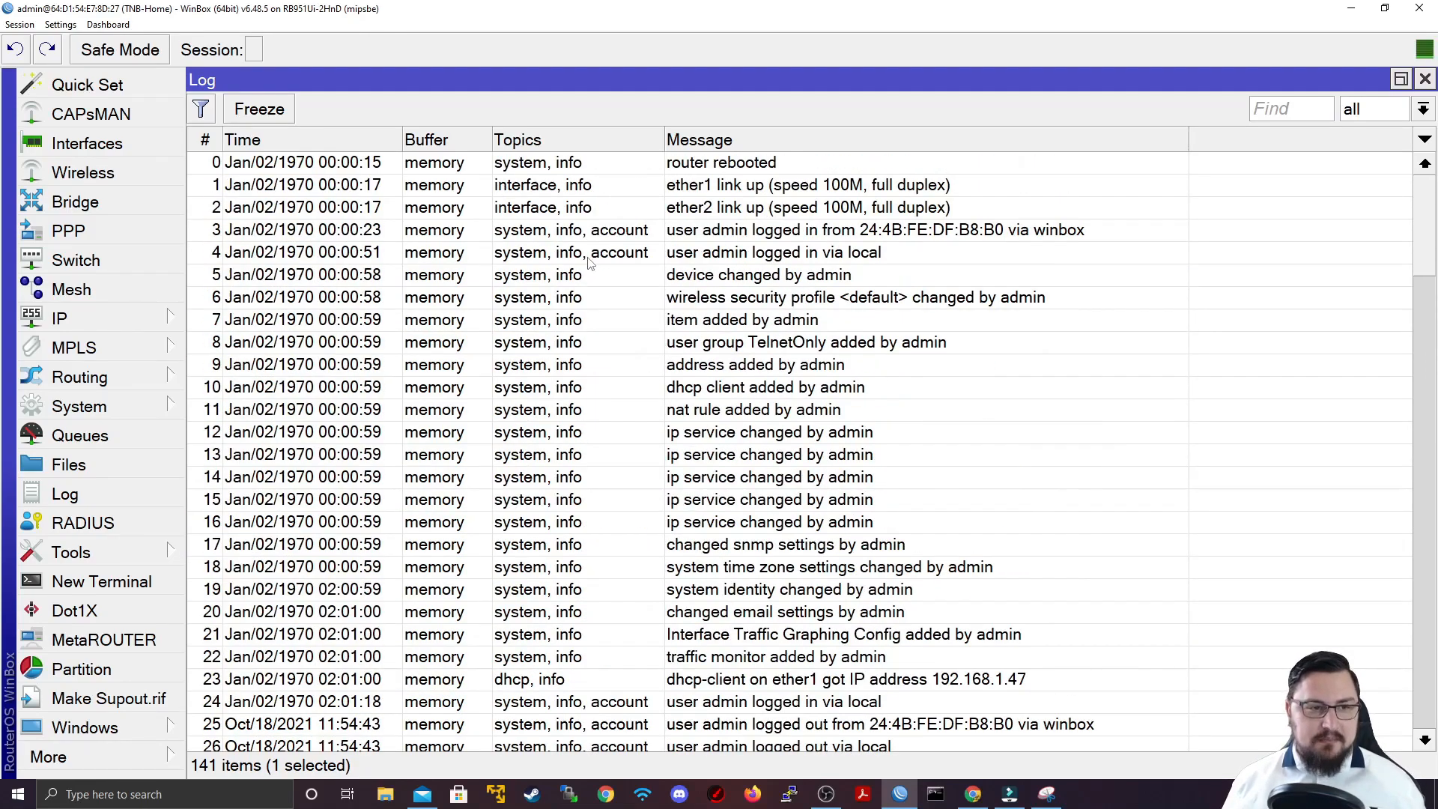
{"action": "scroll", "scroll_direction": "down", "scroll_amount": 3}
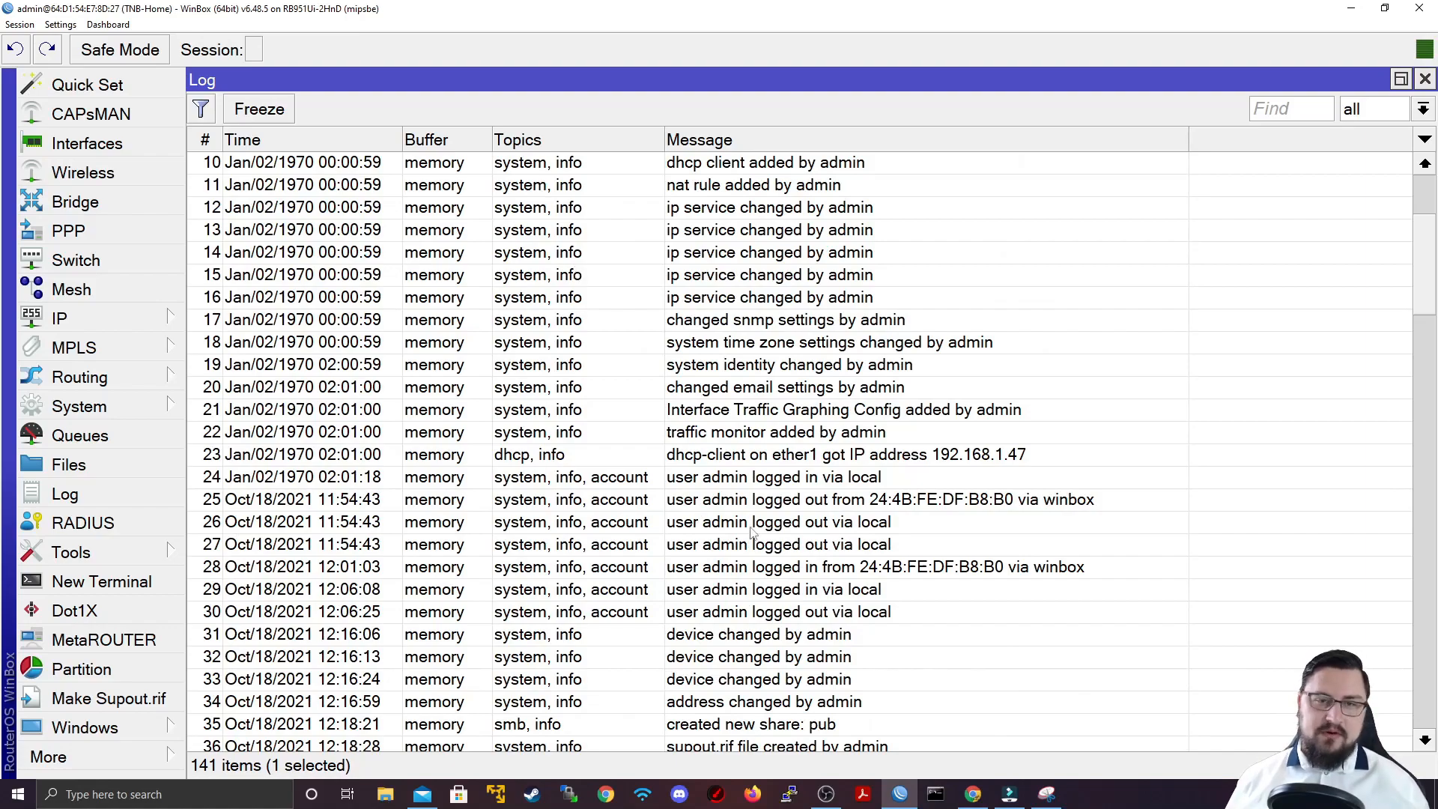
{"action": "scroll", "scroll_direction": "down", "scroll_amount": 3}
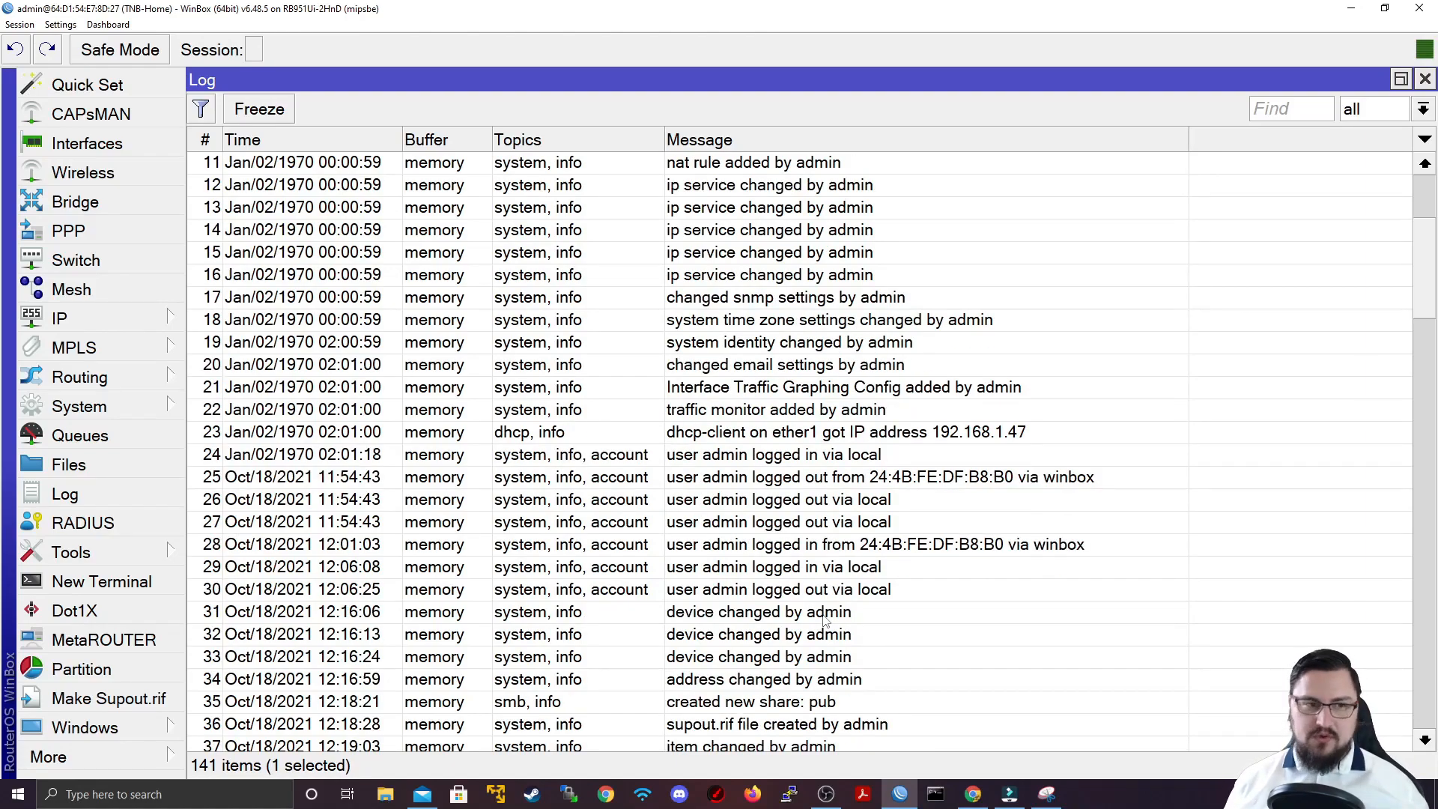
{"action": "scroll", "scroll_direction": "down", "scroll_amount": 3}
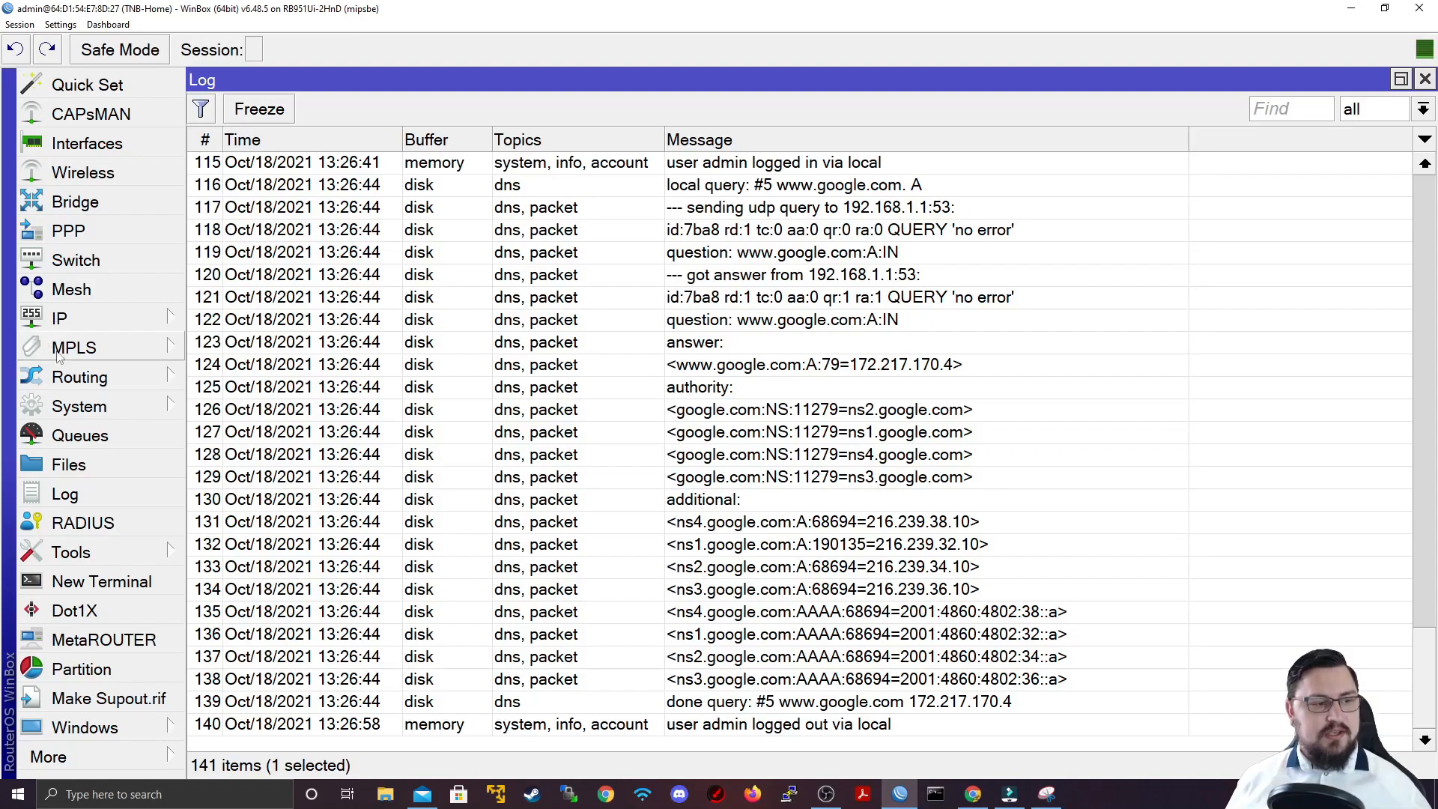
Step: Delete the dns-to-disk rule in System > Logging, leaving critical, error, info and warning
{"action": "left_click", "coordinate": [79, 406]}
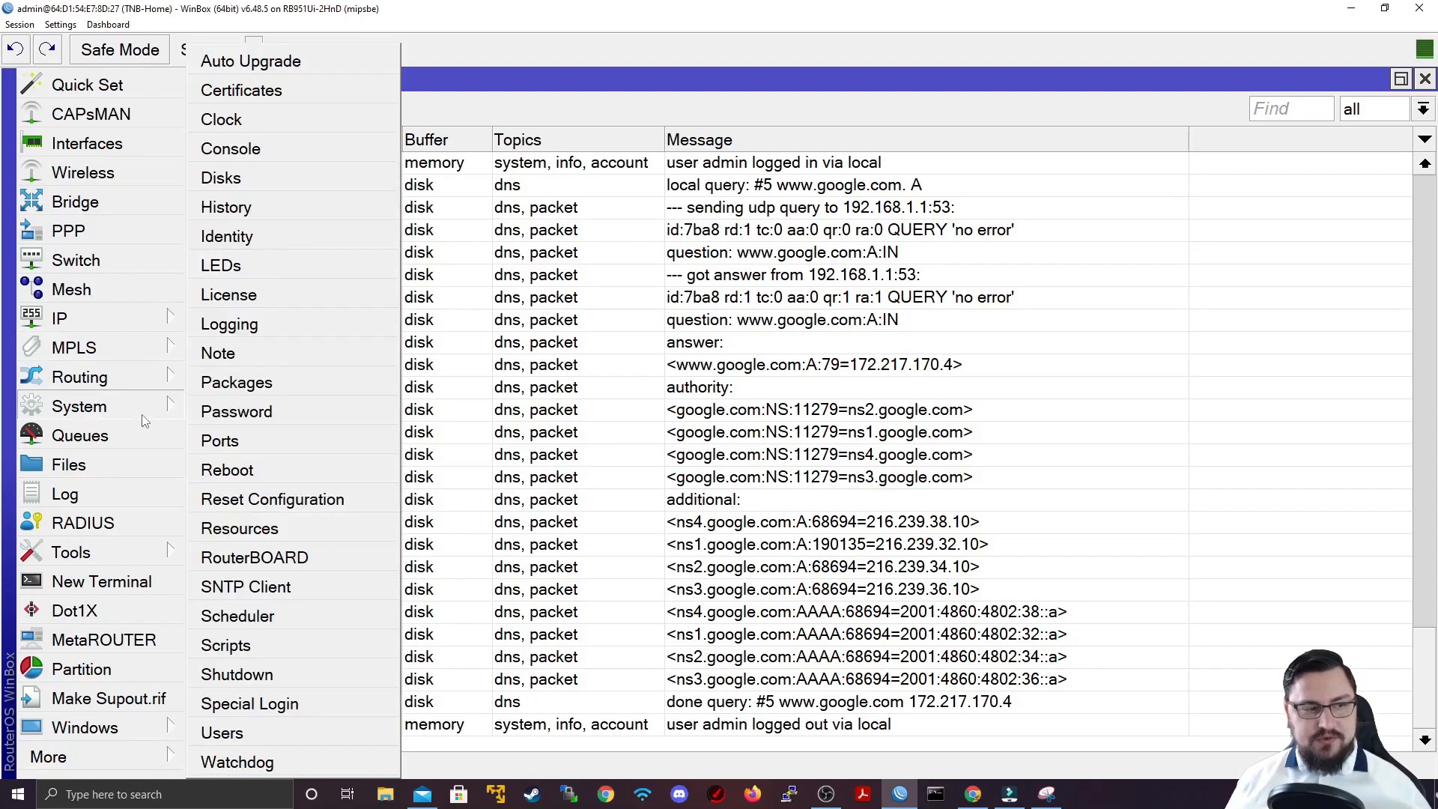
{"action": "left_click", "coordinate": [229, 325]}
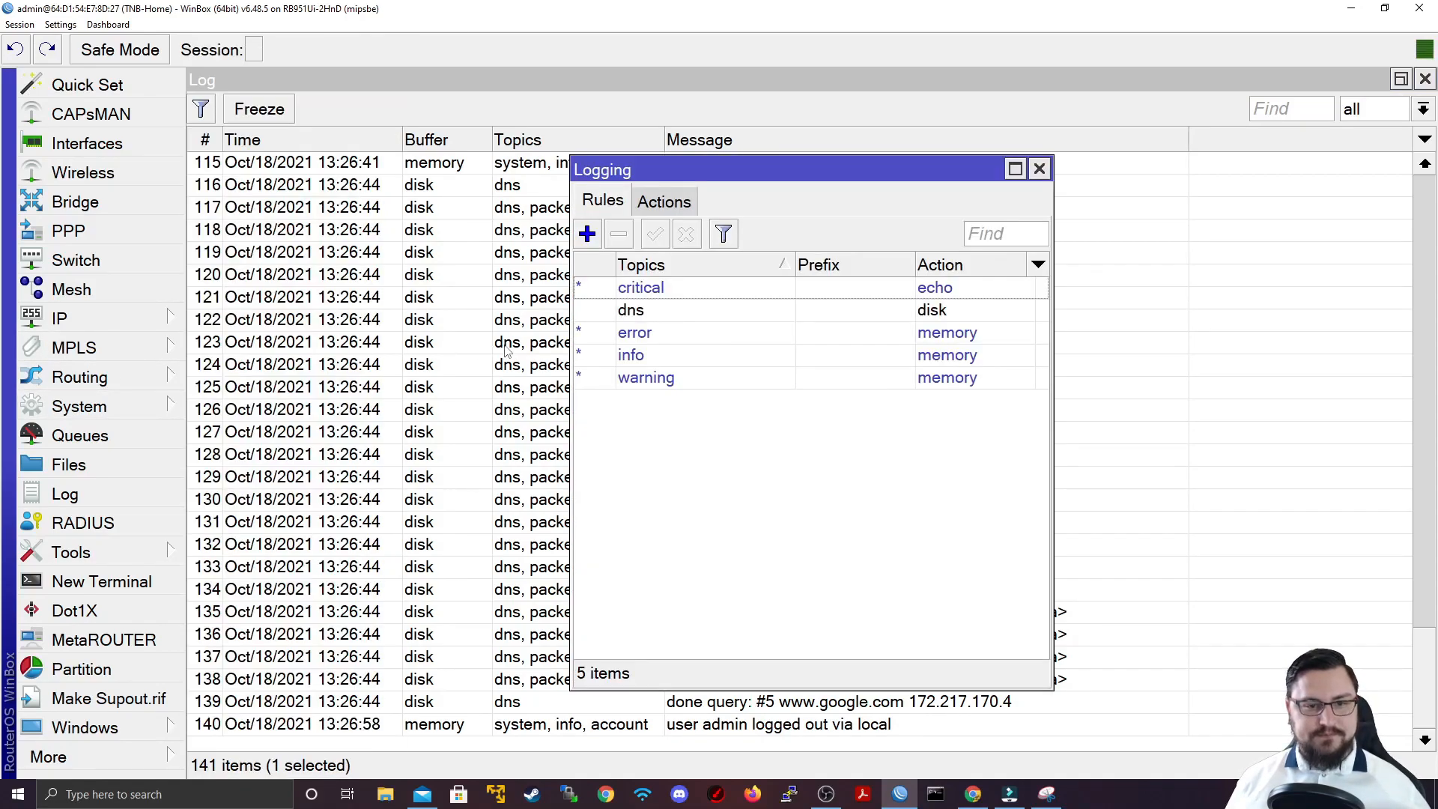
{"action": "left_click", "coordinate": [631, 310]}
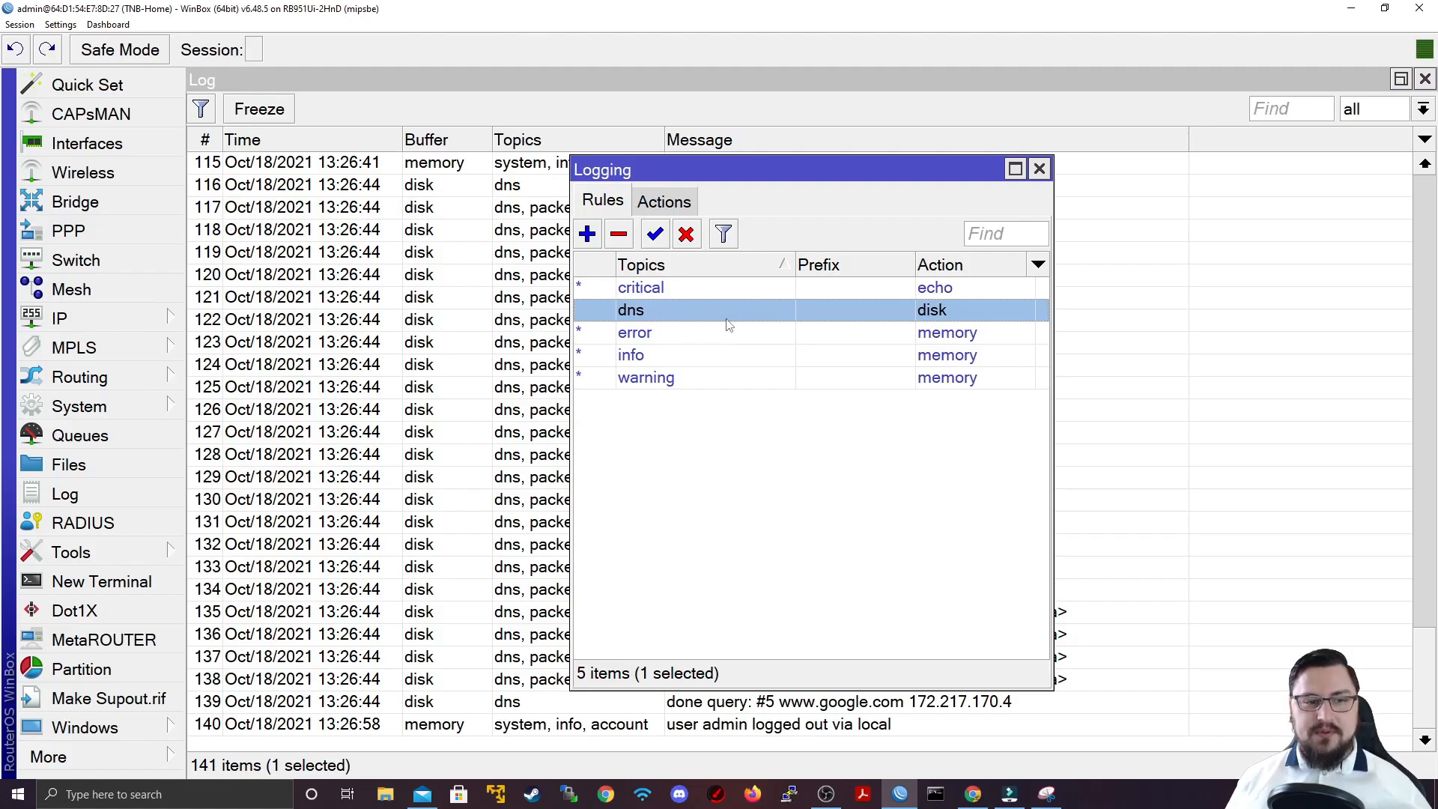
{"action": "mouse_move", "coordinate": [733, 311]}
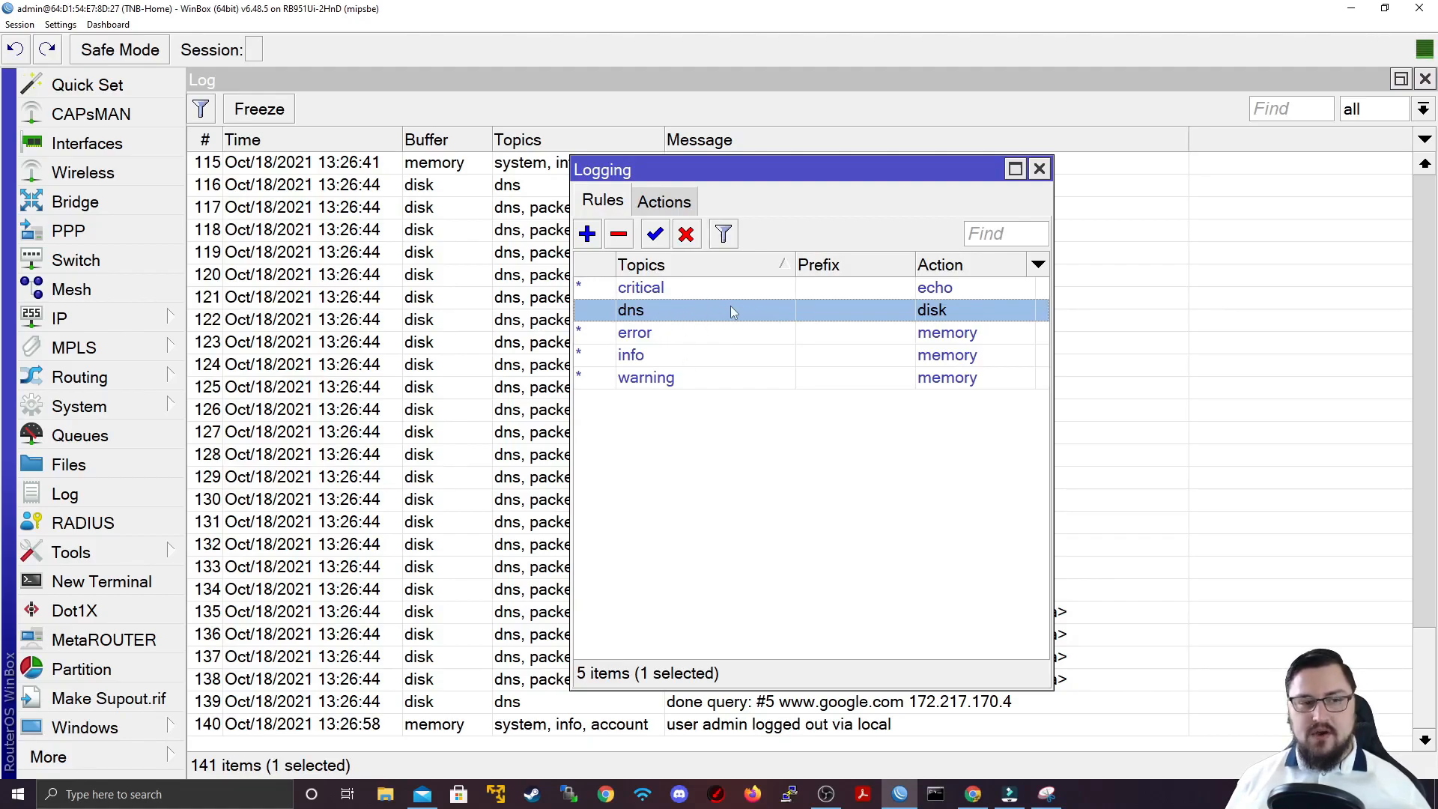
{"action": "left_click", "coordinate": [618, 233]}
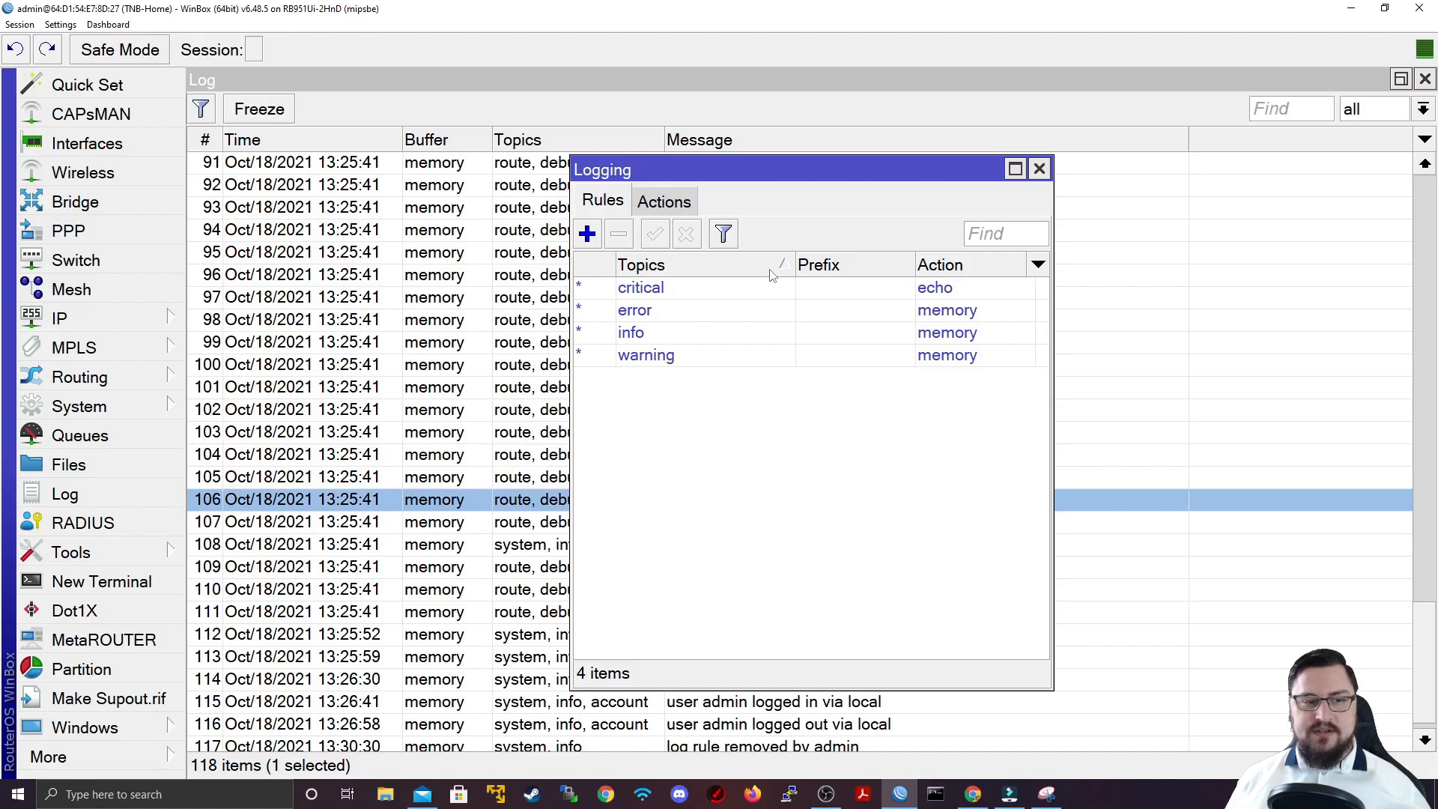
{"action": "mouse_move", "coordinate": [656, 387]}
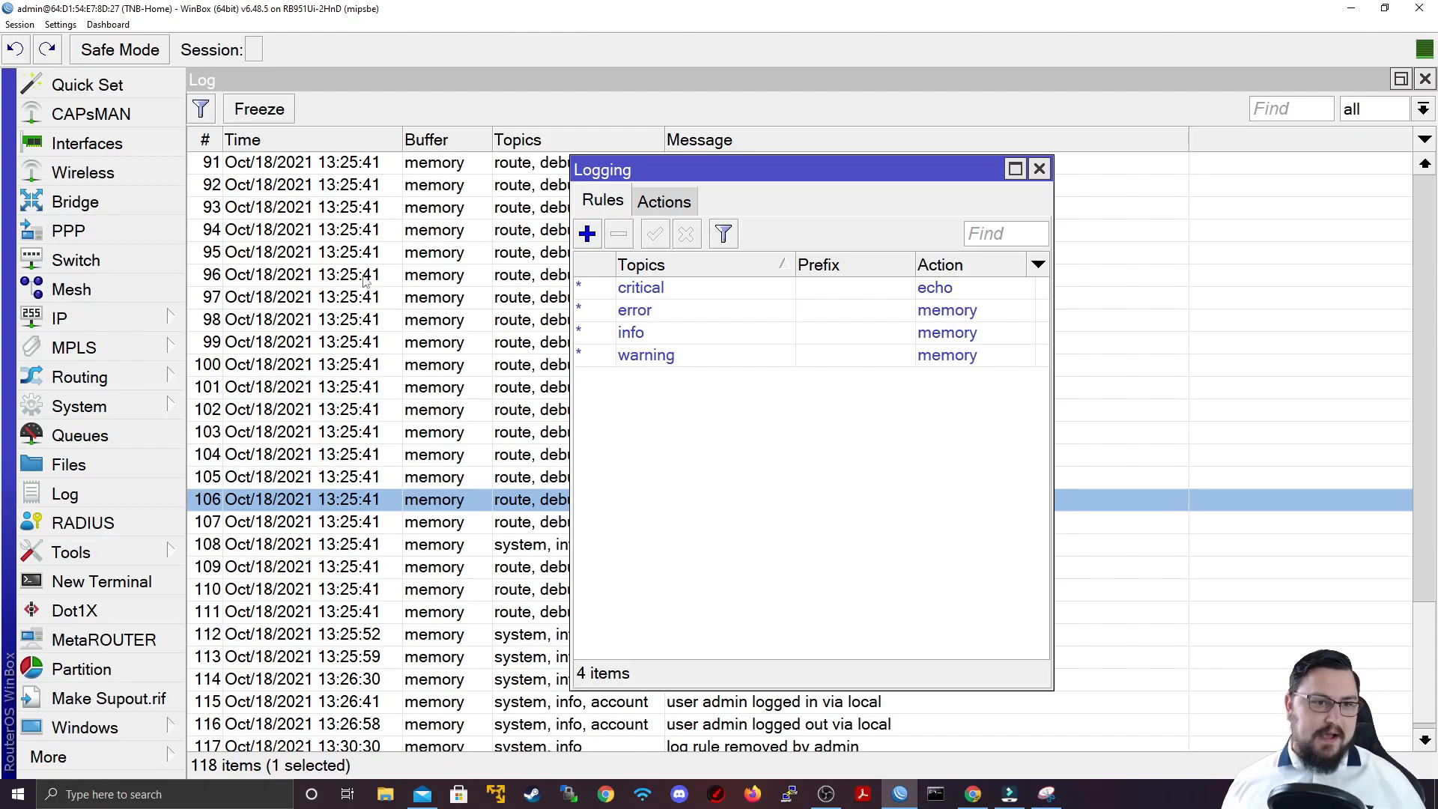
{"action": "left_click", "coordinate": [663, 201]}
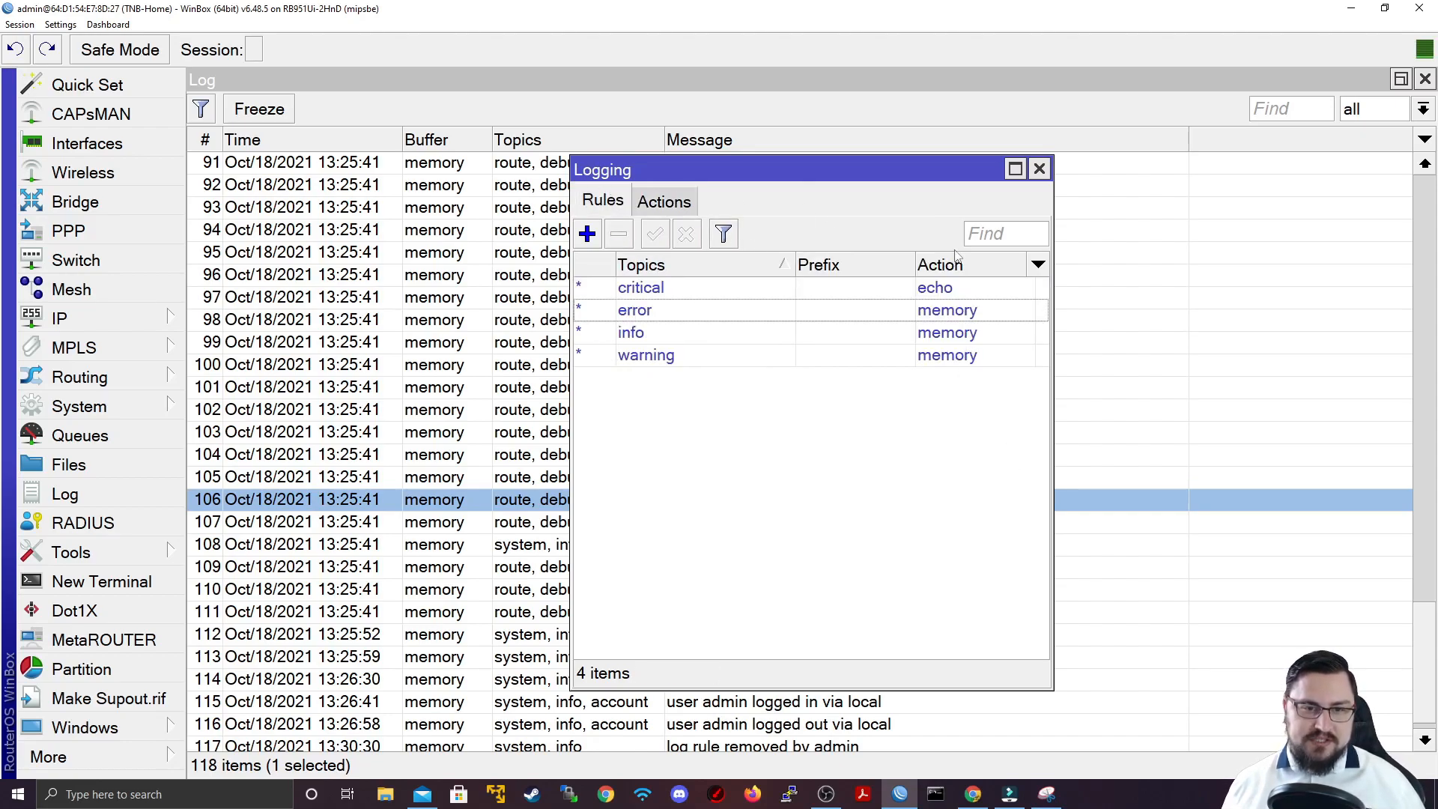
Step: Inspect the disk and echo logging actions, closing each without changes
{"action": "left_click", "coordinate": [664, 201]}
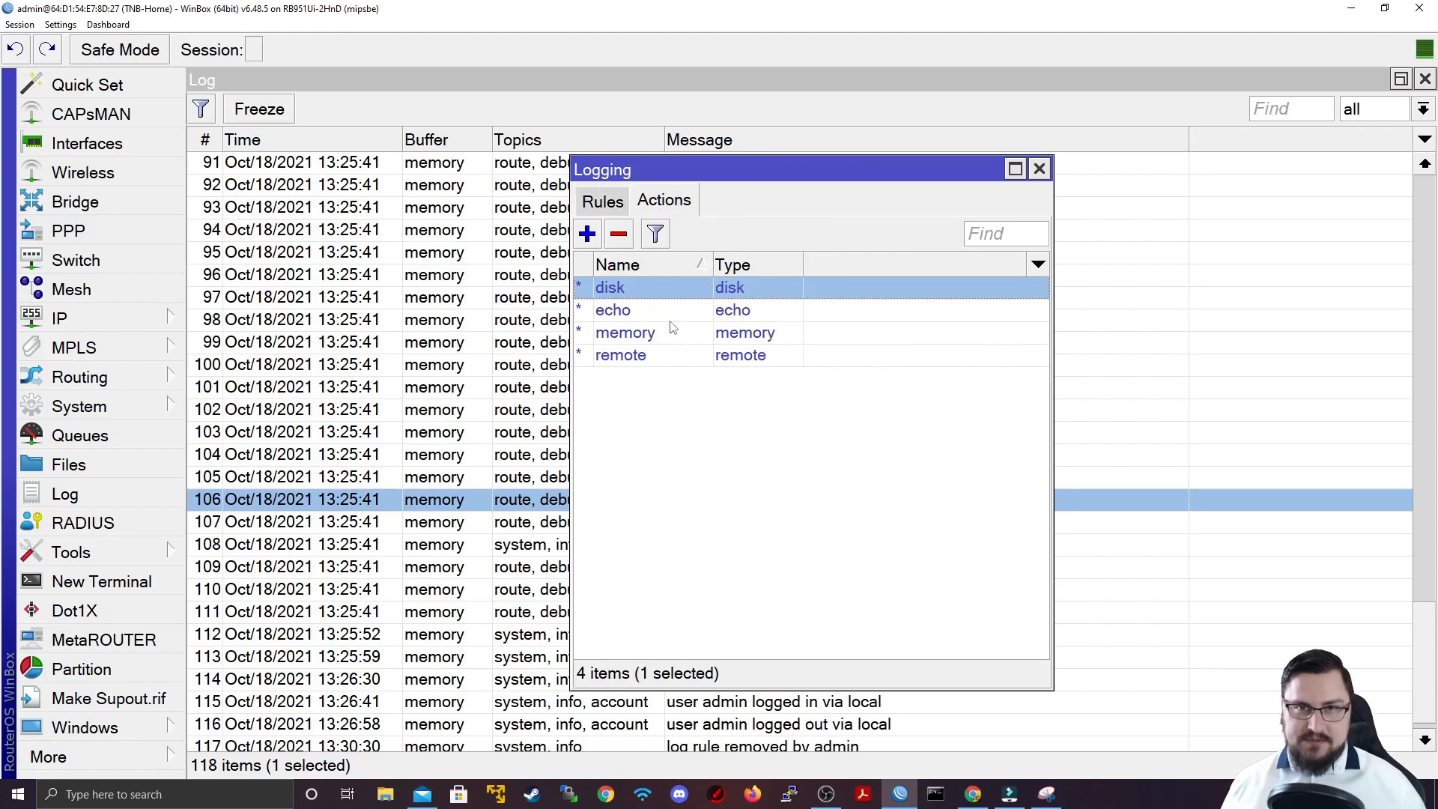
{"action": "double_click", "coordinate": [610, 288]}
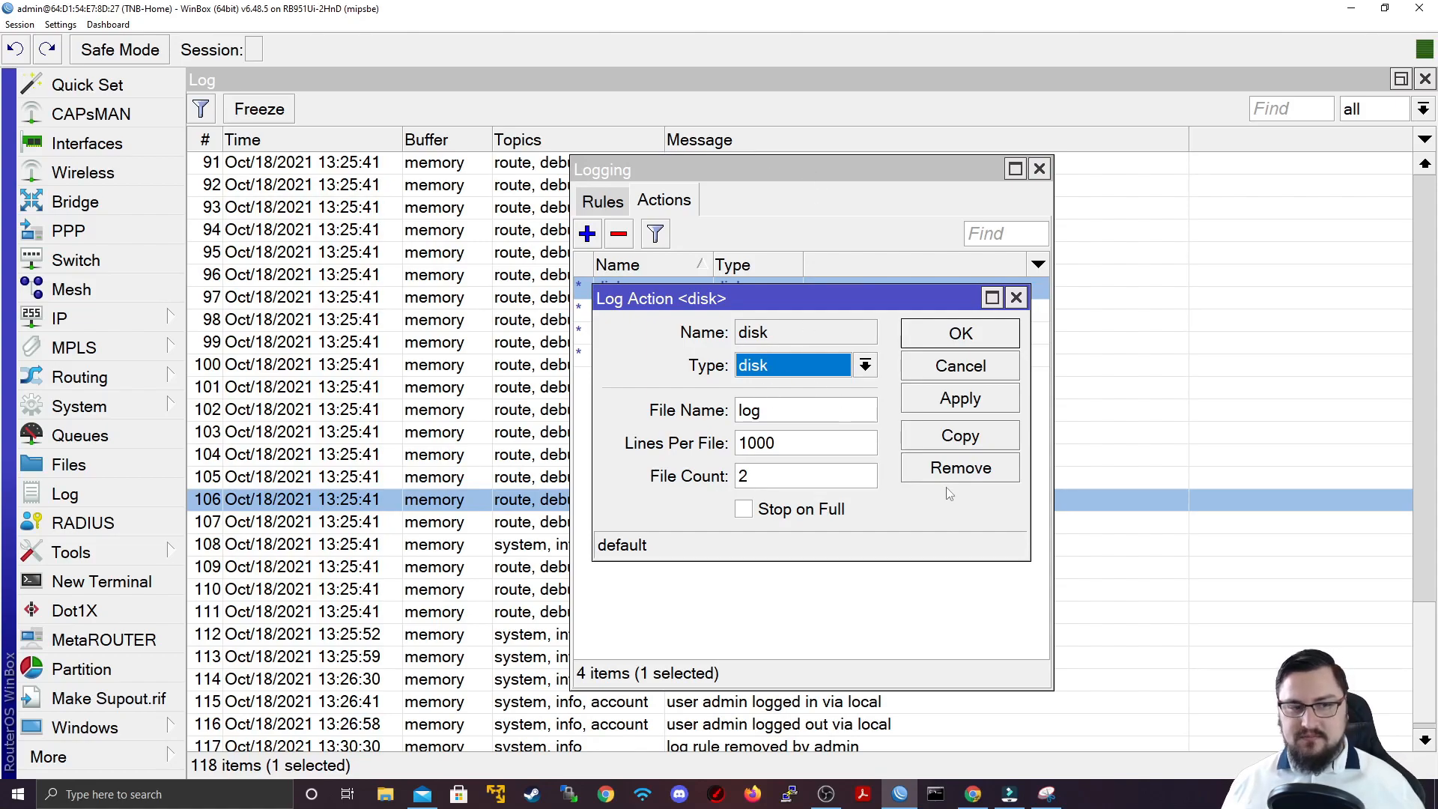
{"action": "left_click", "coordinate": [865, 365]}
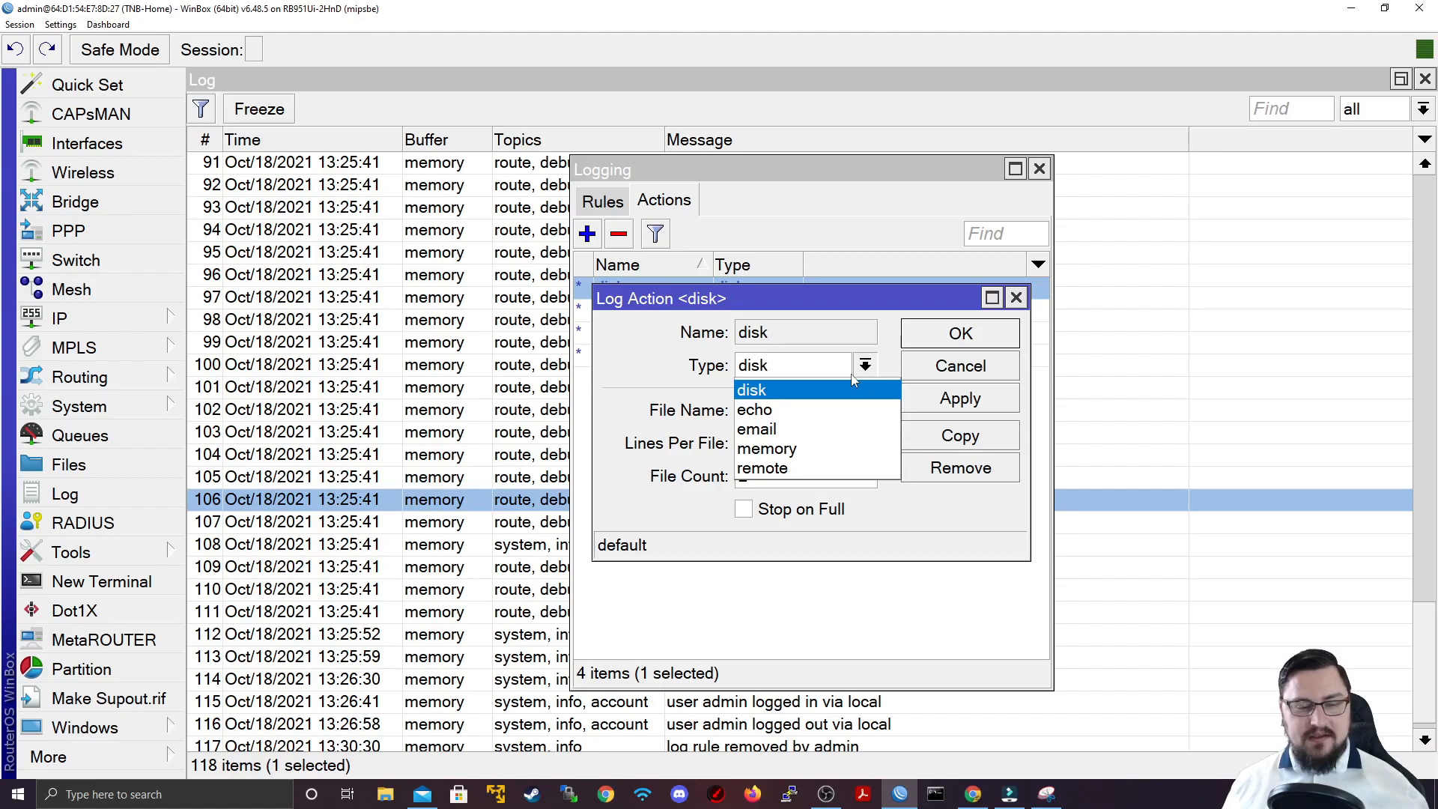
{"action": "left_click", "coordinate": [959, 366]}
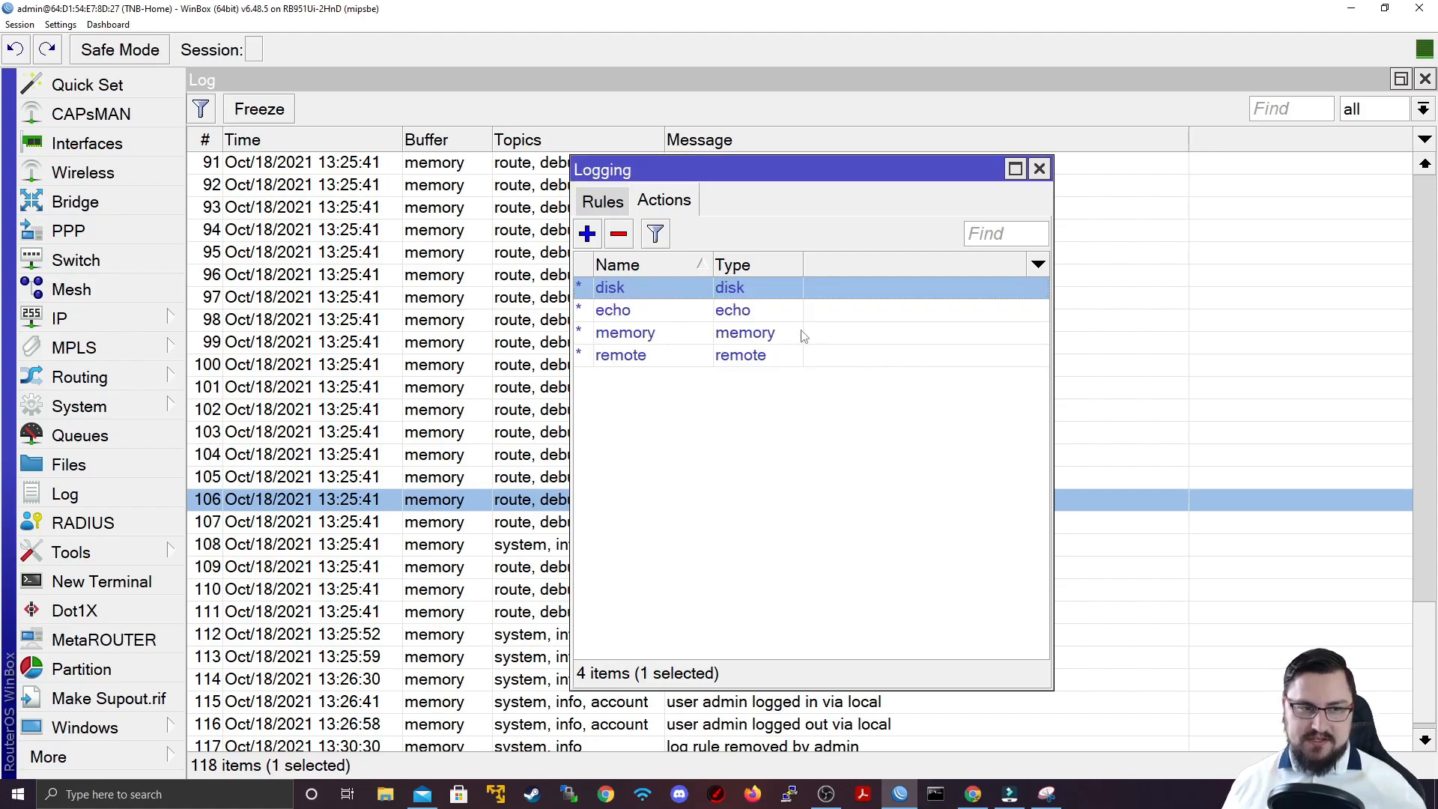
{"action": "double_click", "coordinate": [612, 310]}
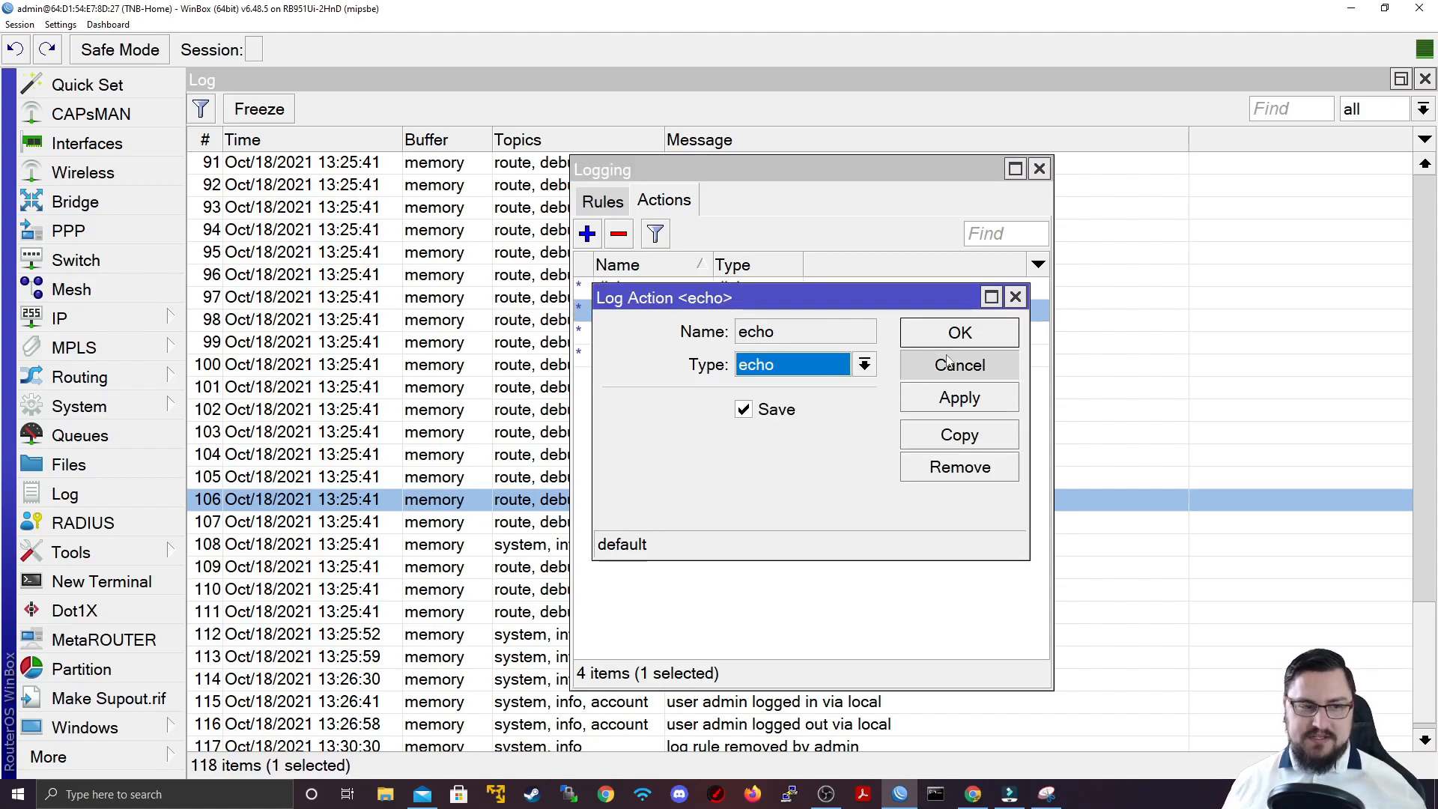
{"action": "left_click", "coordinate": [960, 365]}
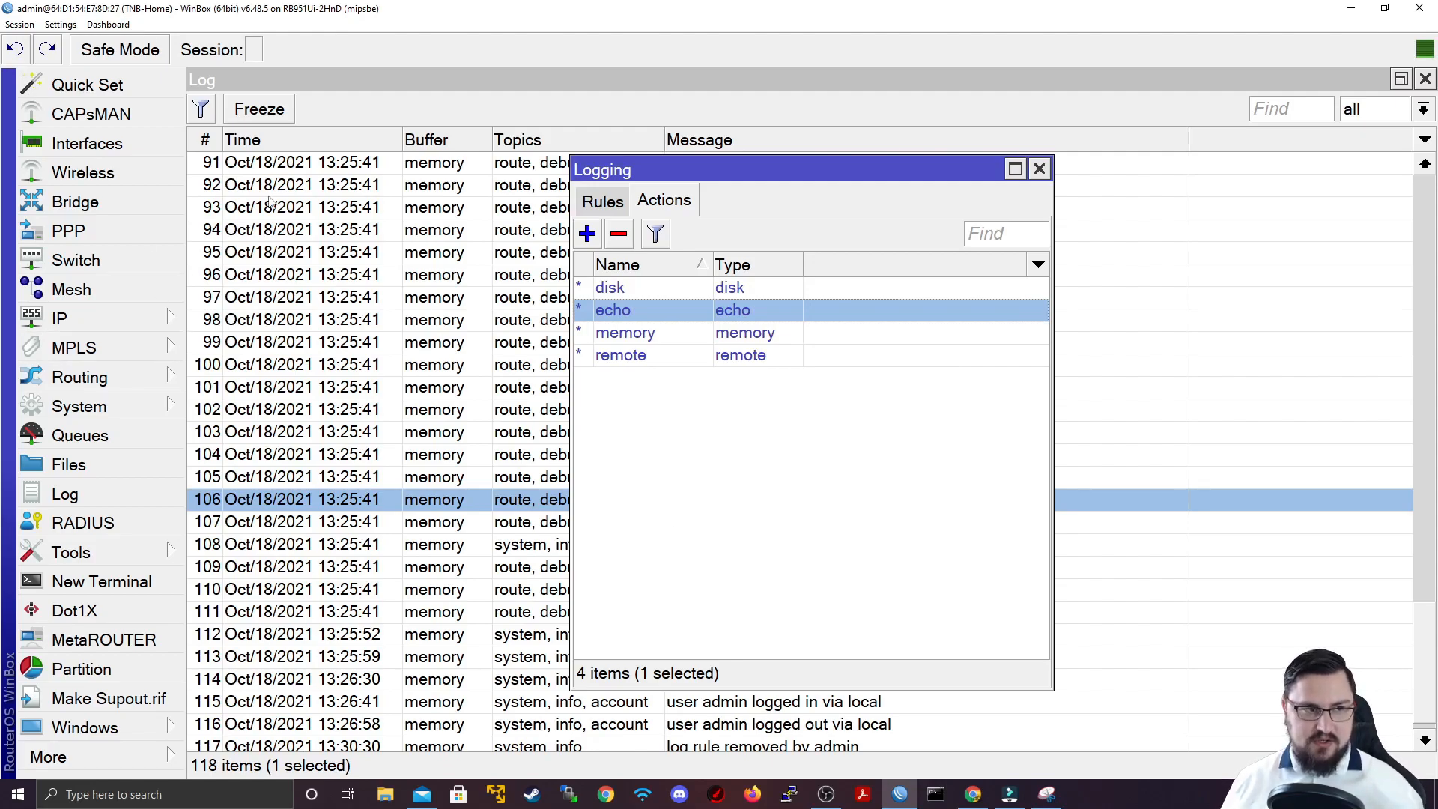
Step: Inspect and close the memory action's settings, then view the remote action's settings
{"action": "double_click", "coordinate": [625, 333]}
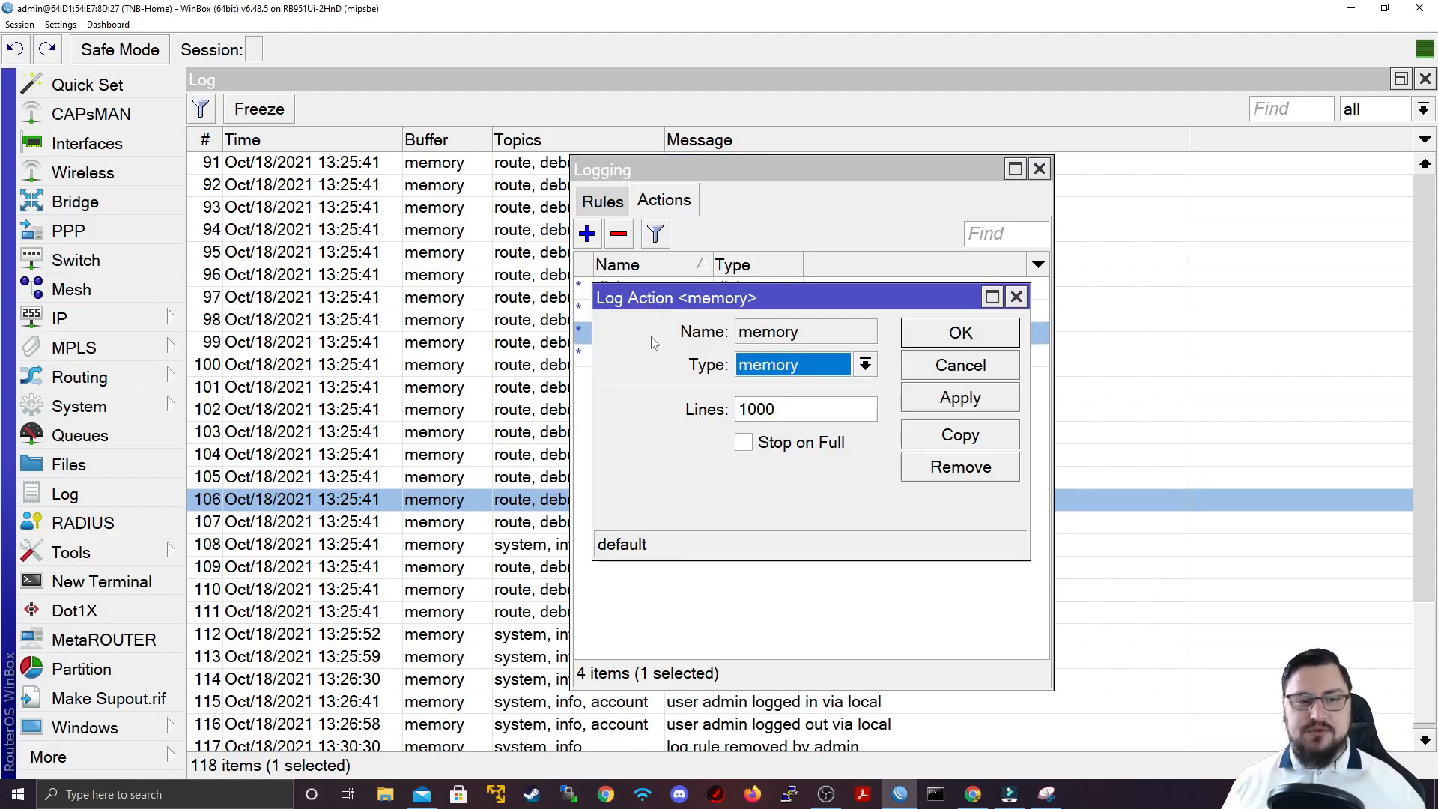
{"action": "mouse_move", "coordinate": [823, 386]}
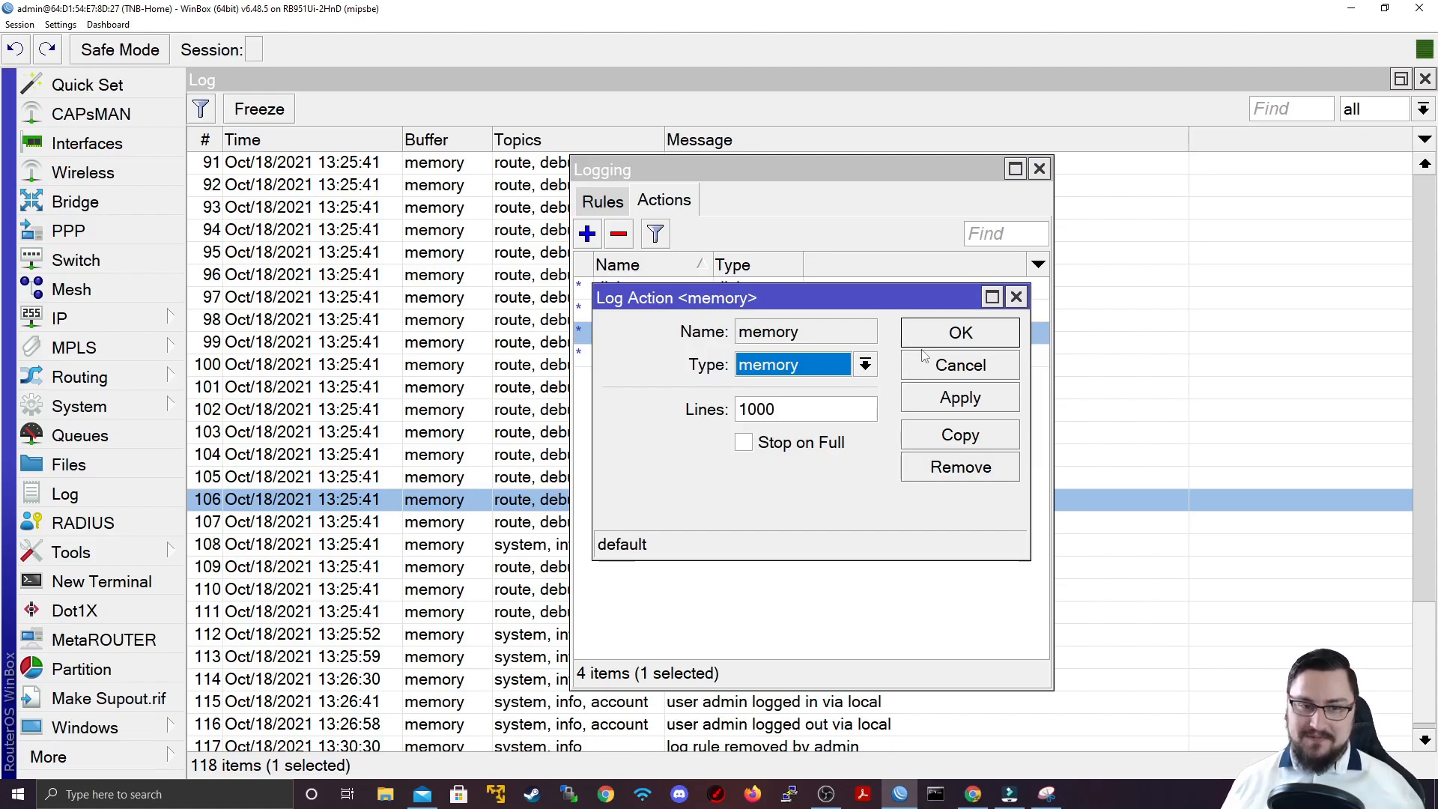
{"action": "left_click", "coordinate": [959, 333]}
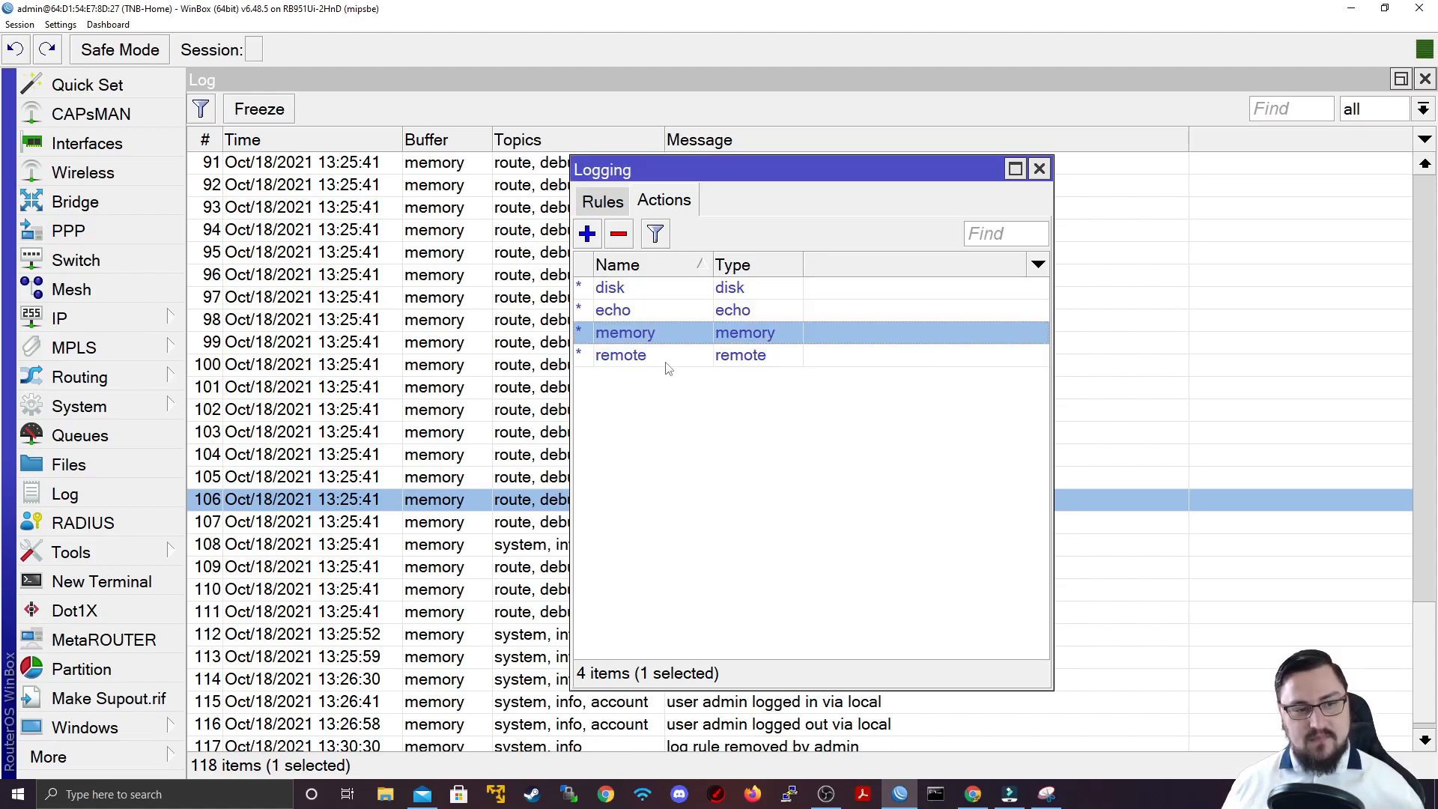
{"action": "double_click", "coordinate": [620, 355]}
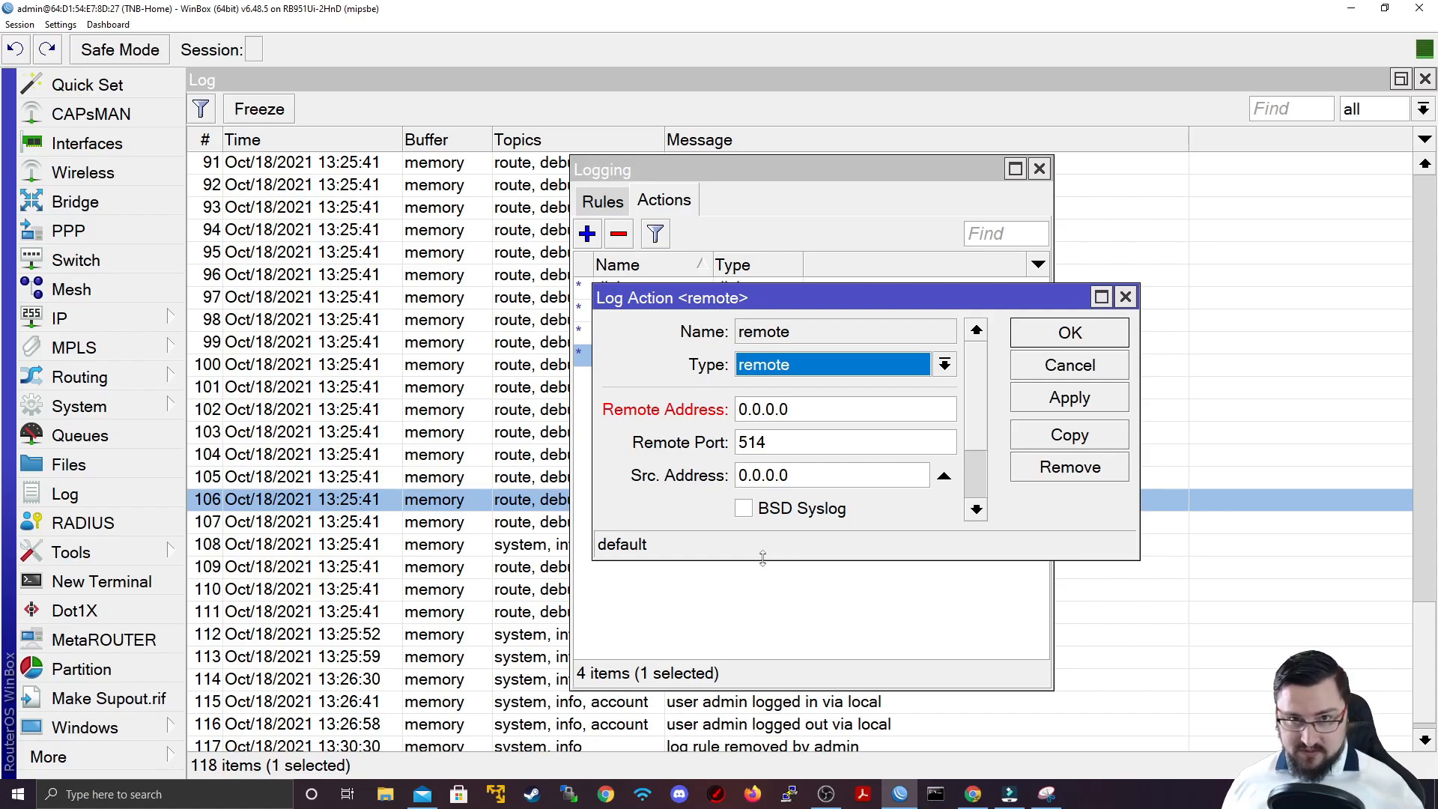
Step: Scroll through the remote action's settings and close them
{"action": "scroll", "scroll_direction": "down", "scroll_amount": 3}
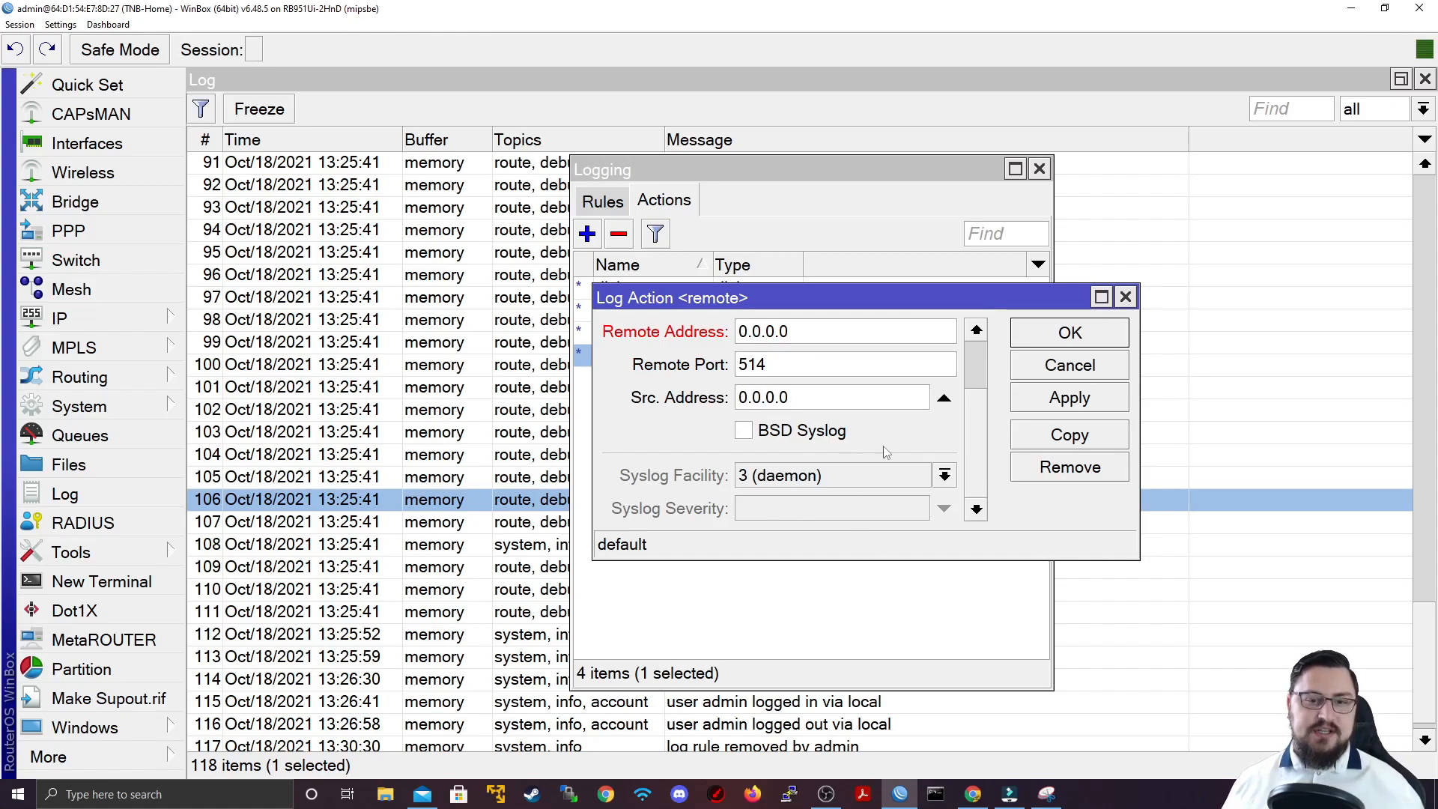
{"action": "left_click", "coordinate": [1070, 366]}
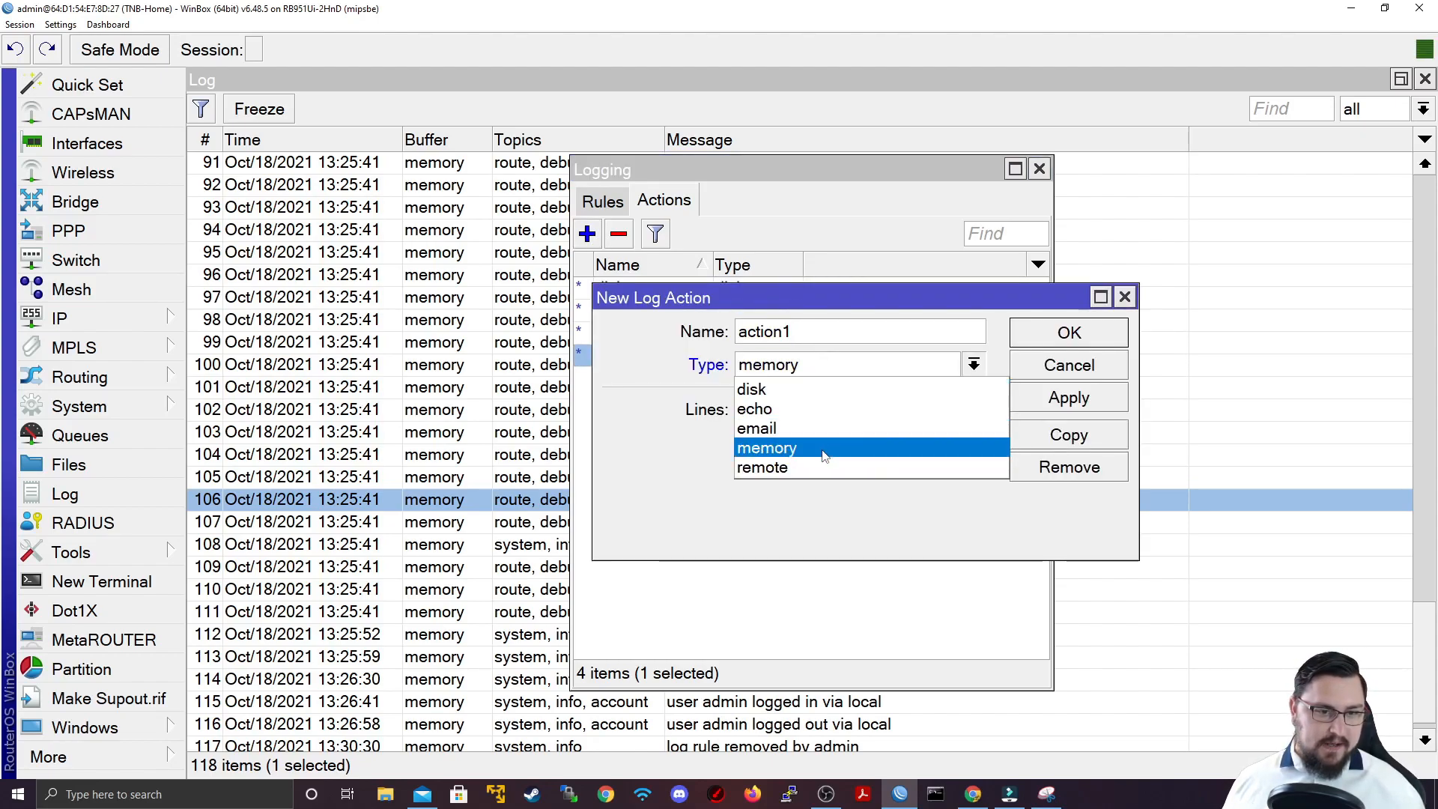
Step: Pick memory as the new action's type, reopen the type list, then discard the action
{"action": "left_click", "coordinate": [766, 448]}
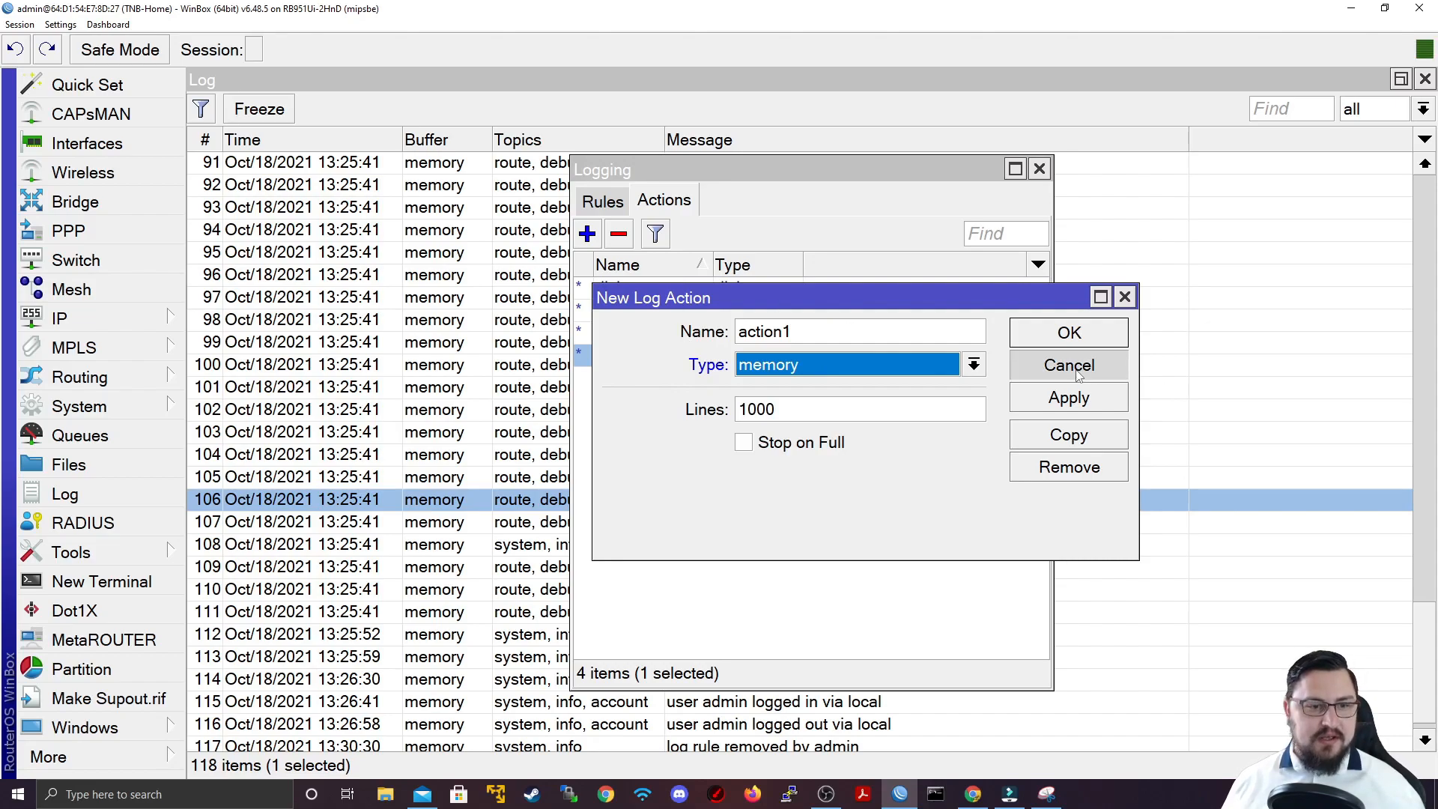
{"action": "mouse_move", "coordinate": [1058, 374]}
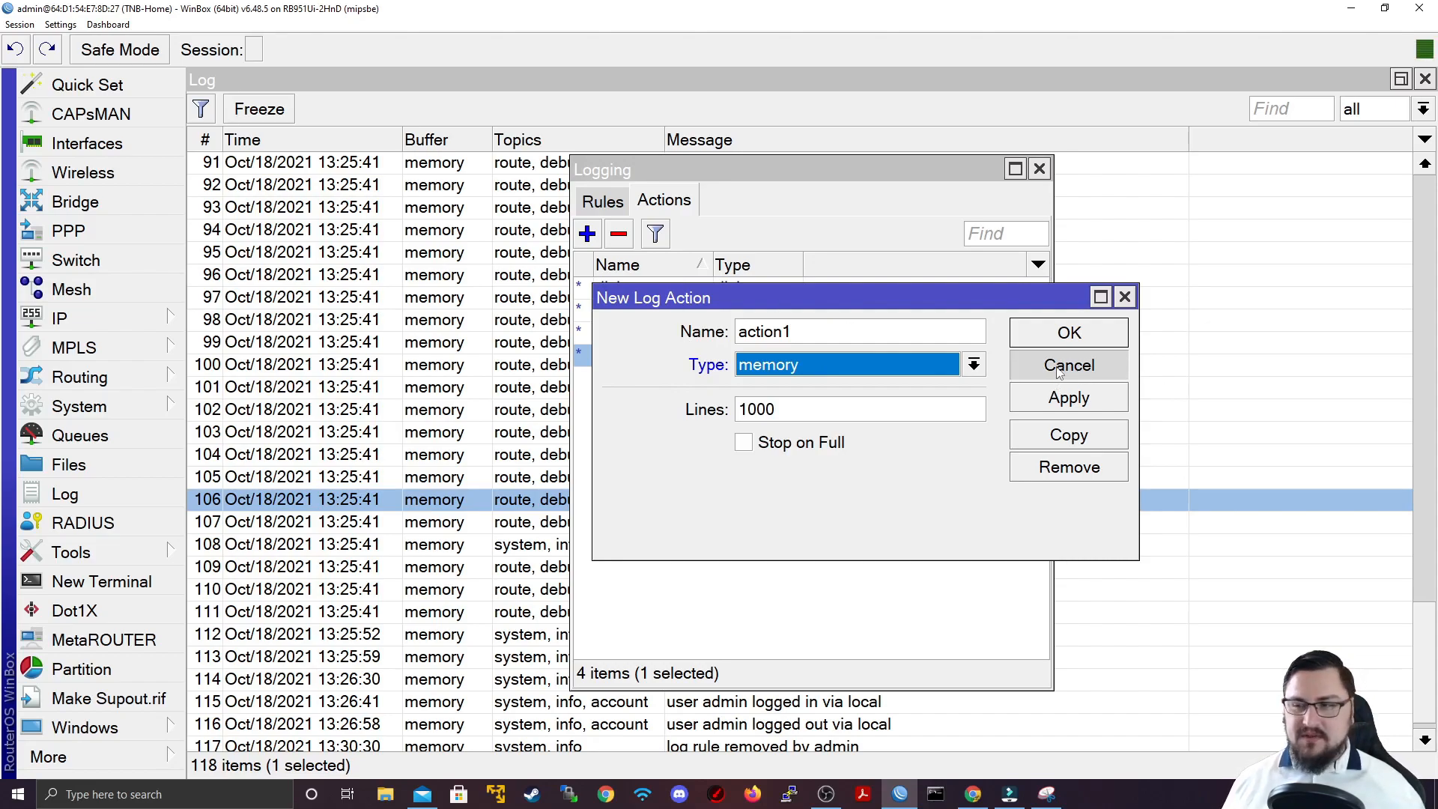
{"action": "left_click", "coordinate": [974, 365]}
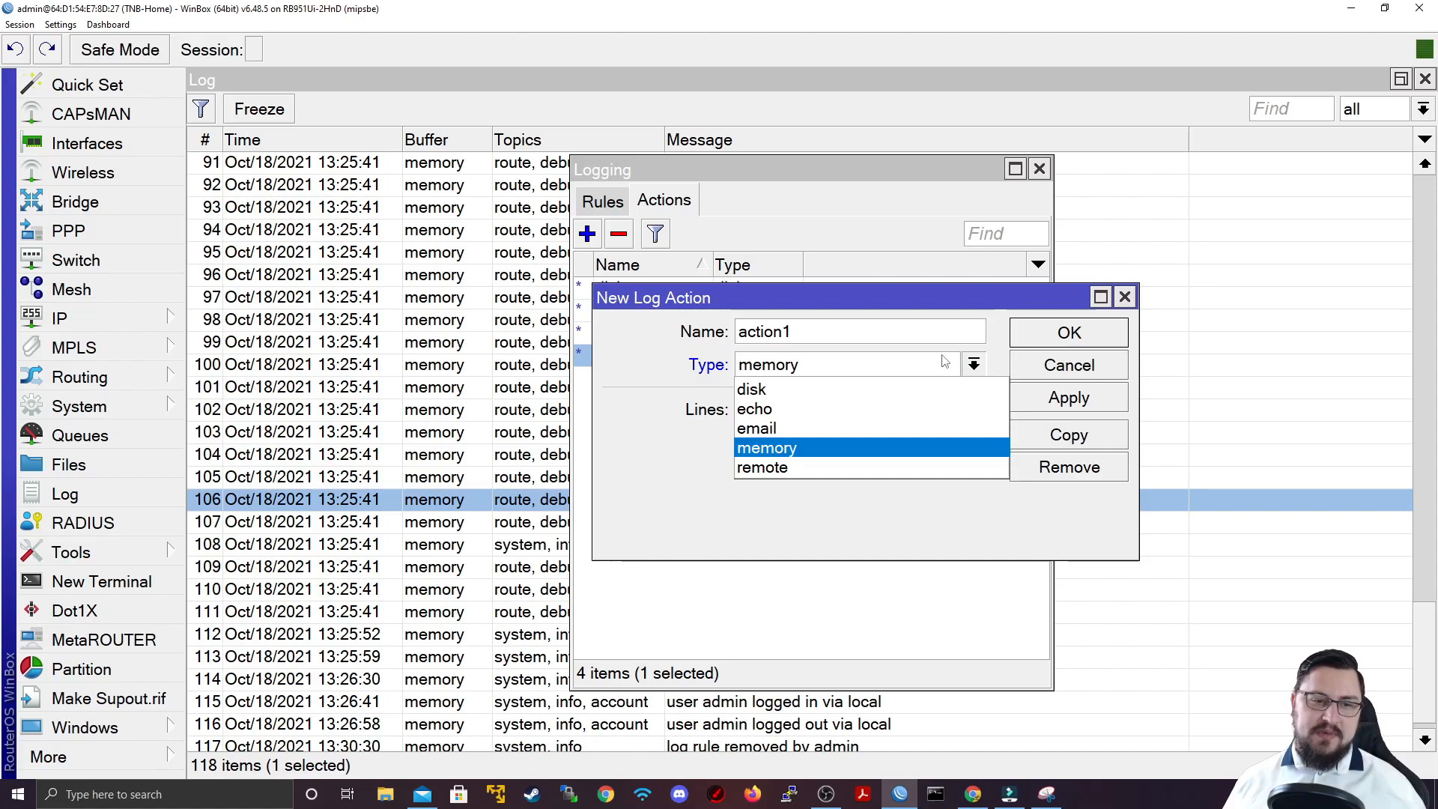
{"action": "mouse_move", "coordinate": [984, 426]}
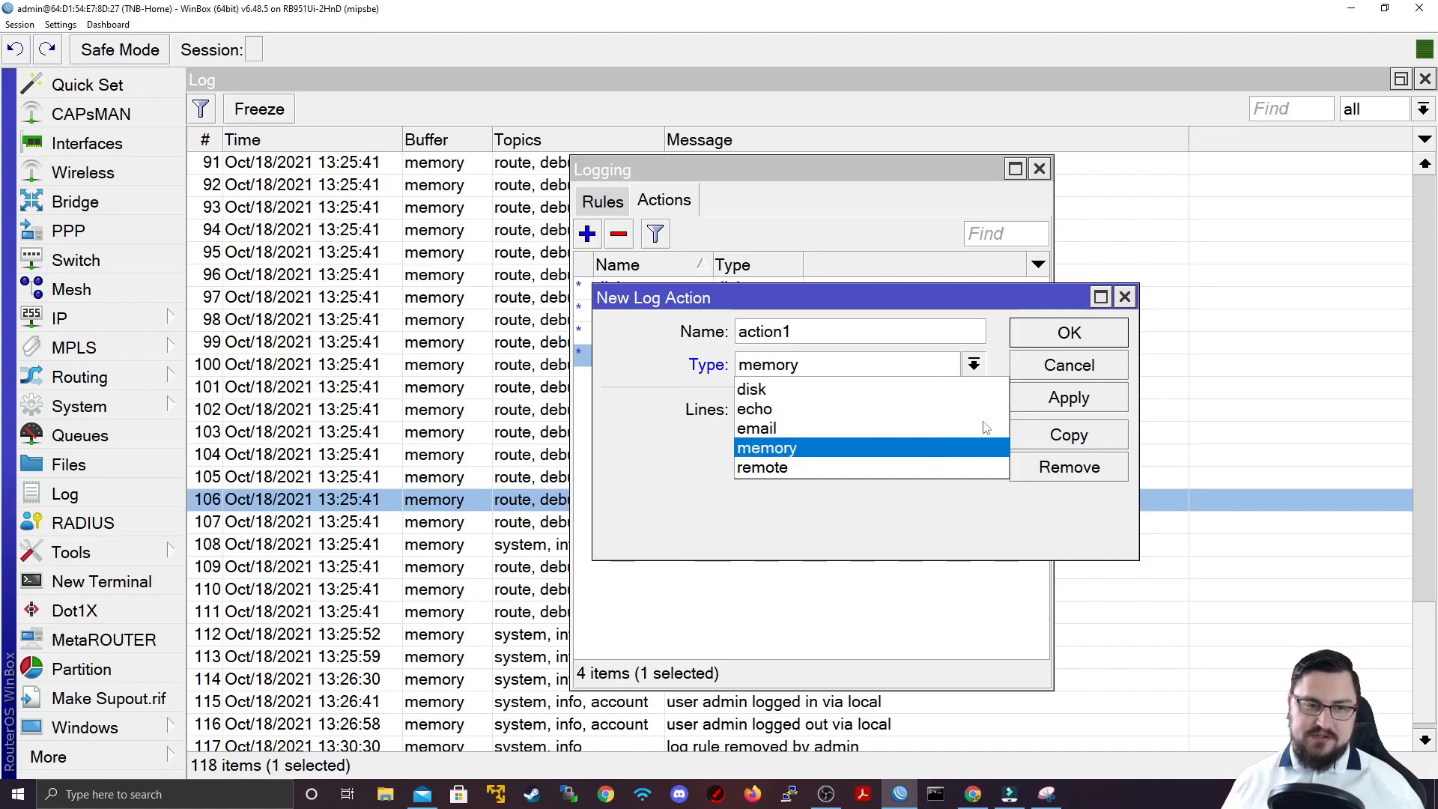
{"action": "left_click", "coordinate": [1069, 364]}
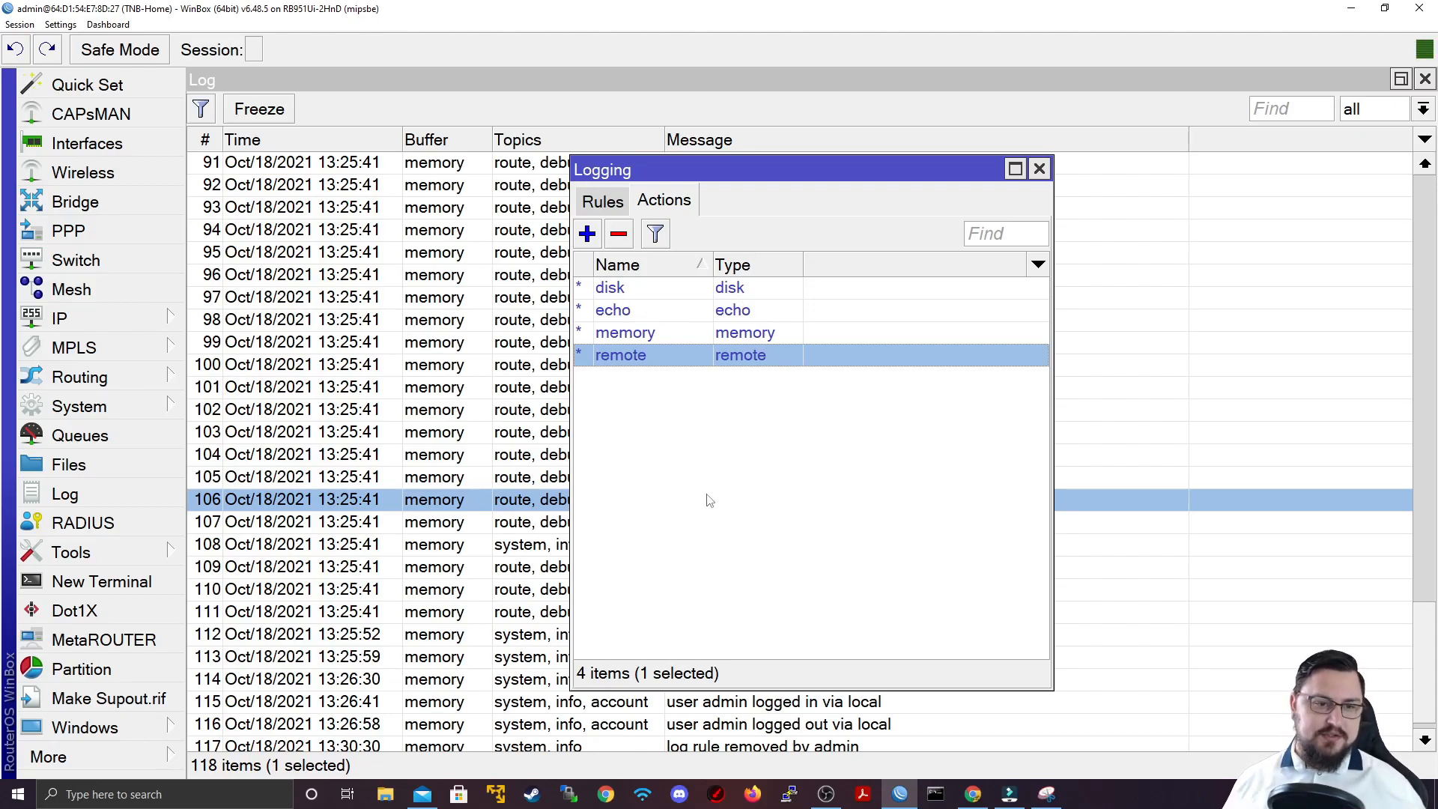
Step: View the disk action: file name log, 1000 lines per file, two files
{"action": "double_click", "coordinate": [610, 288]}
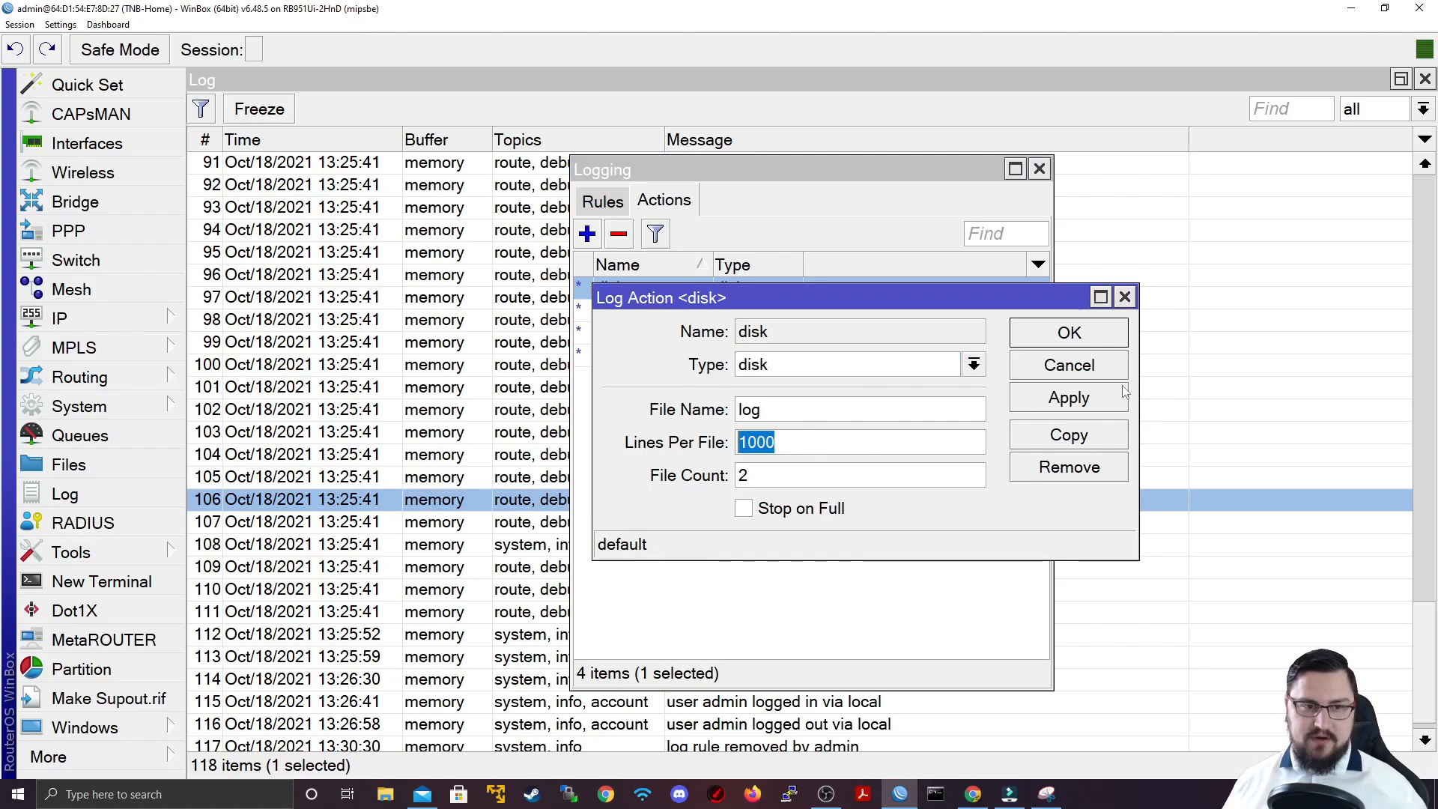
{"action": "left_click", "coordinate": [847, 364]}
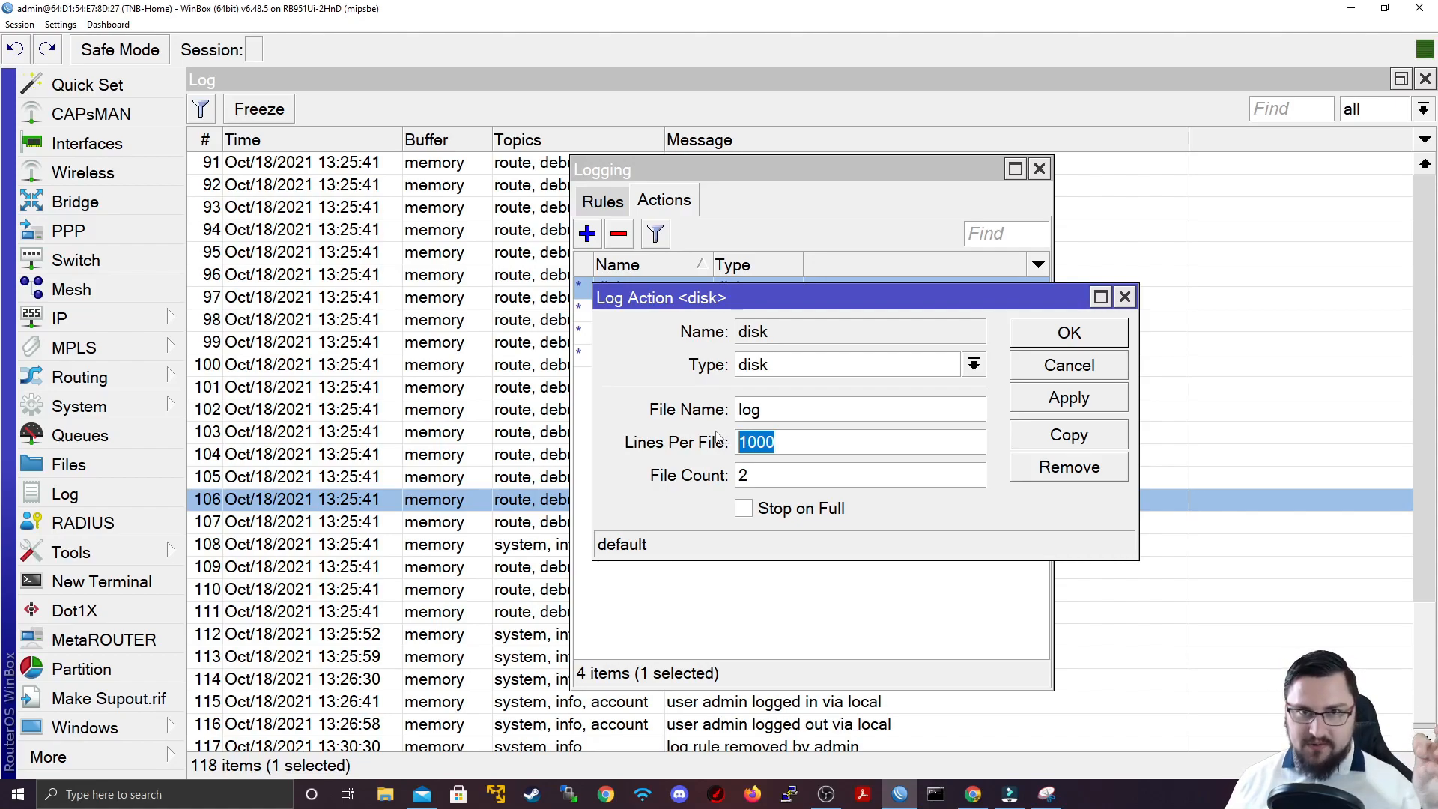
{"action": "mouse_move", "coordinate": [869, 437]}
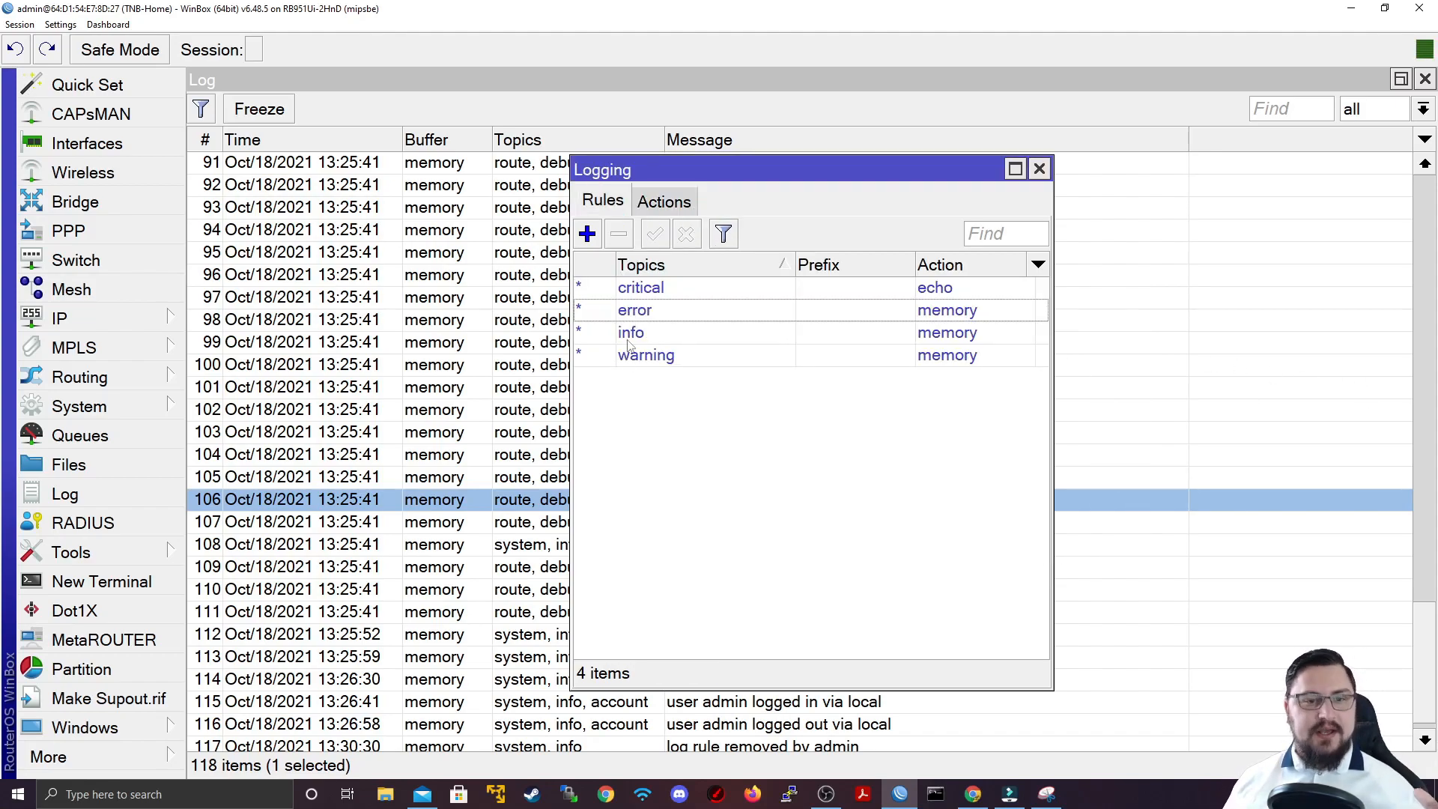
{"action": "left_click", "coordinate": [635, 310]}
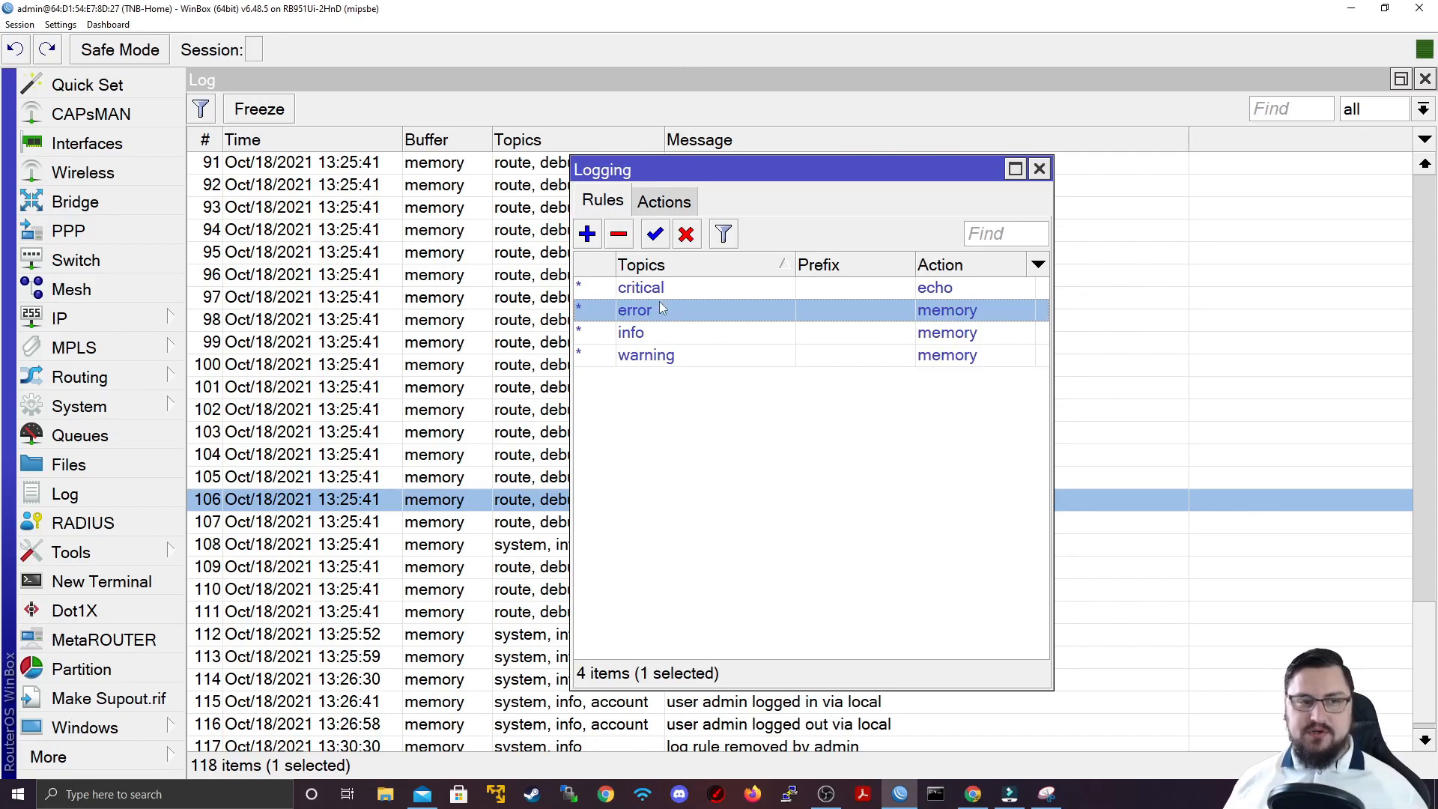
{"action": "left_click", "coordinate": [641, 287]}
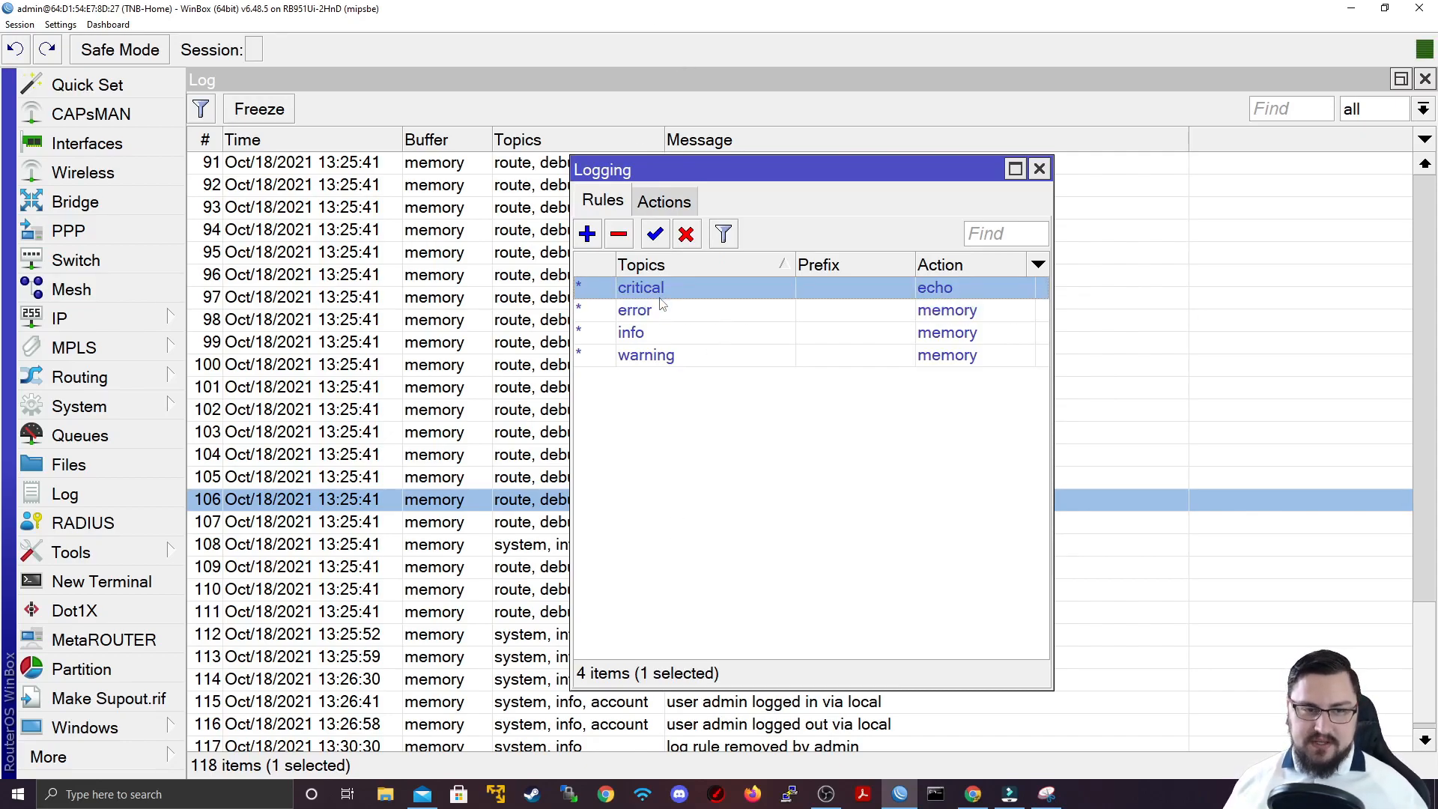
{"action": "mouse_move", "coordinate": [794, 505]}
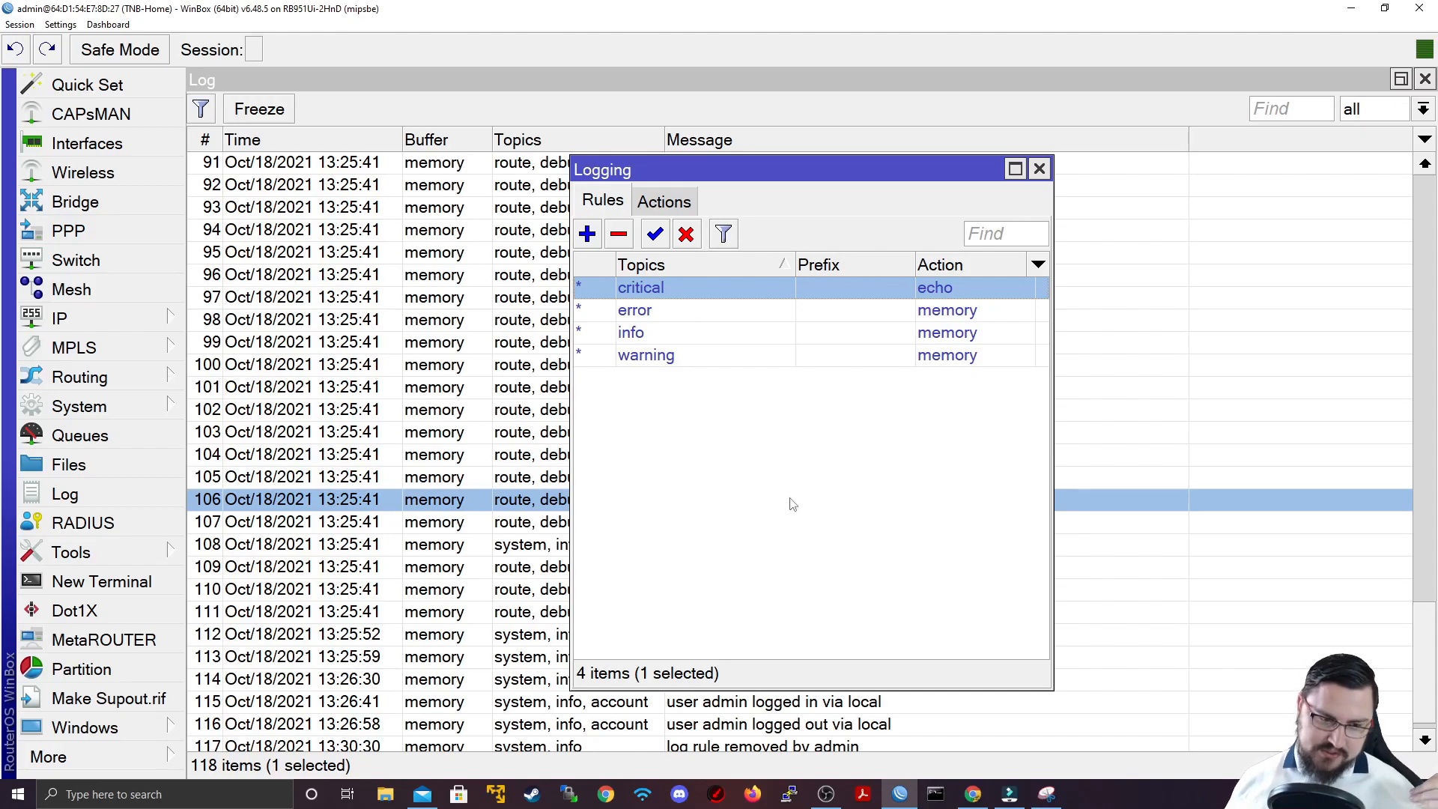
{"action": "left_click_drag", "start_coordinate": [602, 170], "coordinate": [882, 82]}
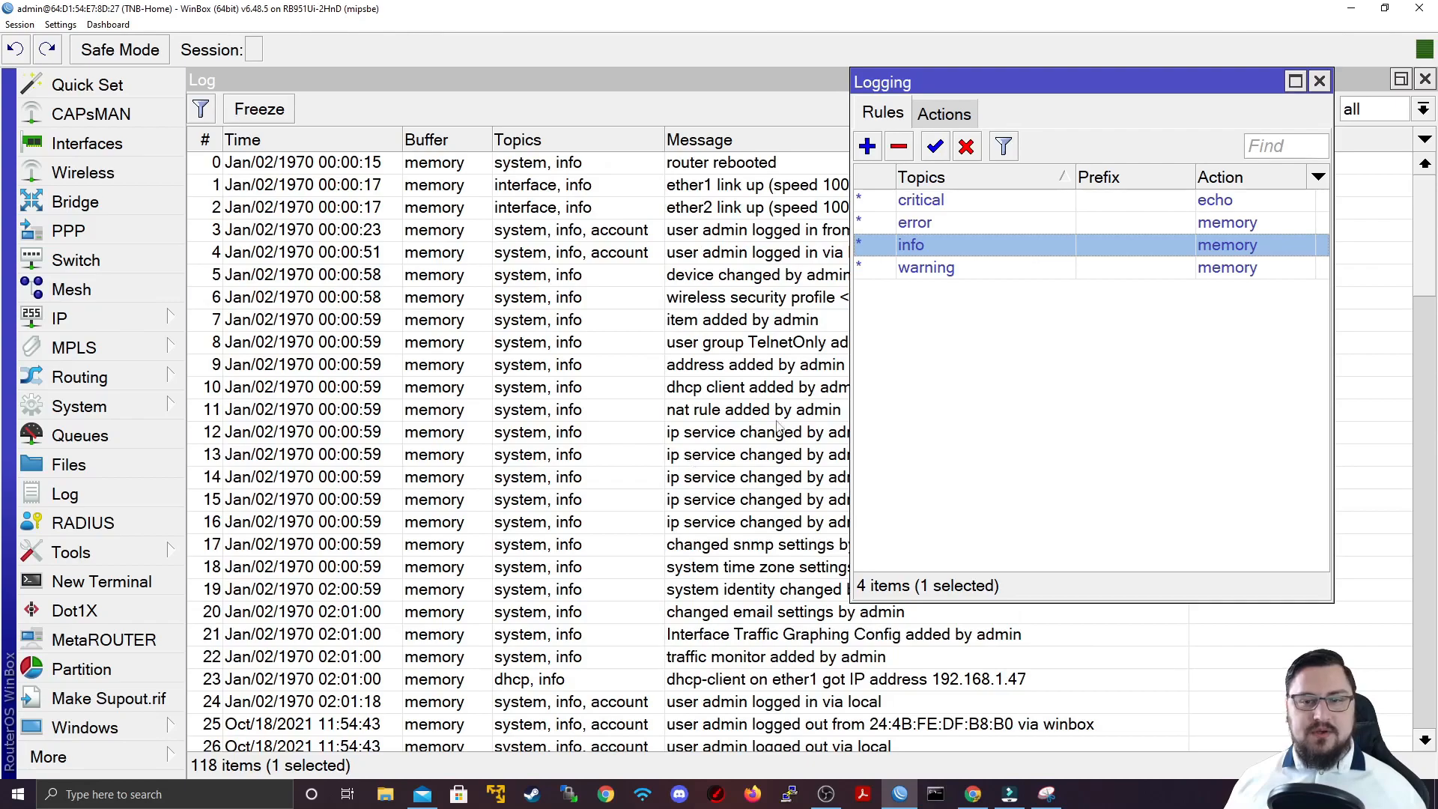
{"action": "left_click_drag", "start_coordinate": [1090, 82], "coordinate": [1224, 92]}
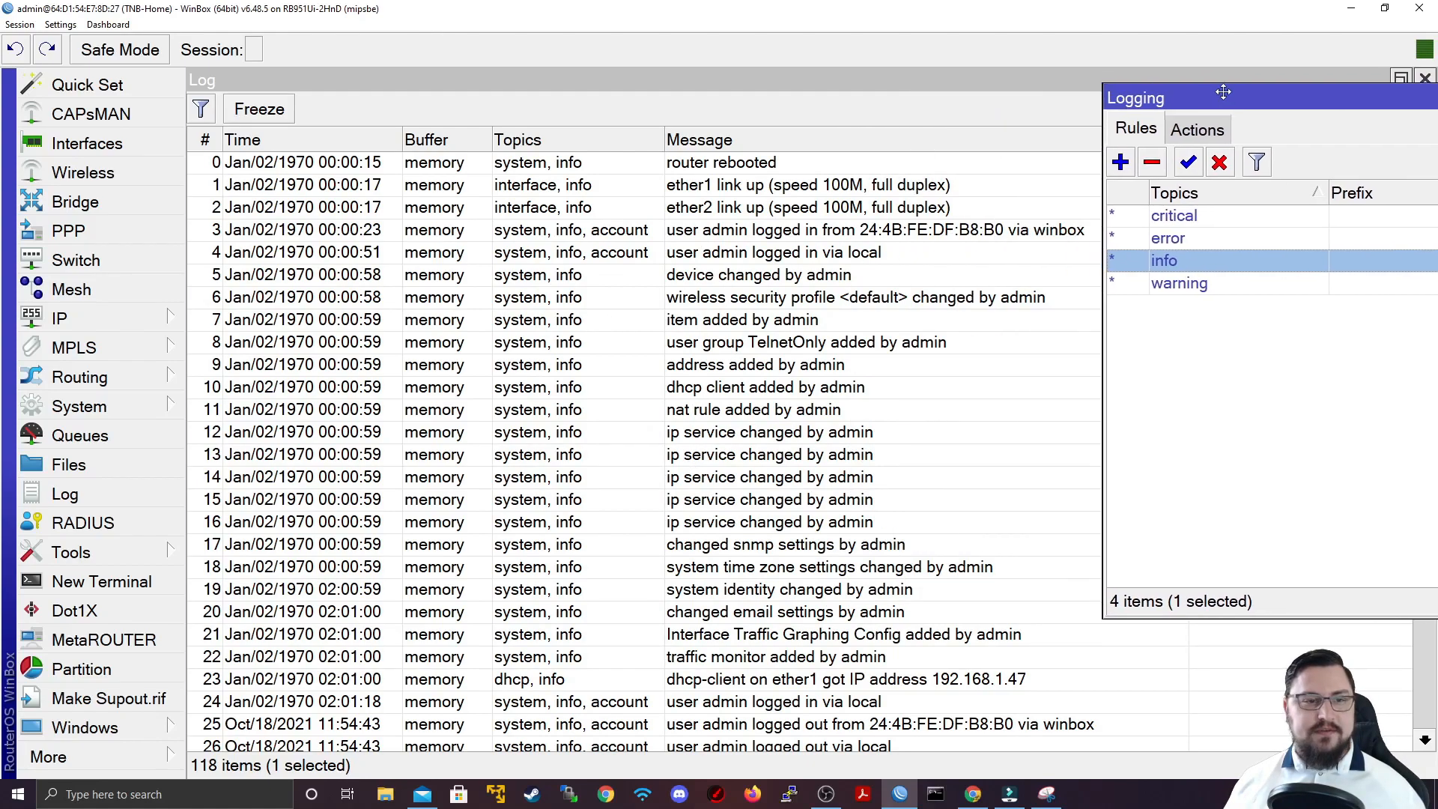
{"action": "left_click_drag", "start_coordinate": [1225, 91], "coordinate": [724, 122]}
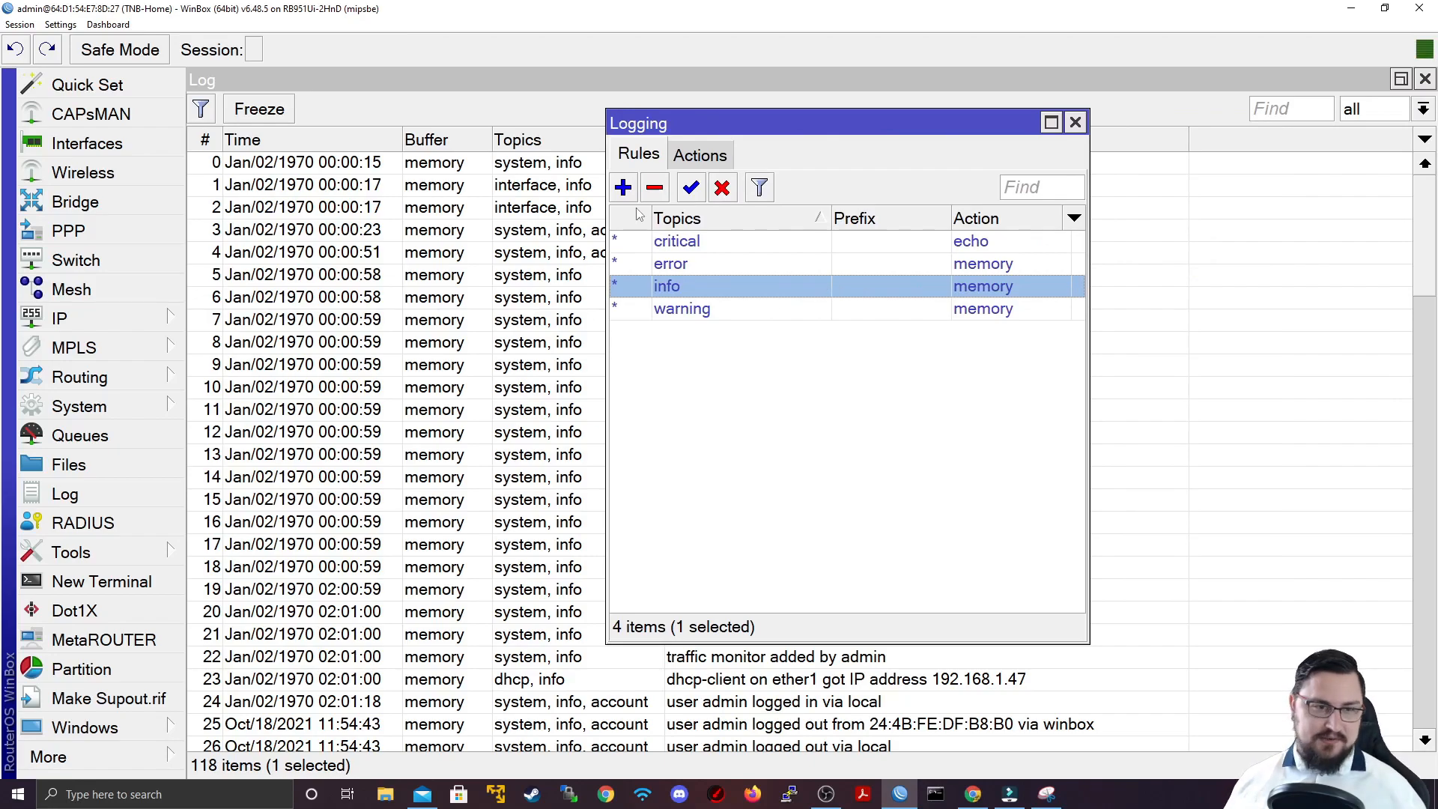
{"action": "scroll", "scroll_direction": "down", "scroll_amount": 3}
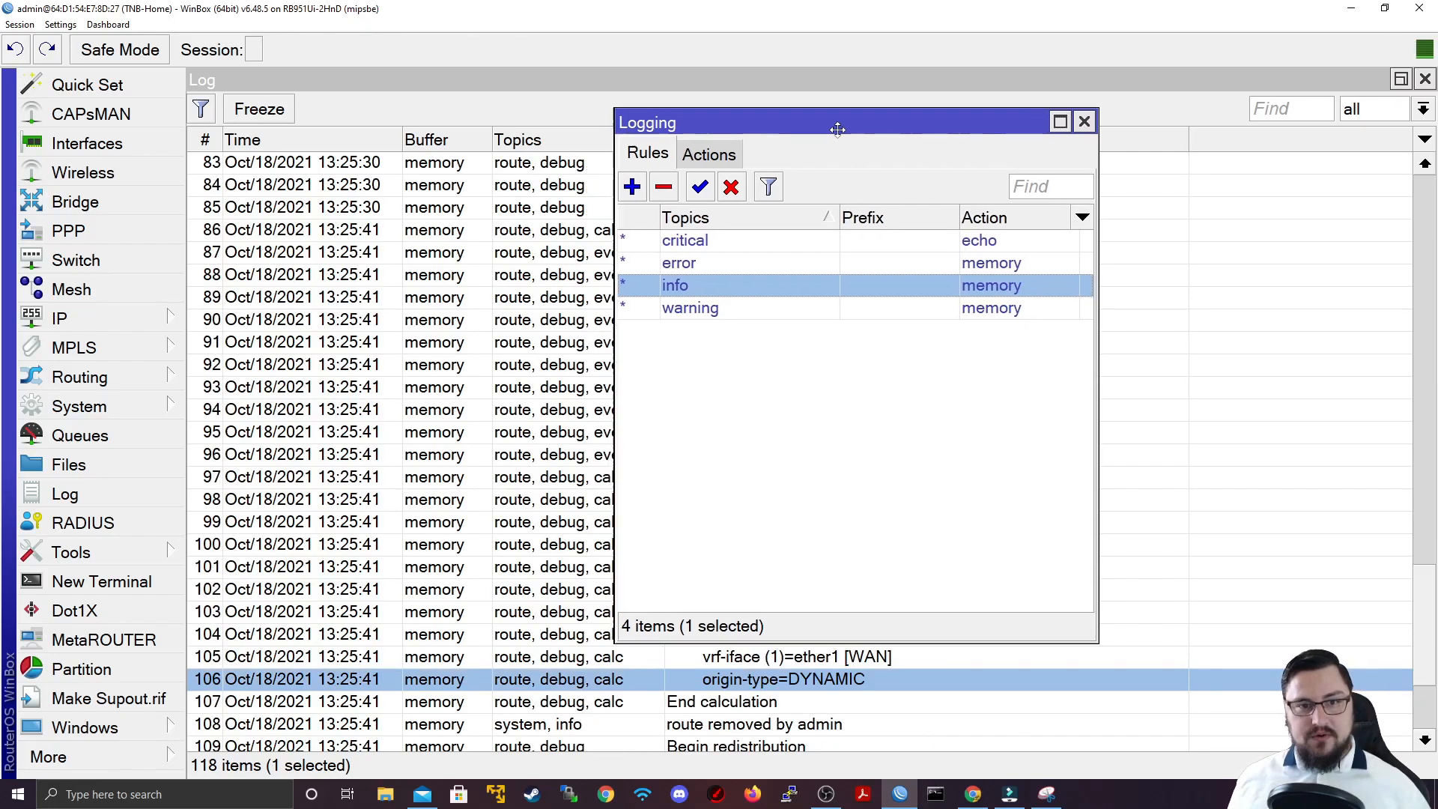
{"action": "left_click_drag", "start_coordinate": [837, 128], "coordinate": [1001, 128]}
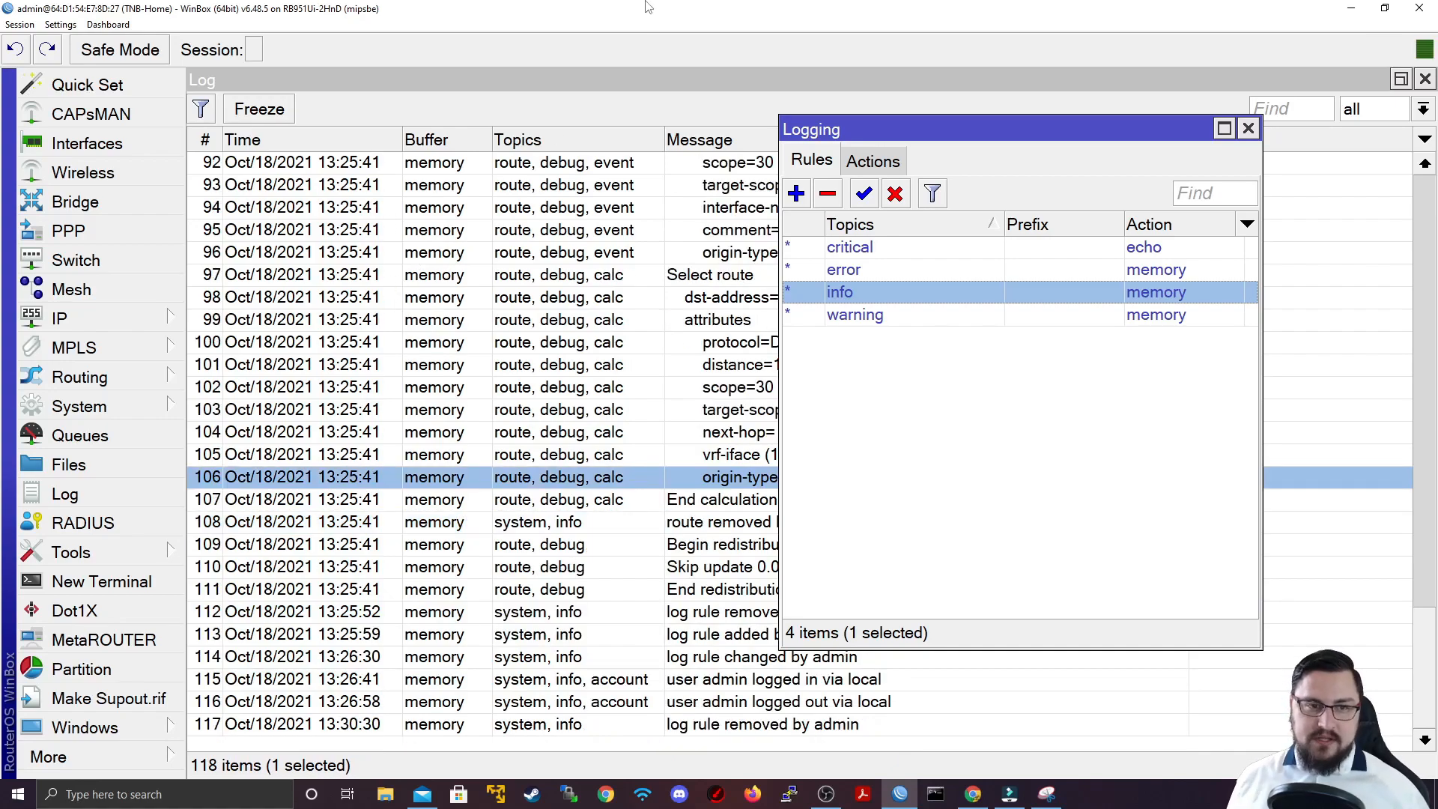
Step: Add a logging rule with topic dns and action disk, then close its dialog
{"action": "double_click", "coordinate": [839, 293]}
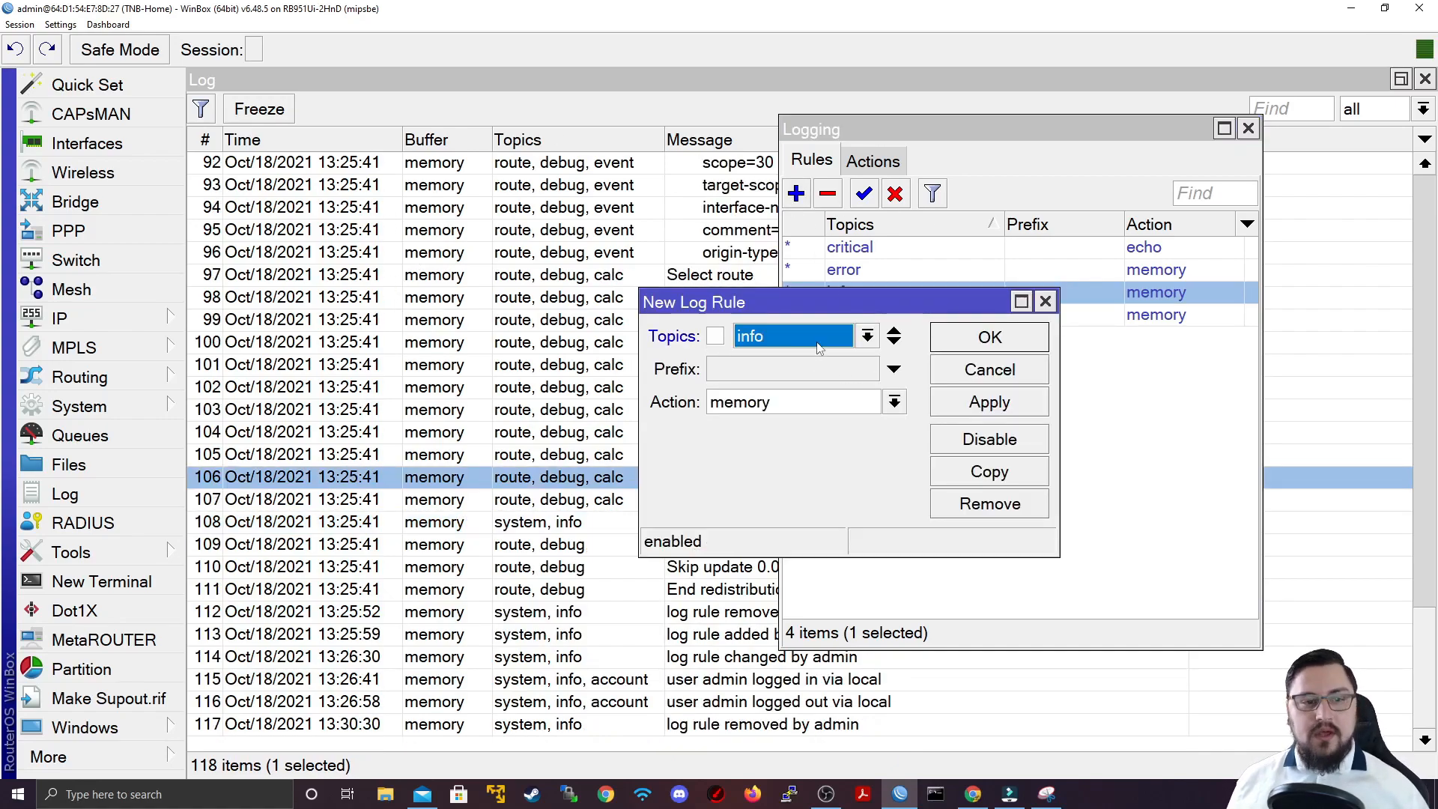
{"action": "left_click", "coordinate": [866, 336]}
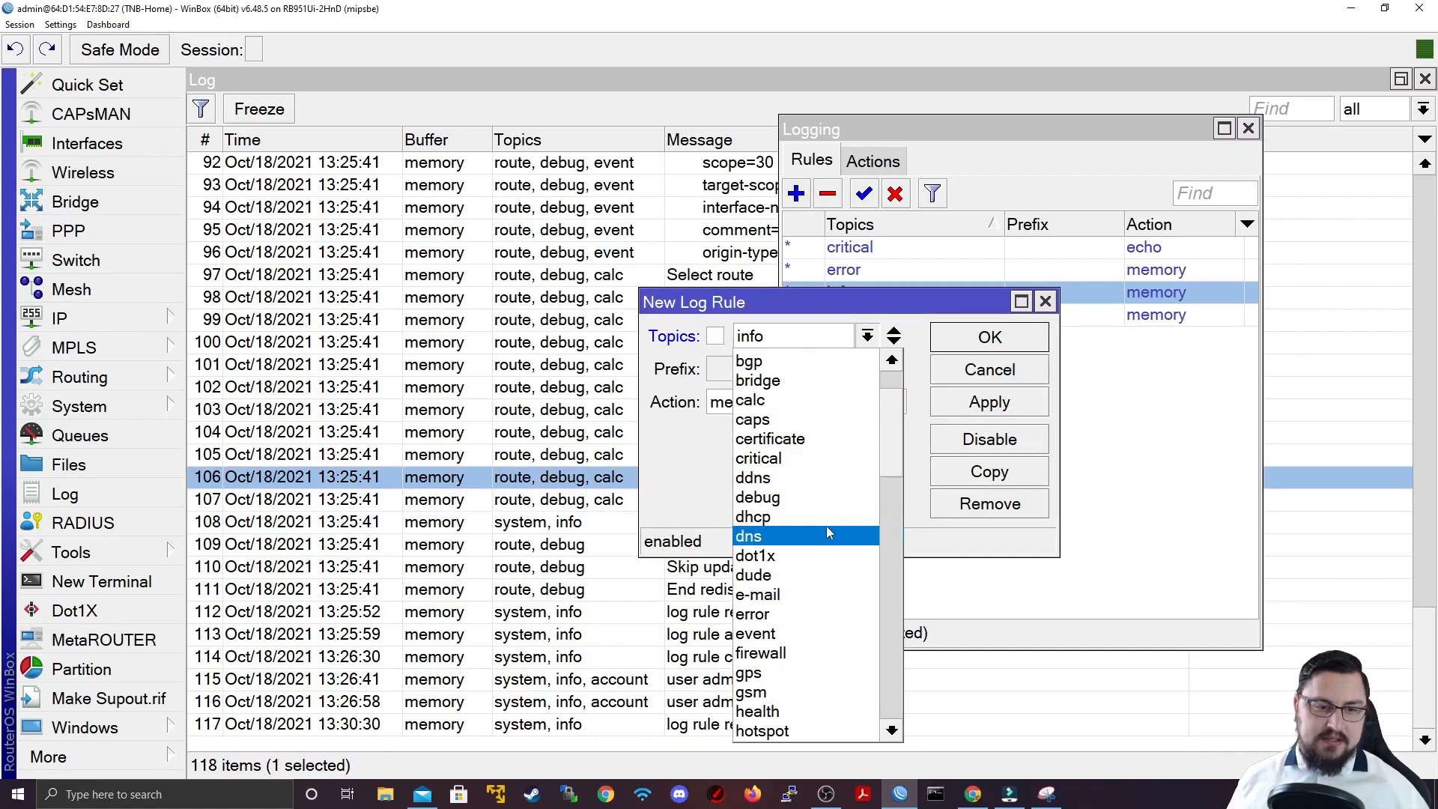
{"action": "left_click", "coordinate": [749, 536]}
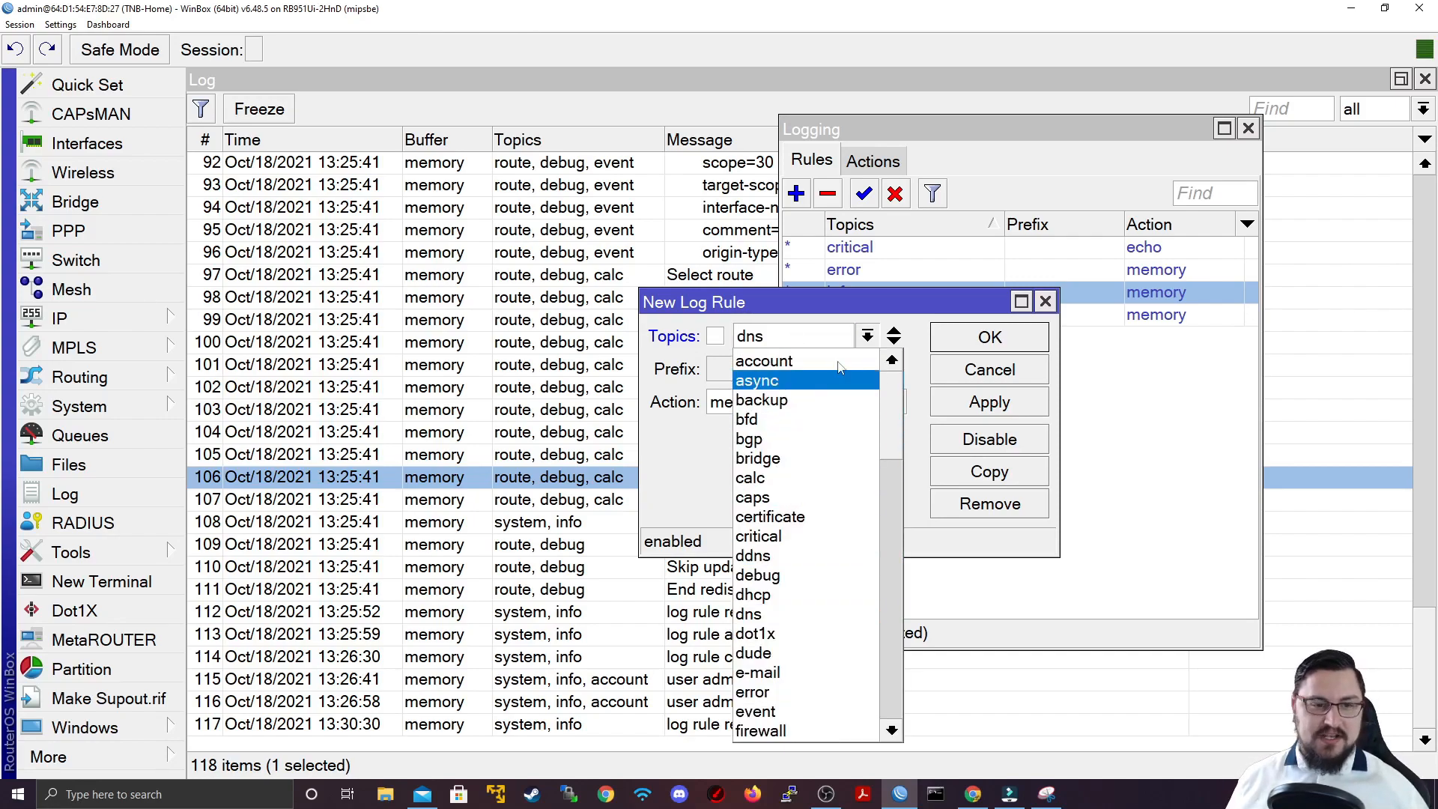
{"action": "mouse_move", "coordinate": [839, 439]}
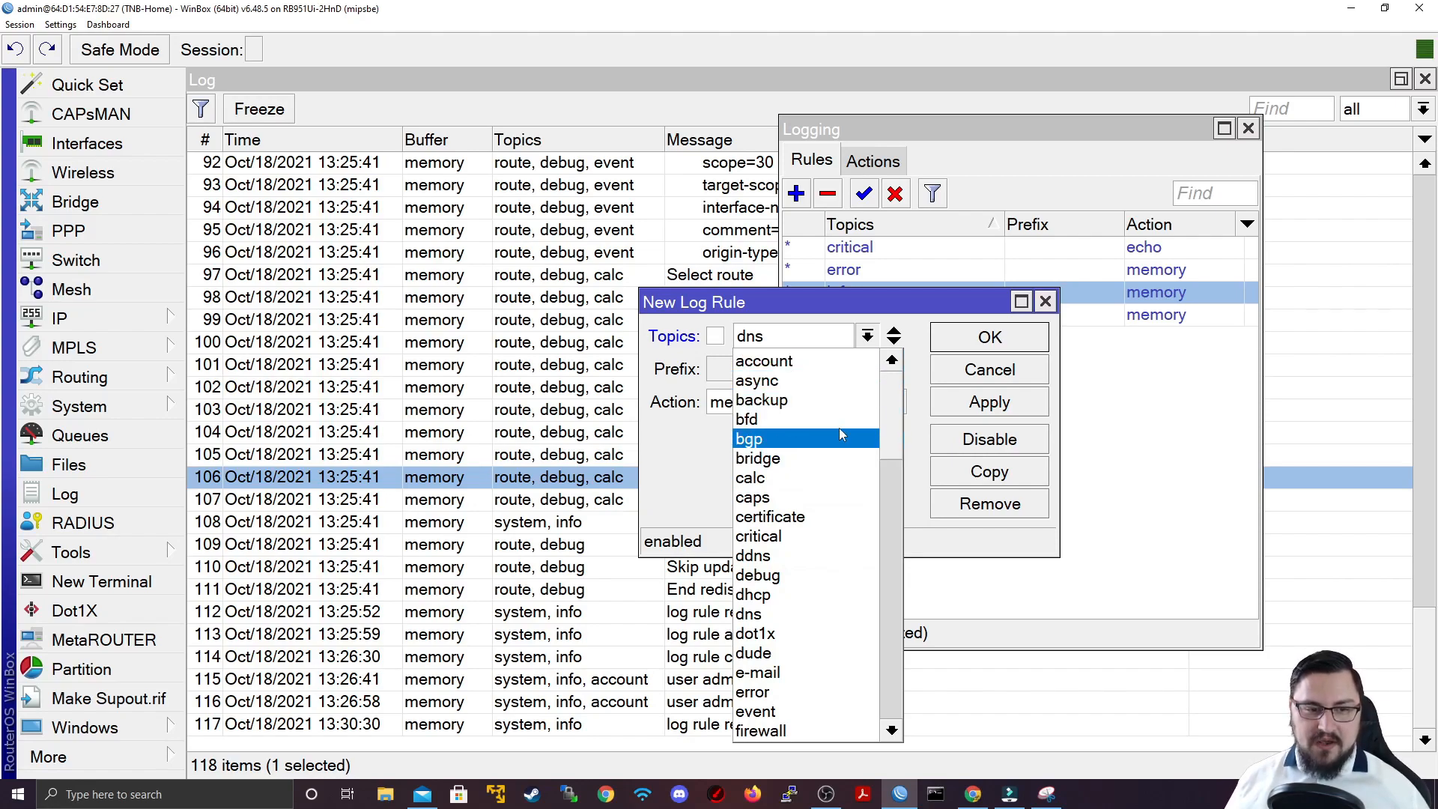
{"action": "scroll", "scroll_direction": "down", "scroll_amount": 3}
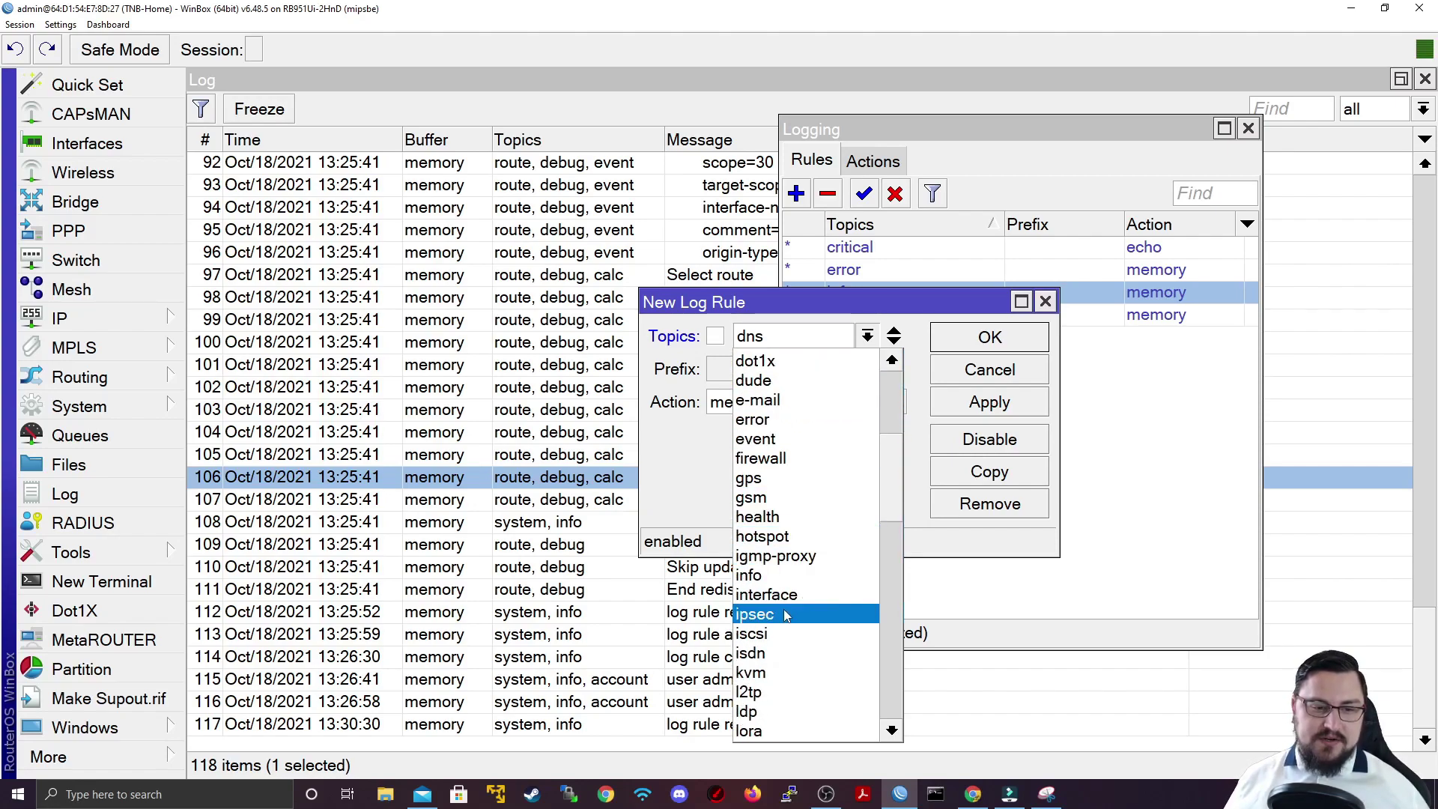
{"action": "left_click", "coordinate": [766, 594]}
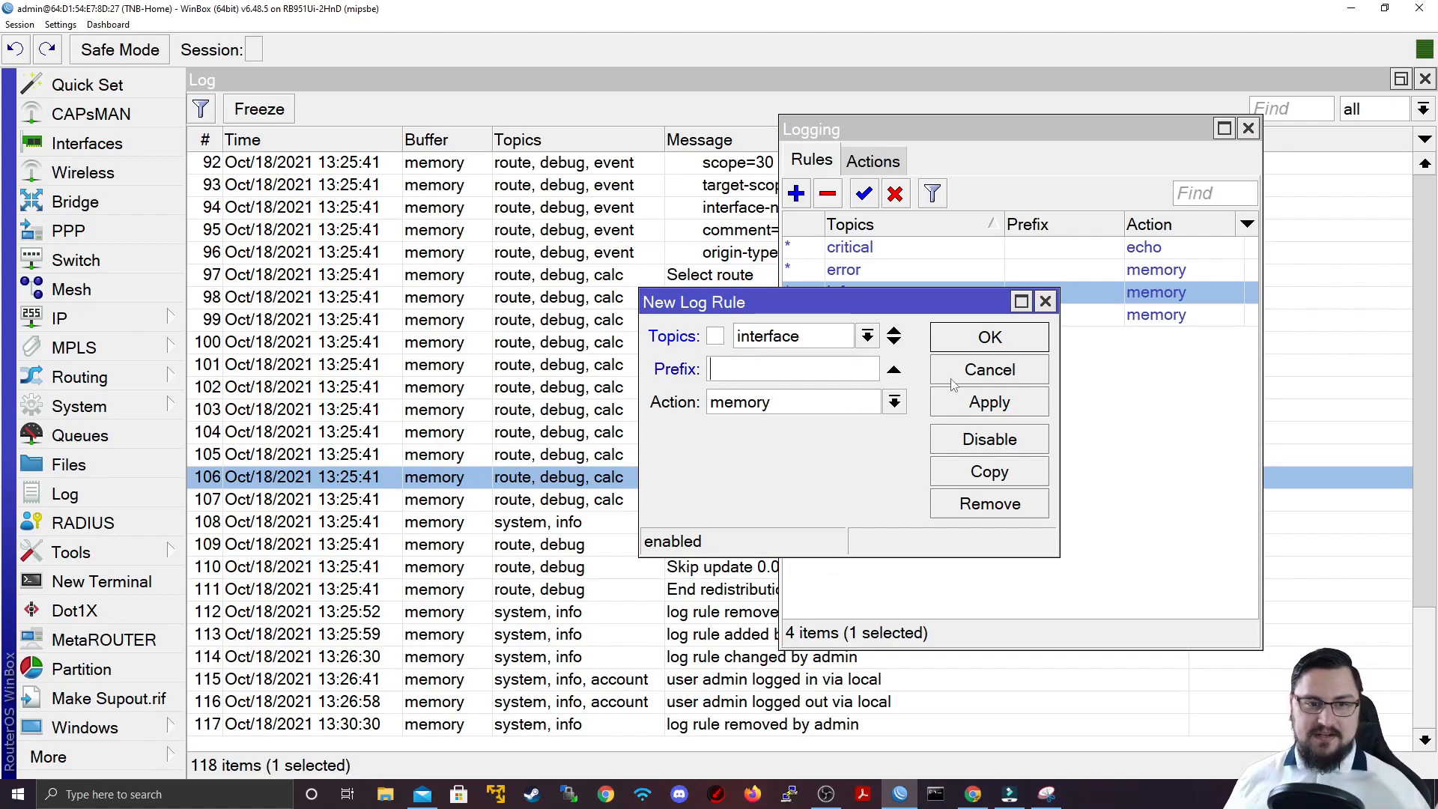
{"action": "left_click", "coordinate": [867, 335]}
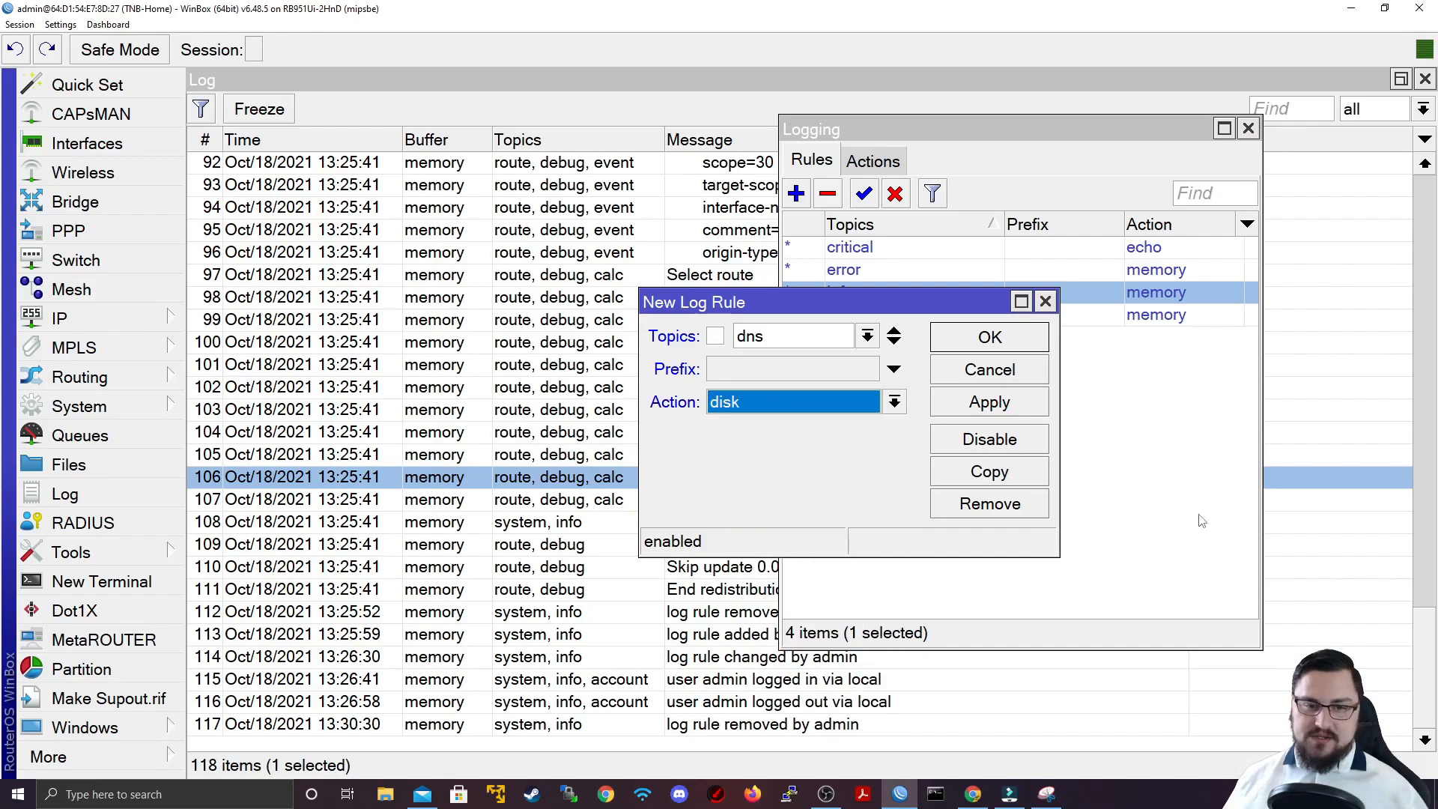
{"action": "left_click", "coordinate": [989, 338]}
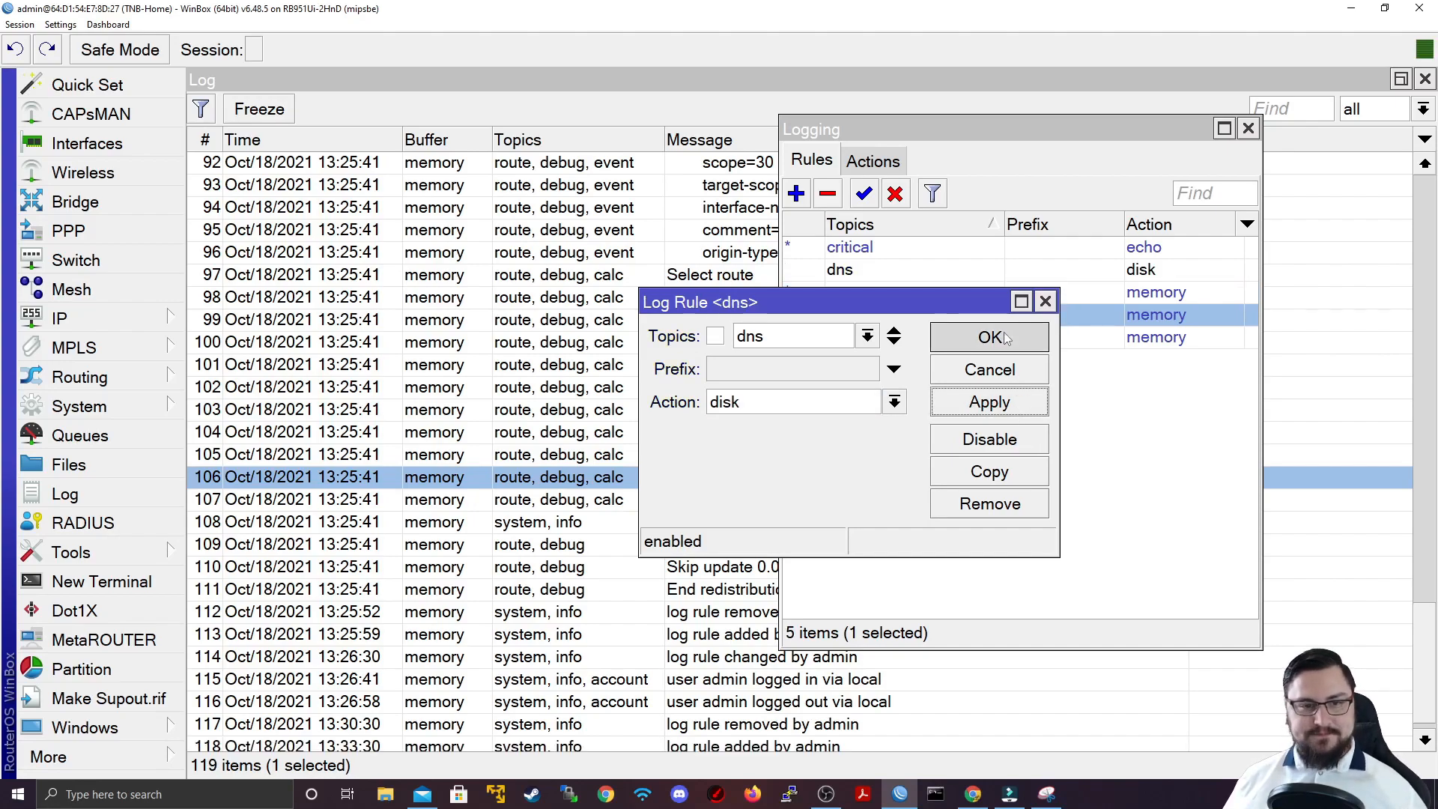
{"action": "left_click", "coordinate": [989, 337]}
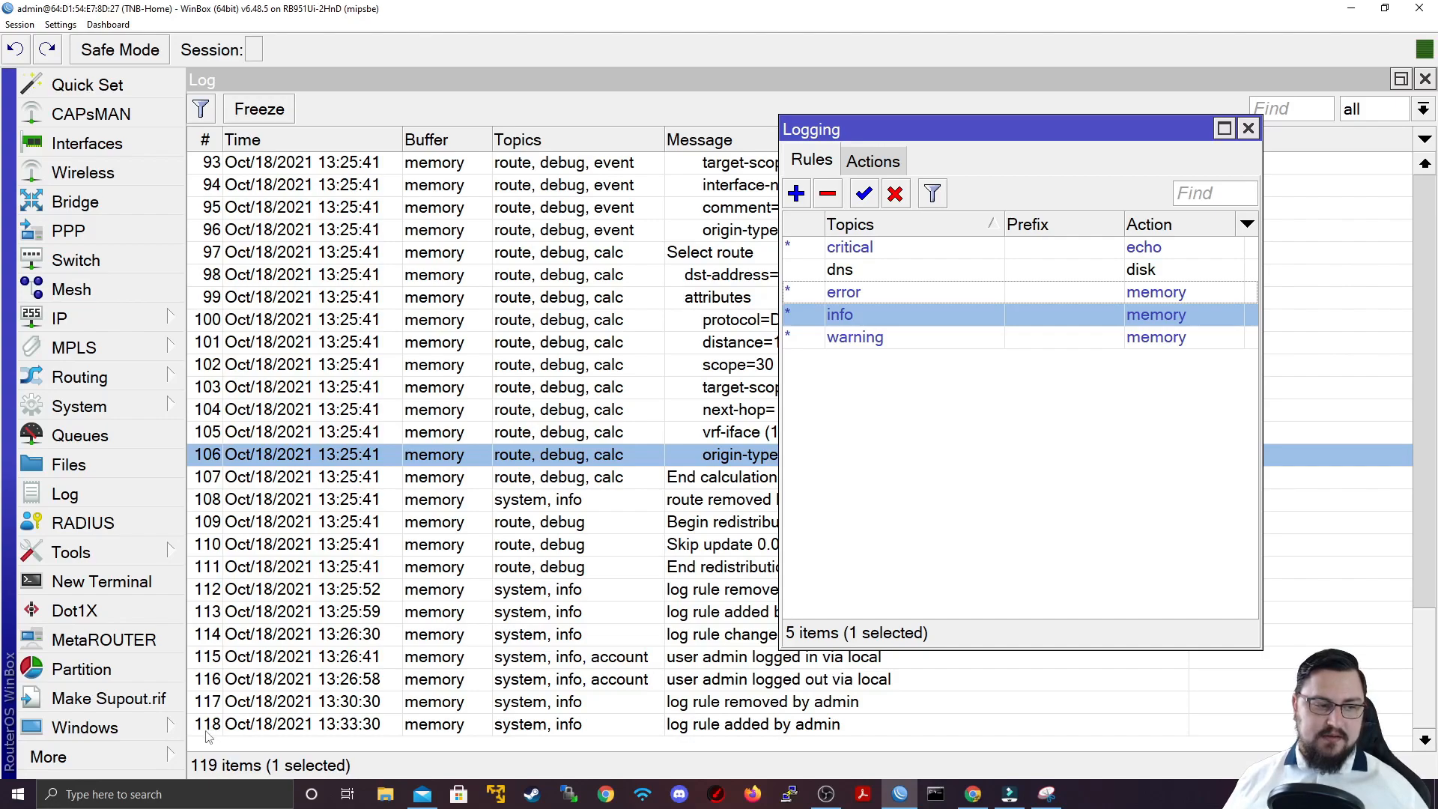
{"action": "left_click", "coordinate": [101, 581]}
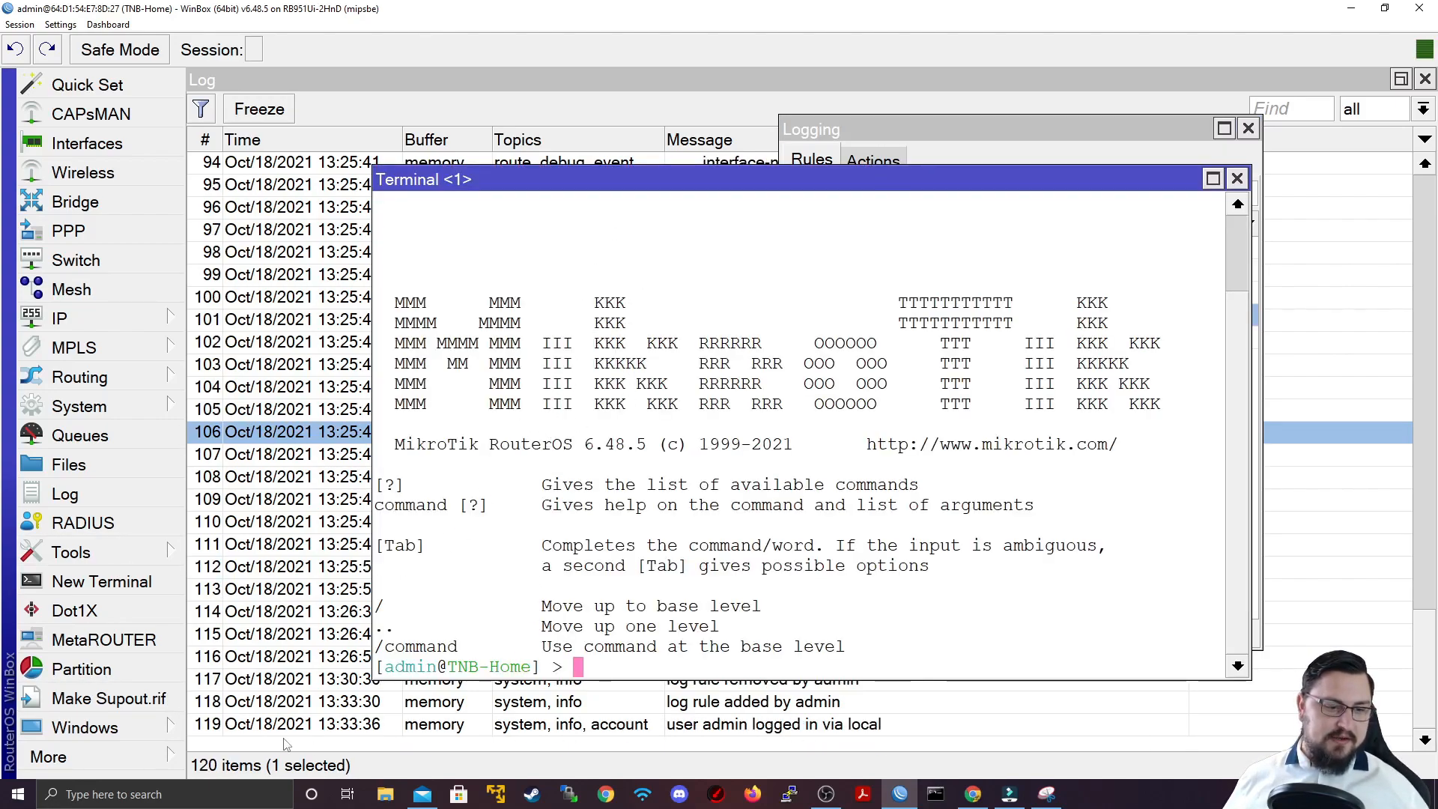
{"action": "mouse_move", "coordinate": [784, 733]}
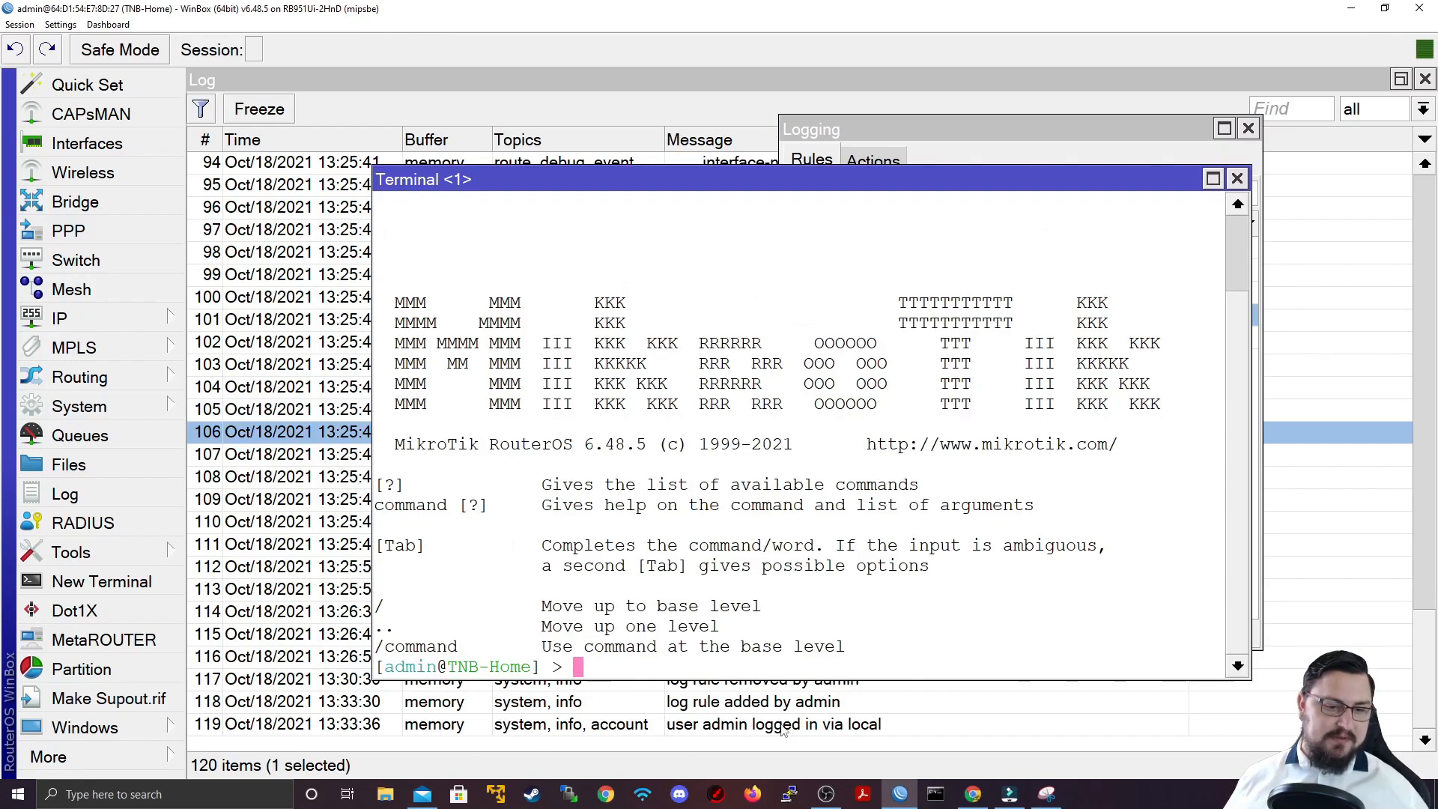
{"action": "type", "text": "p"}
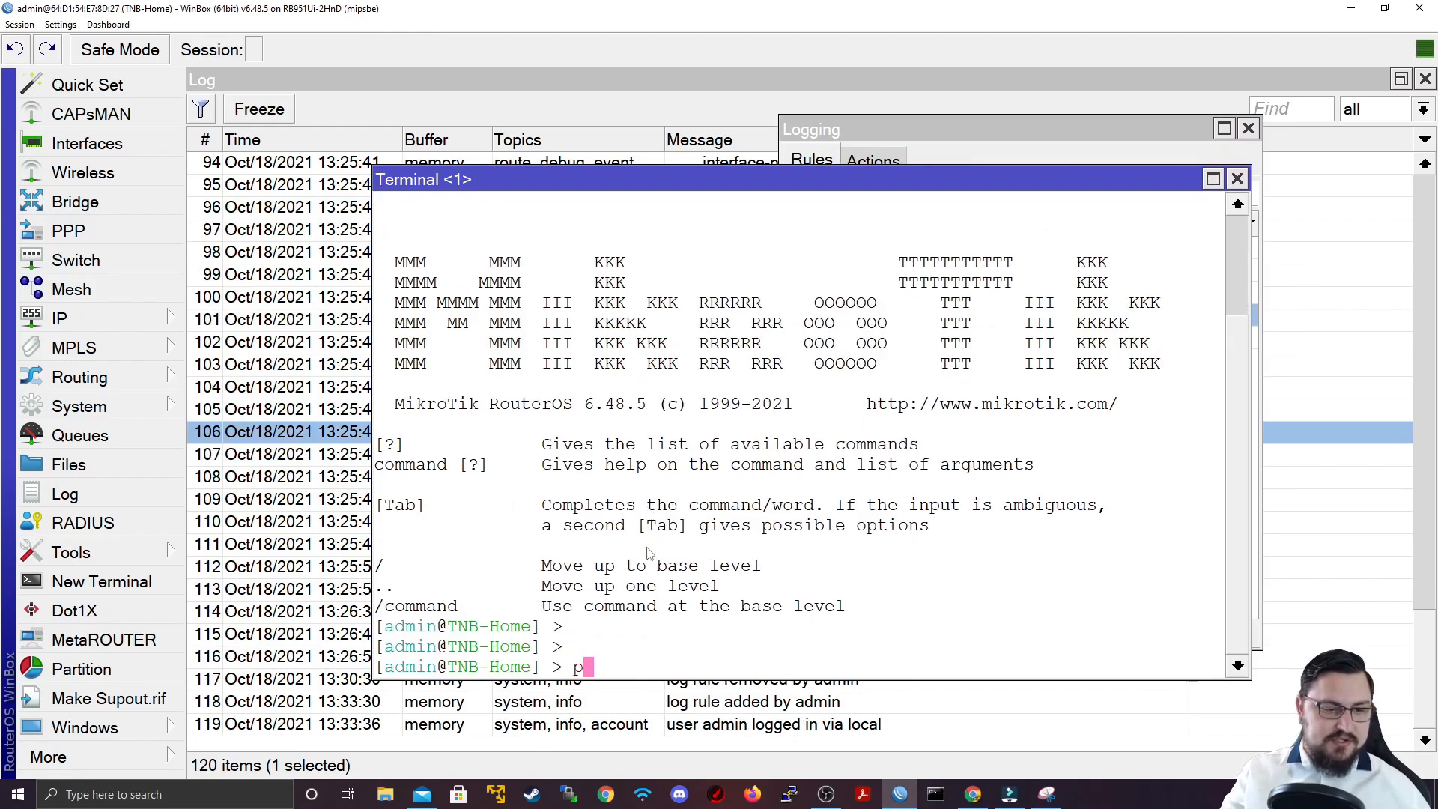
{"action": "type", "text": "ing www.google.com"}
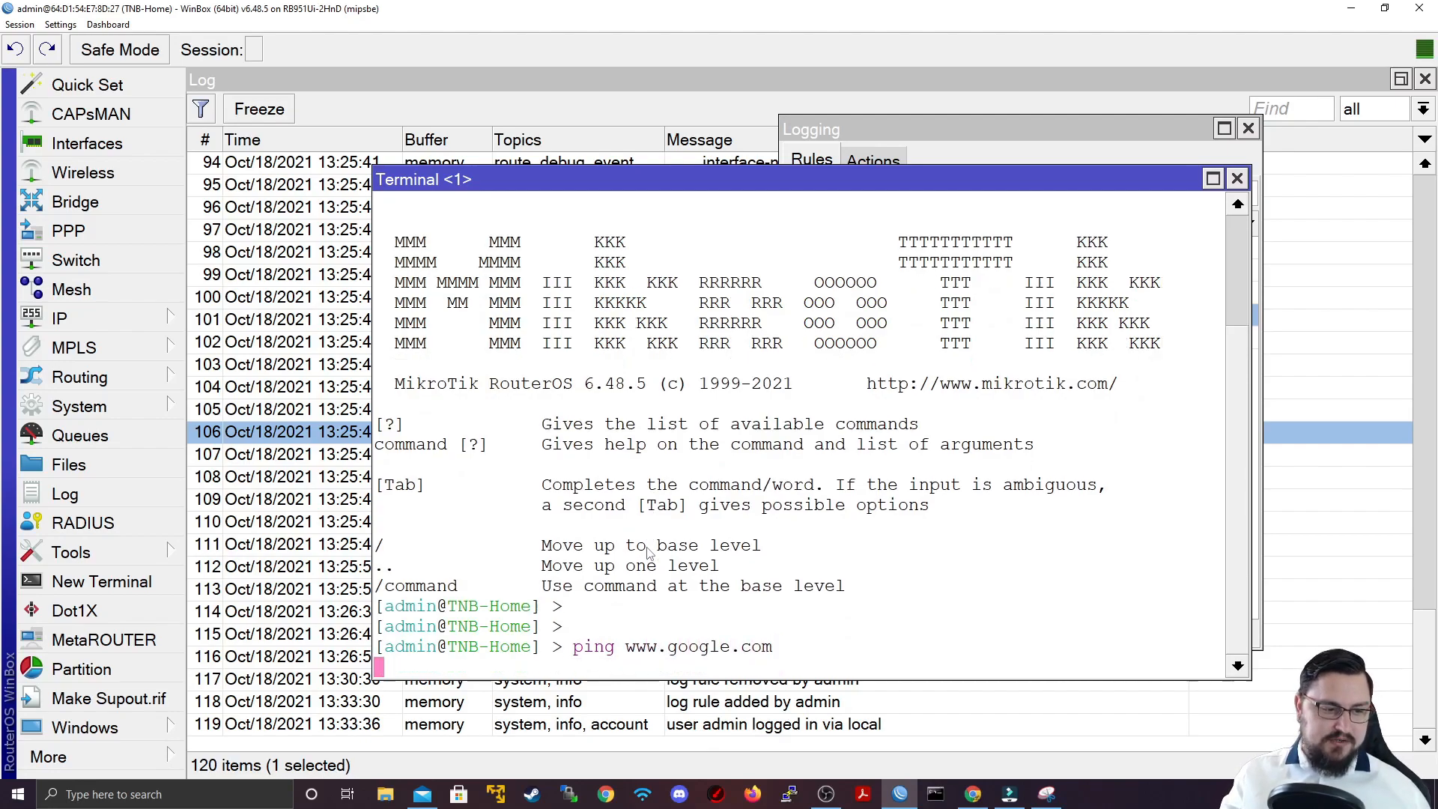
{"action": "left_click", "coordinate": [1237, 178]}
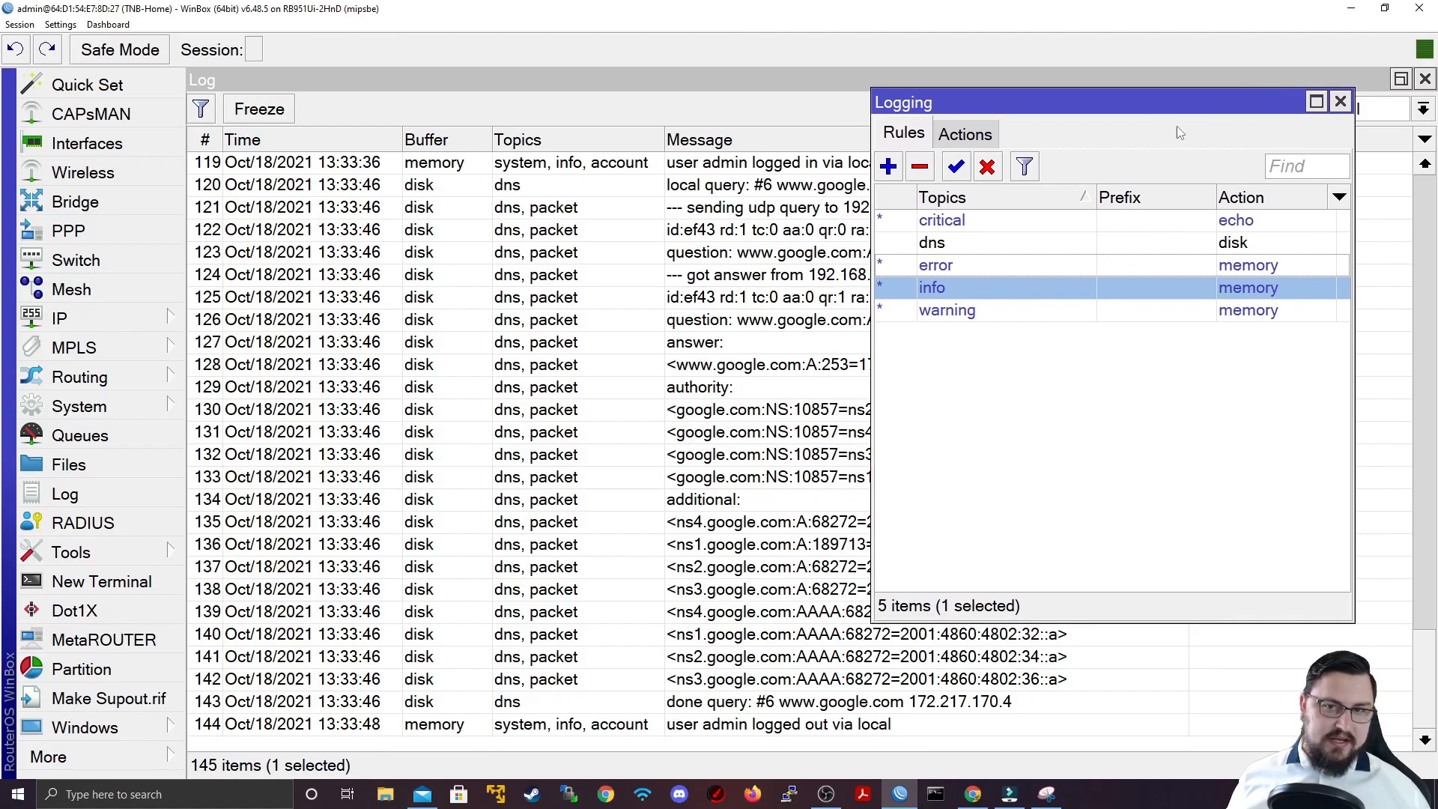
Step: Close the Logging window, review the DNS packet entries, and open the File List
{"action": "left_click", "coordinate": [1340, 99]}
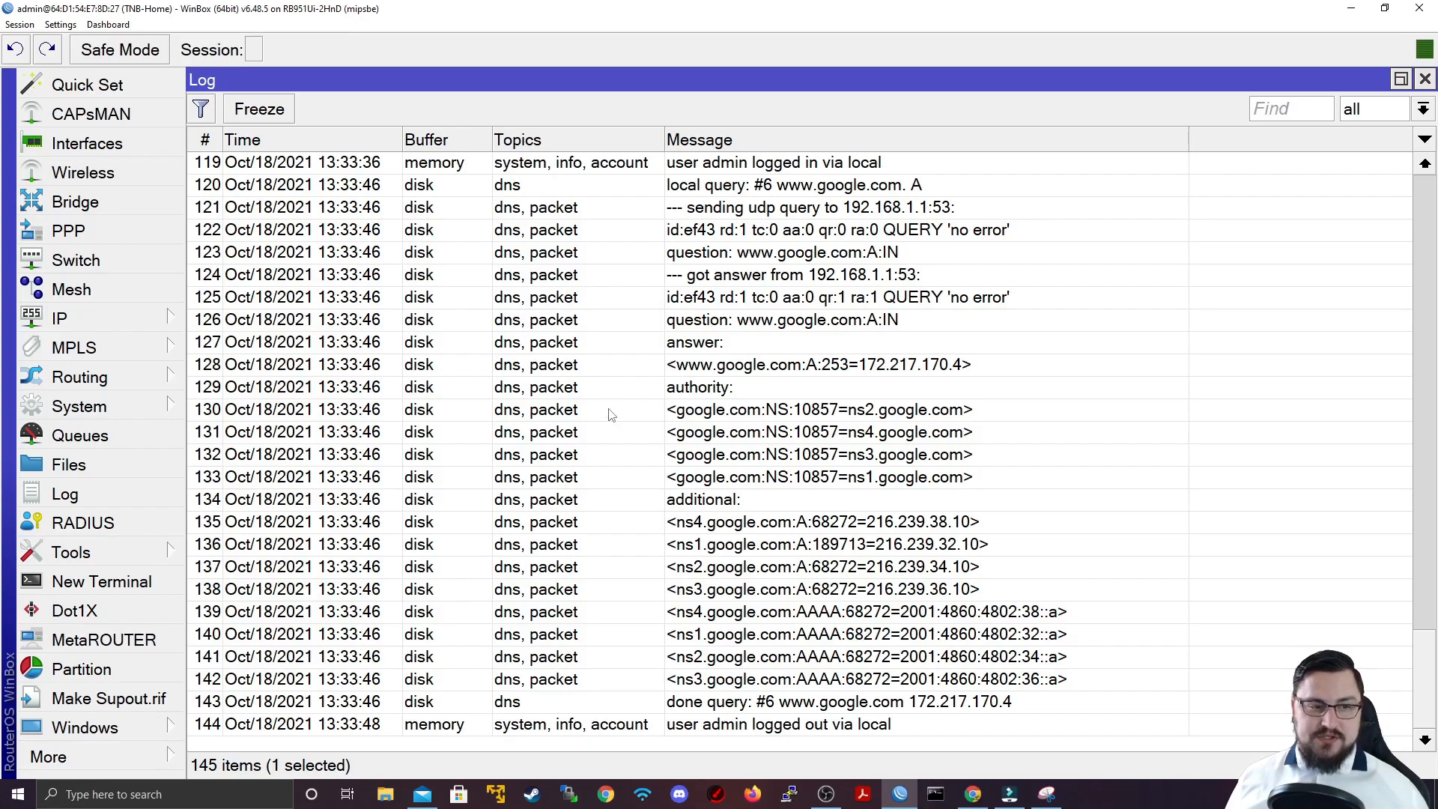
{"action": "mouse_move", "coordinate": [638, 549]}
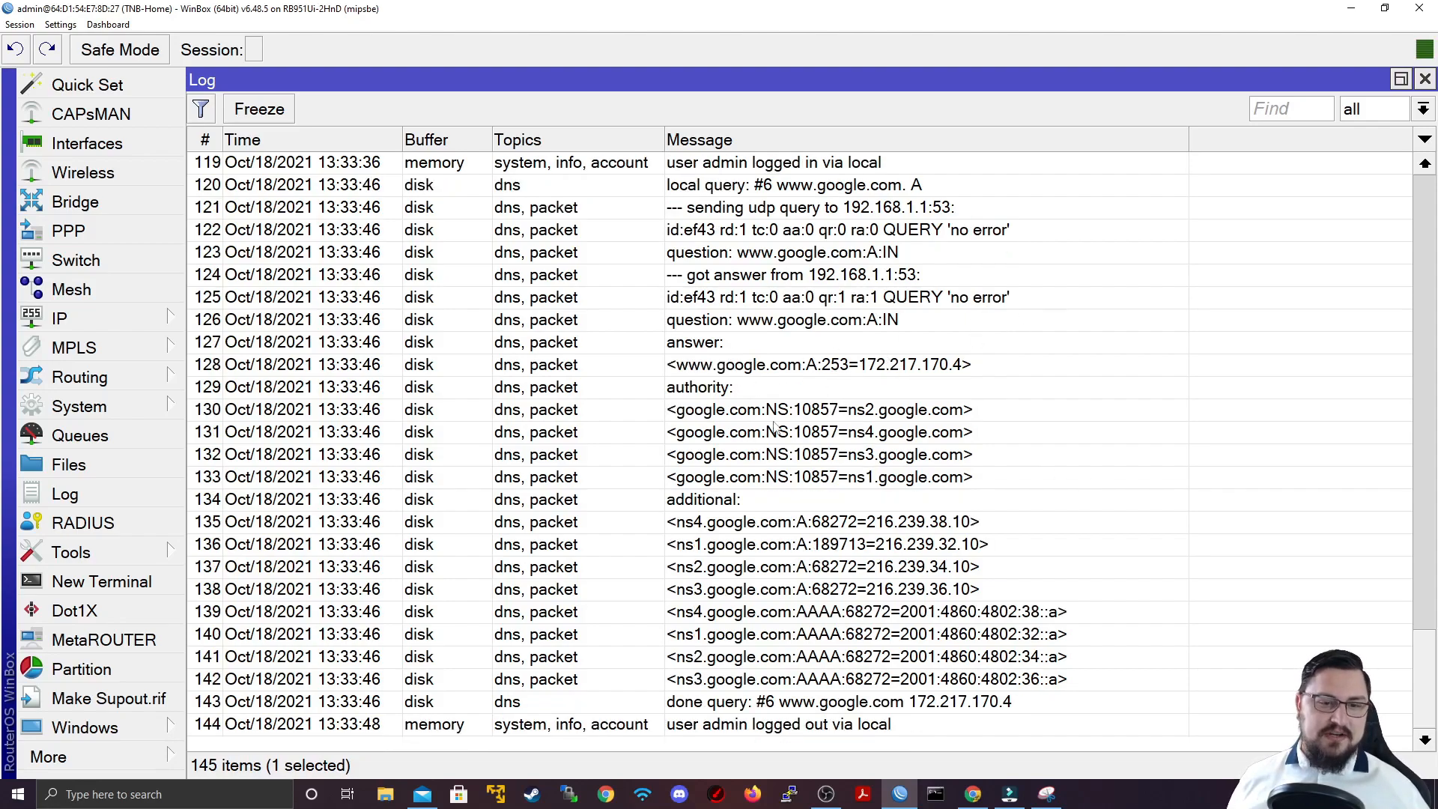
{"action": "mouse_move", "coordinate": [690, 527]}
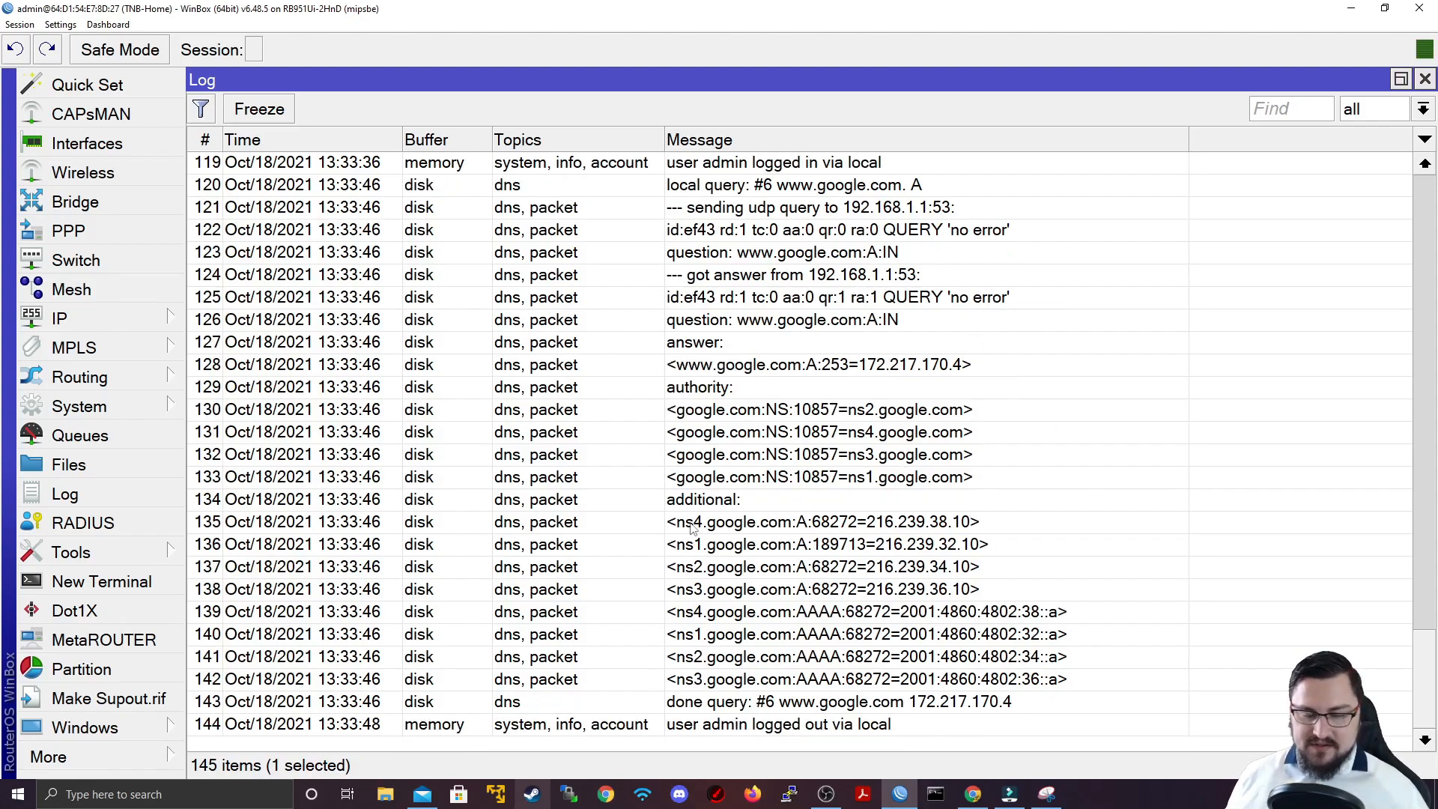
{"action": "mouse_move", "coordinate": [614, 299]}
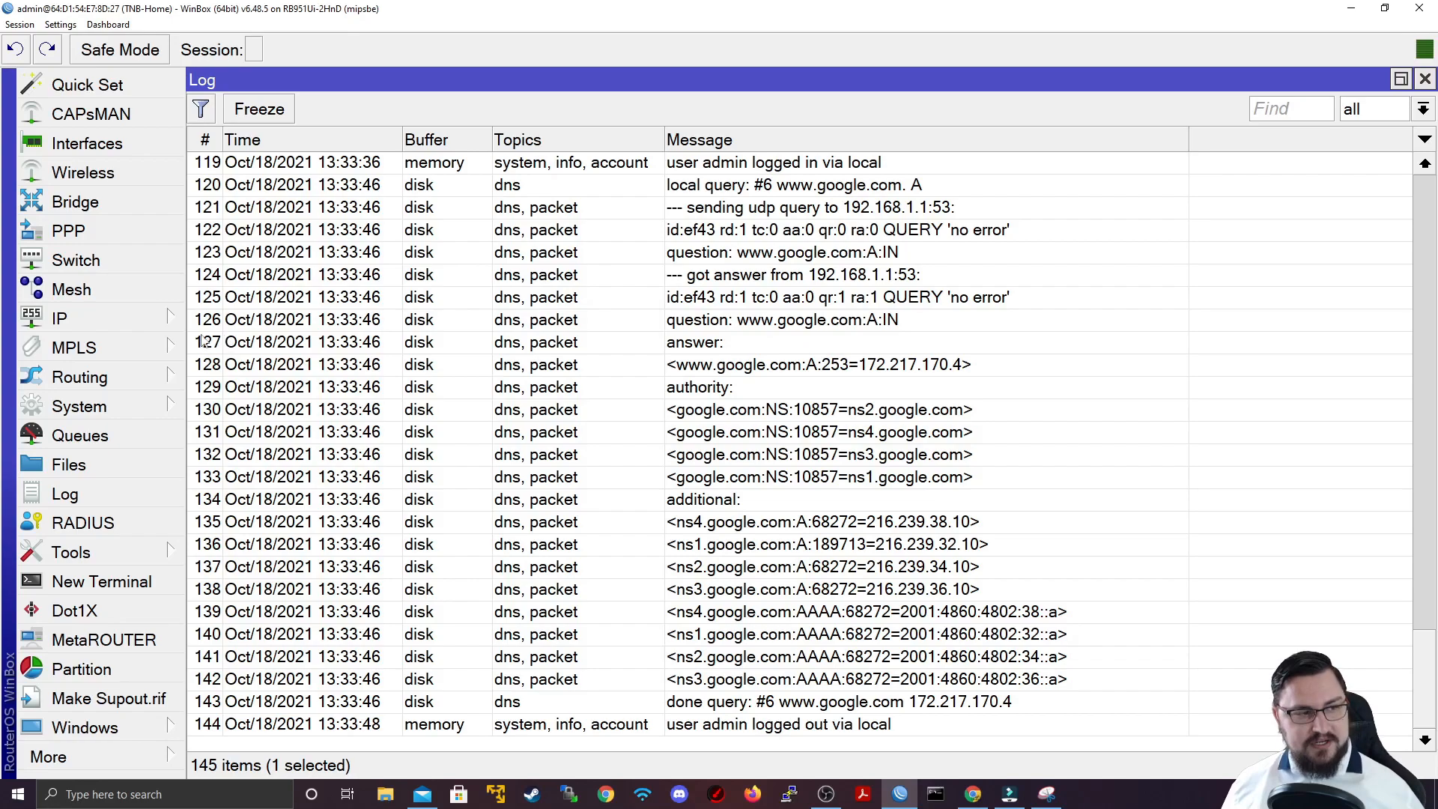
{"action": "left_click", "coordinate": [68, 464]}
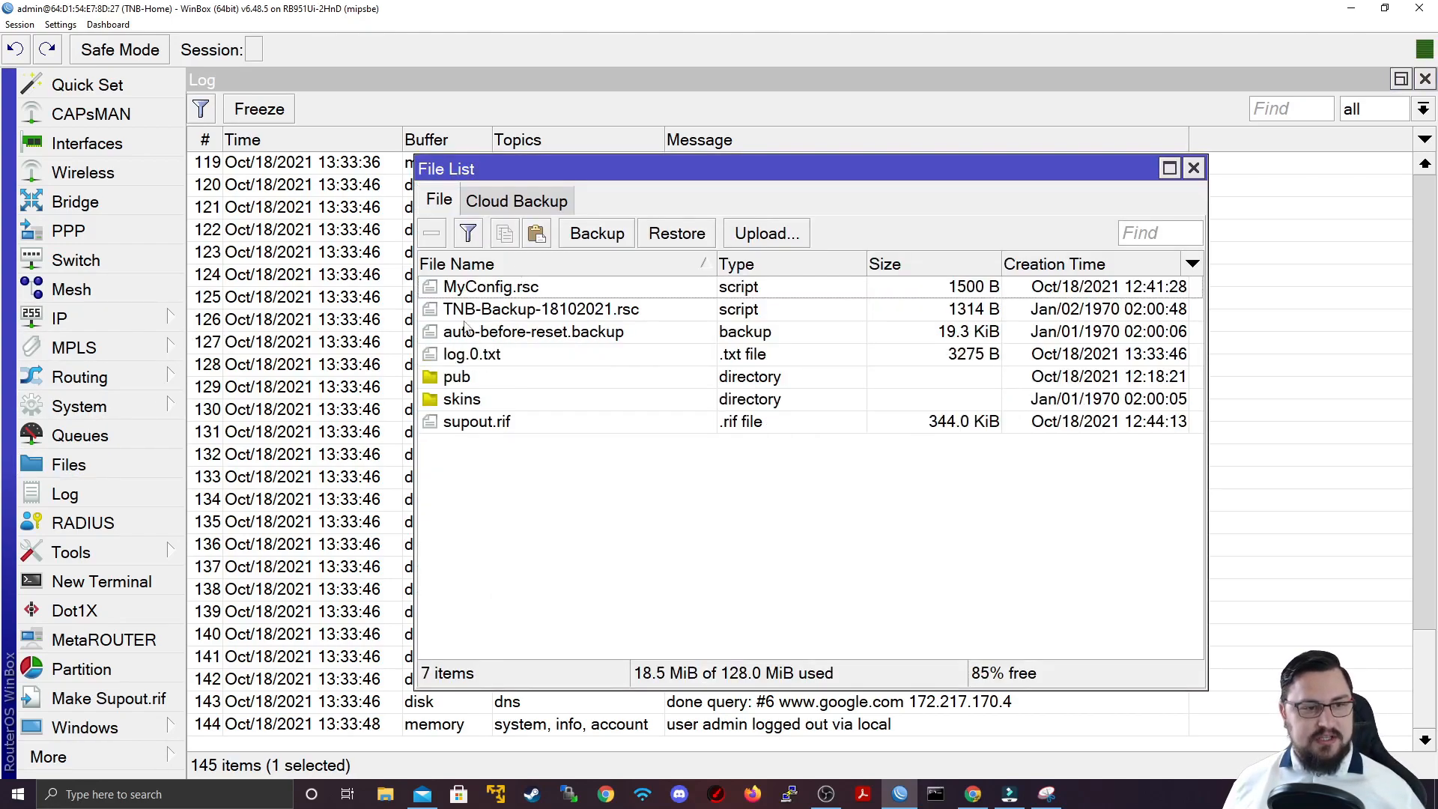
Step: Select log.0.txt in the router's File List
{"action": "left_click", "coordinate": [471, 354]}
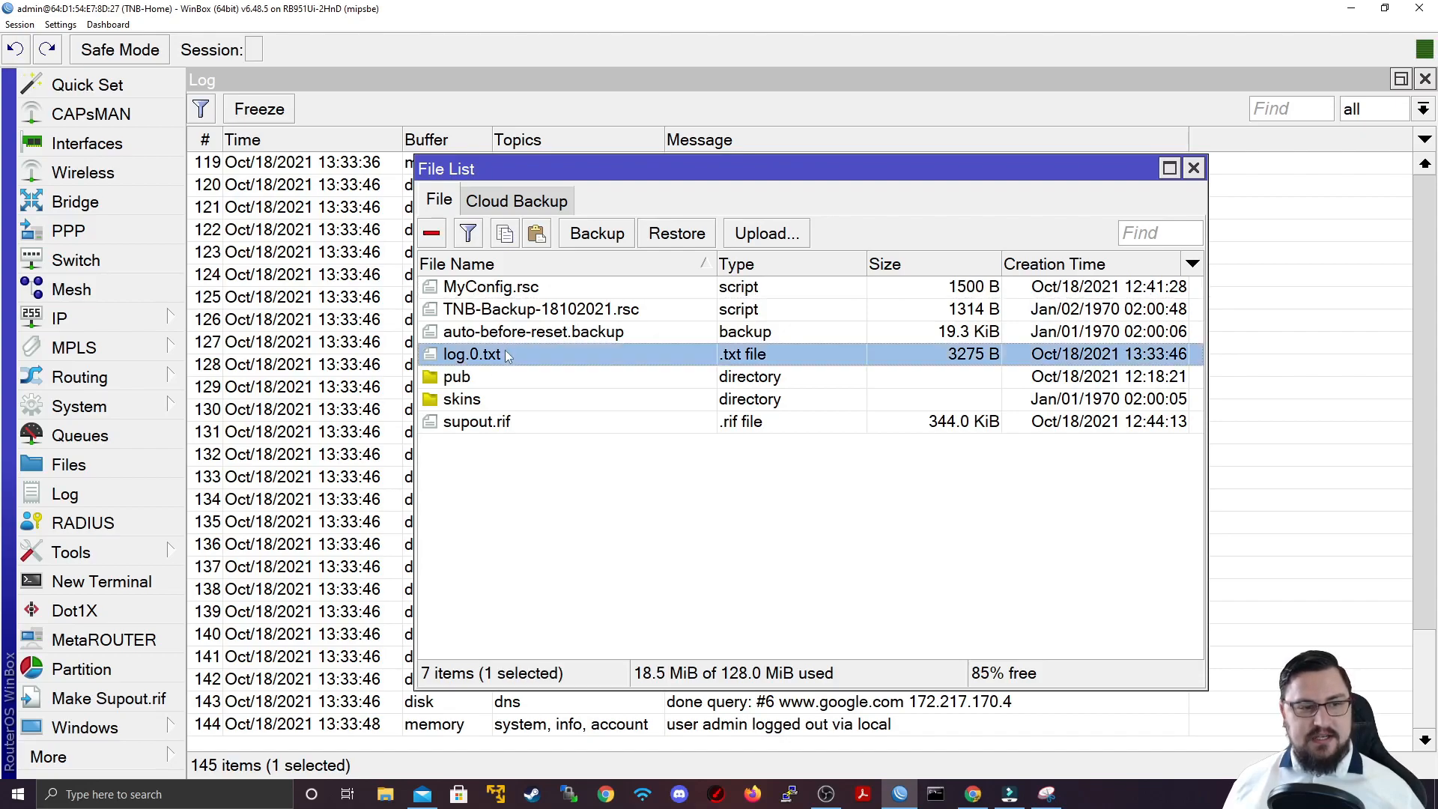
{"action": "mouse_move", "coordinate": [513, 367]}
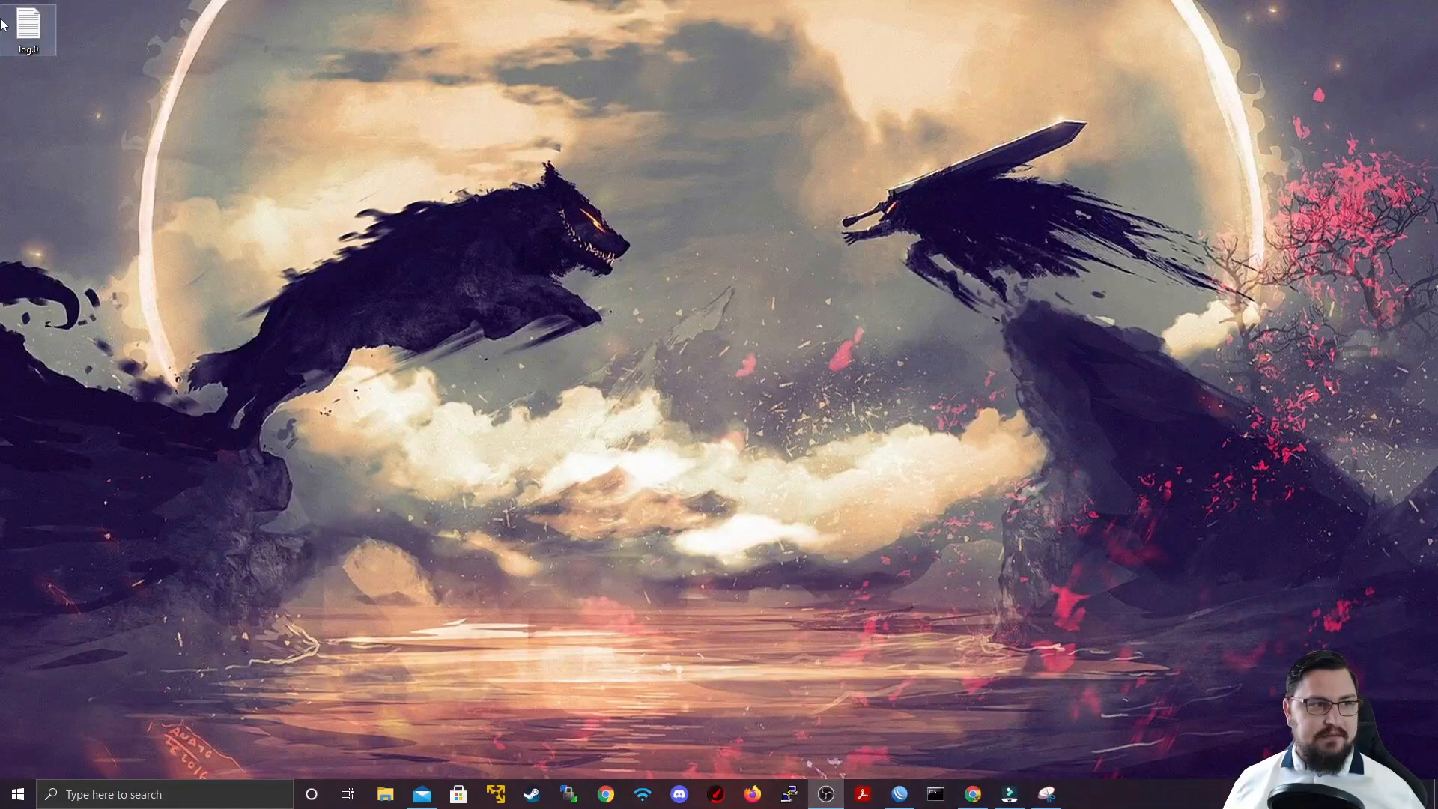
{"action": "double_click", "coordinate": [30, 23]}
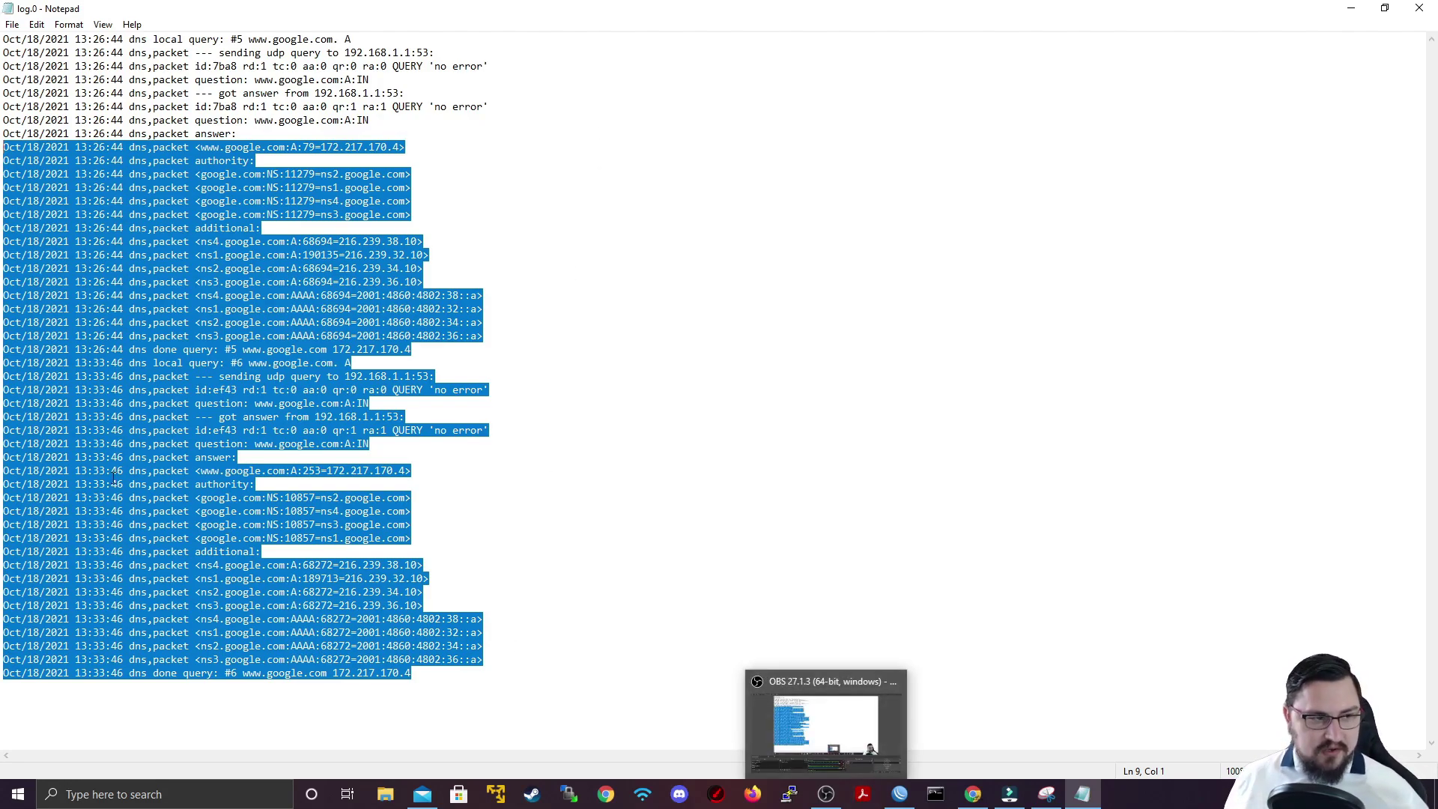
{"action": "left_click", "coordinate": [438, 308]}
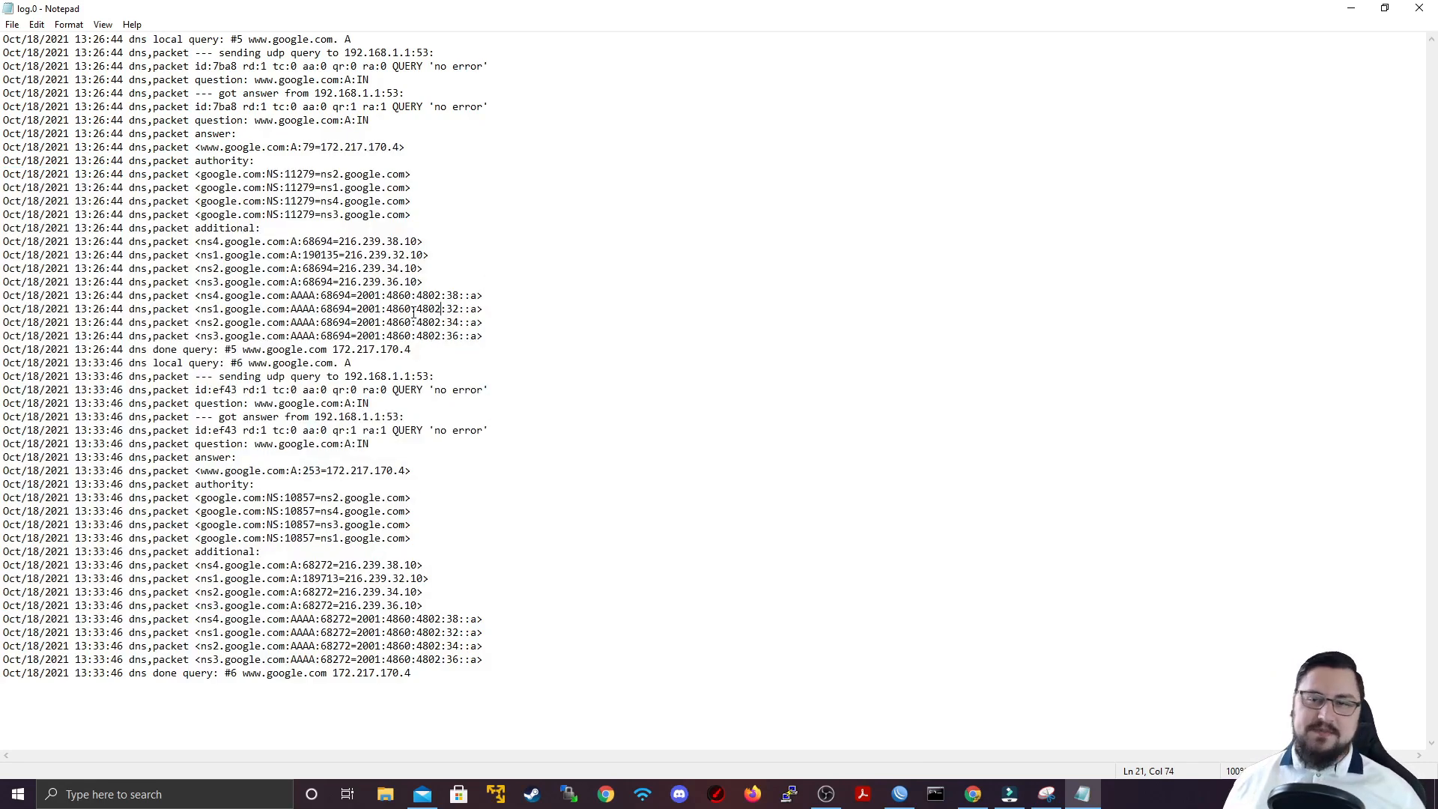
{"action": "mouse_move", "coordinate": [774, 180]}
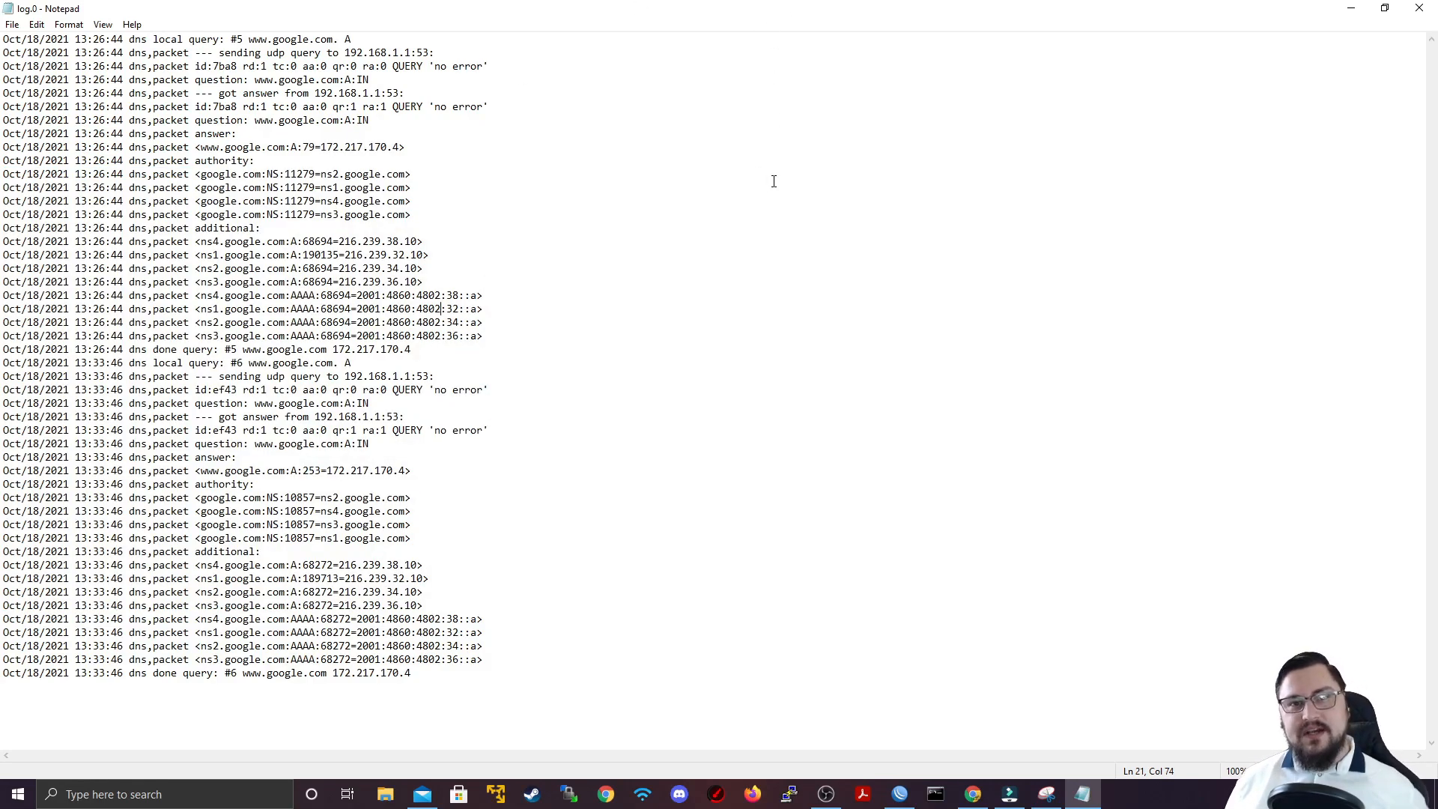